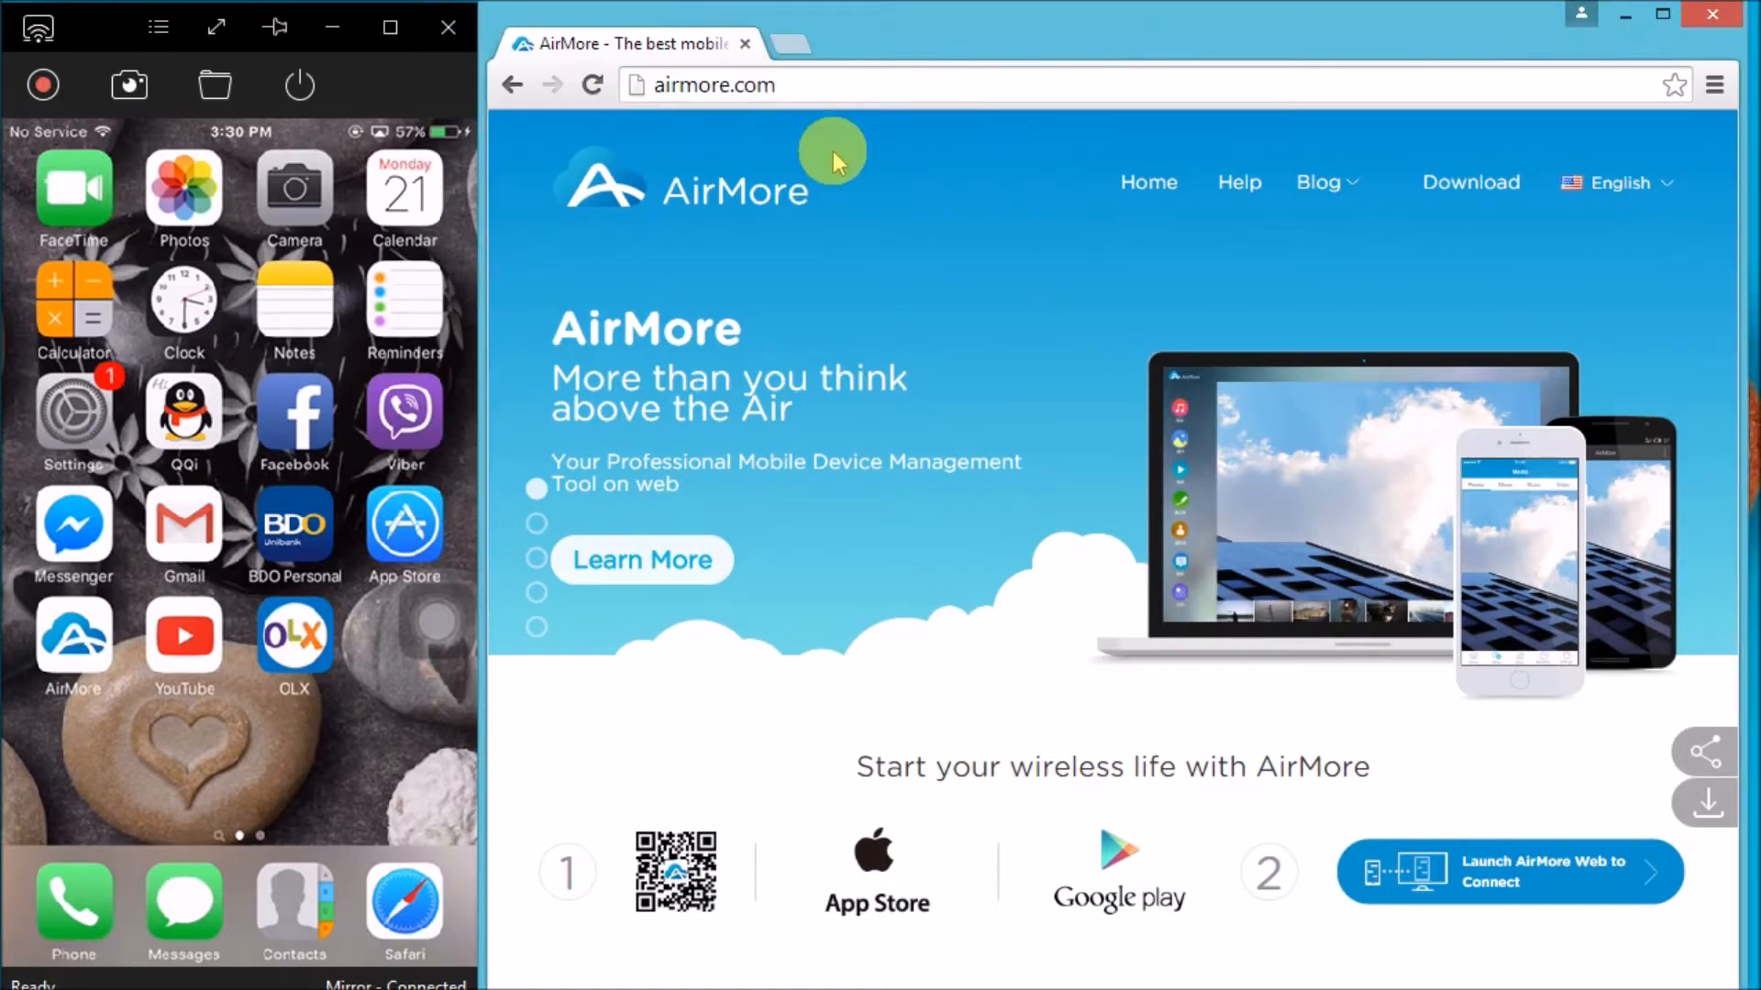
{"action": "mouse_move", "coordinate": [1511, 882]}
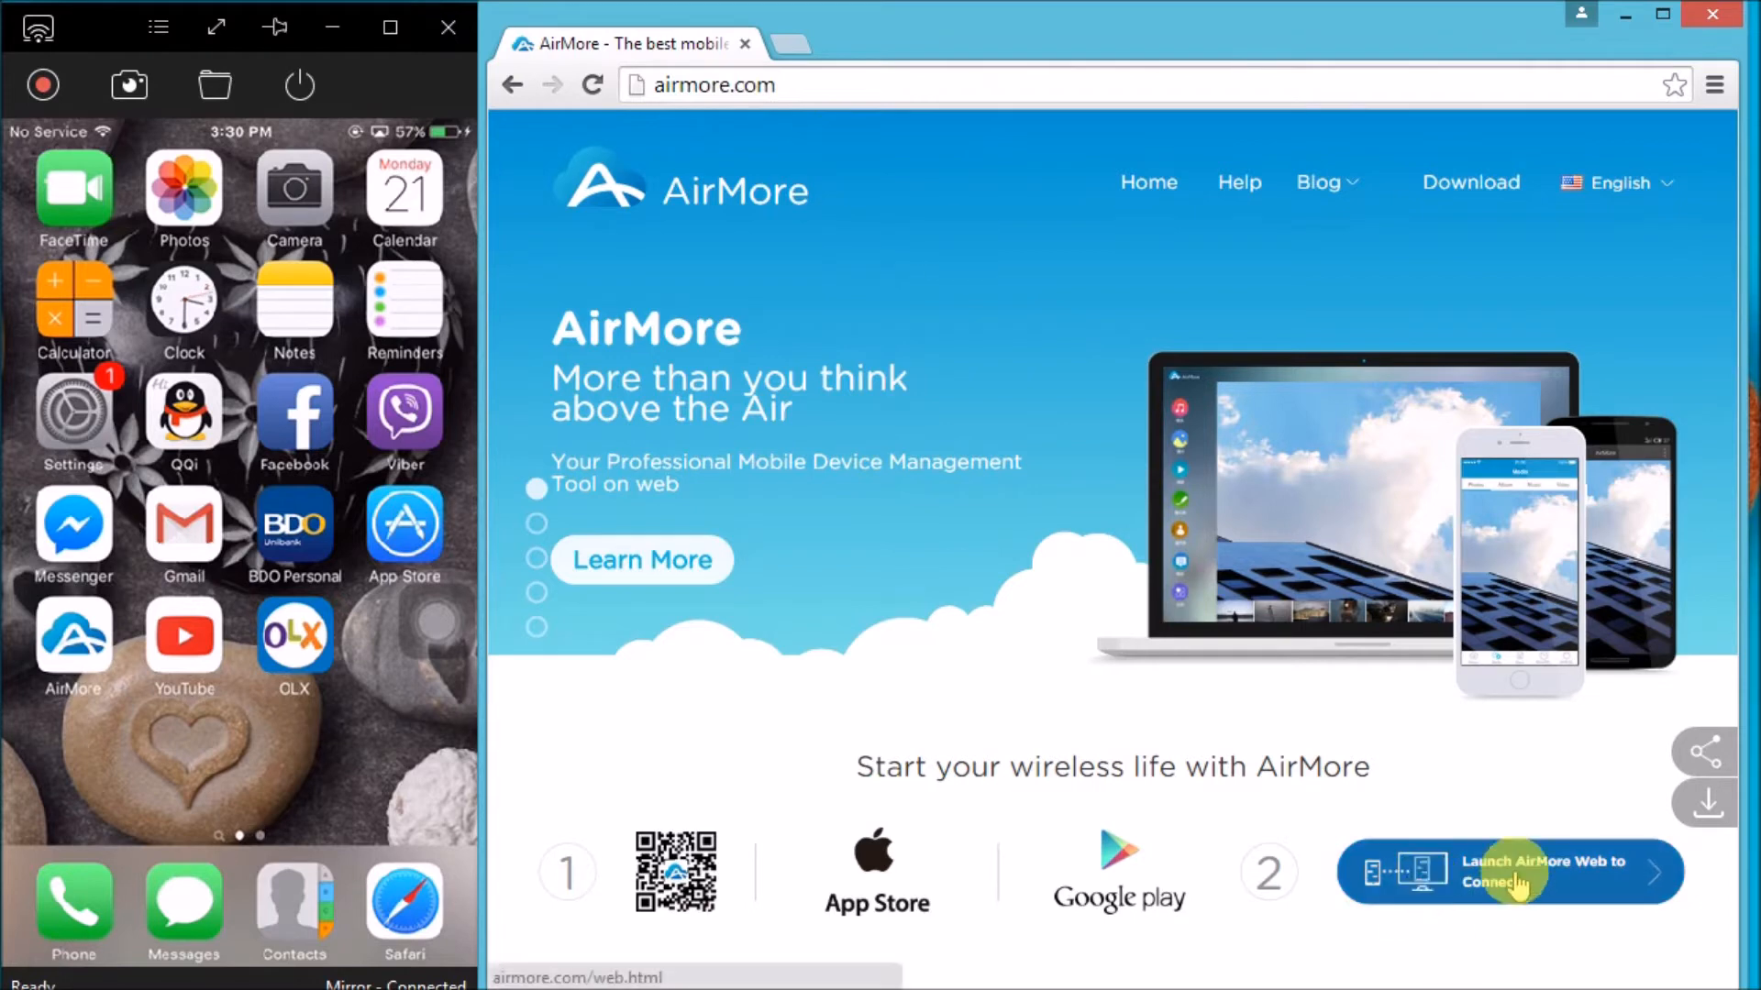
Step: Launch AirMore Web from airmore.com to reach the QR code connection page
{"action": "left_click", "coordinate": [1508, 871]}
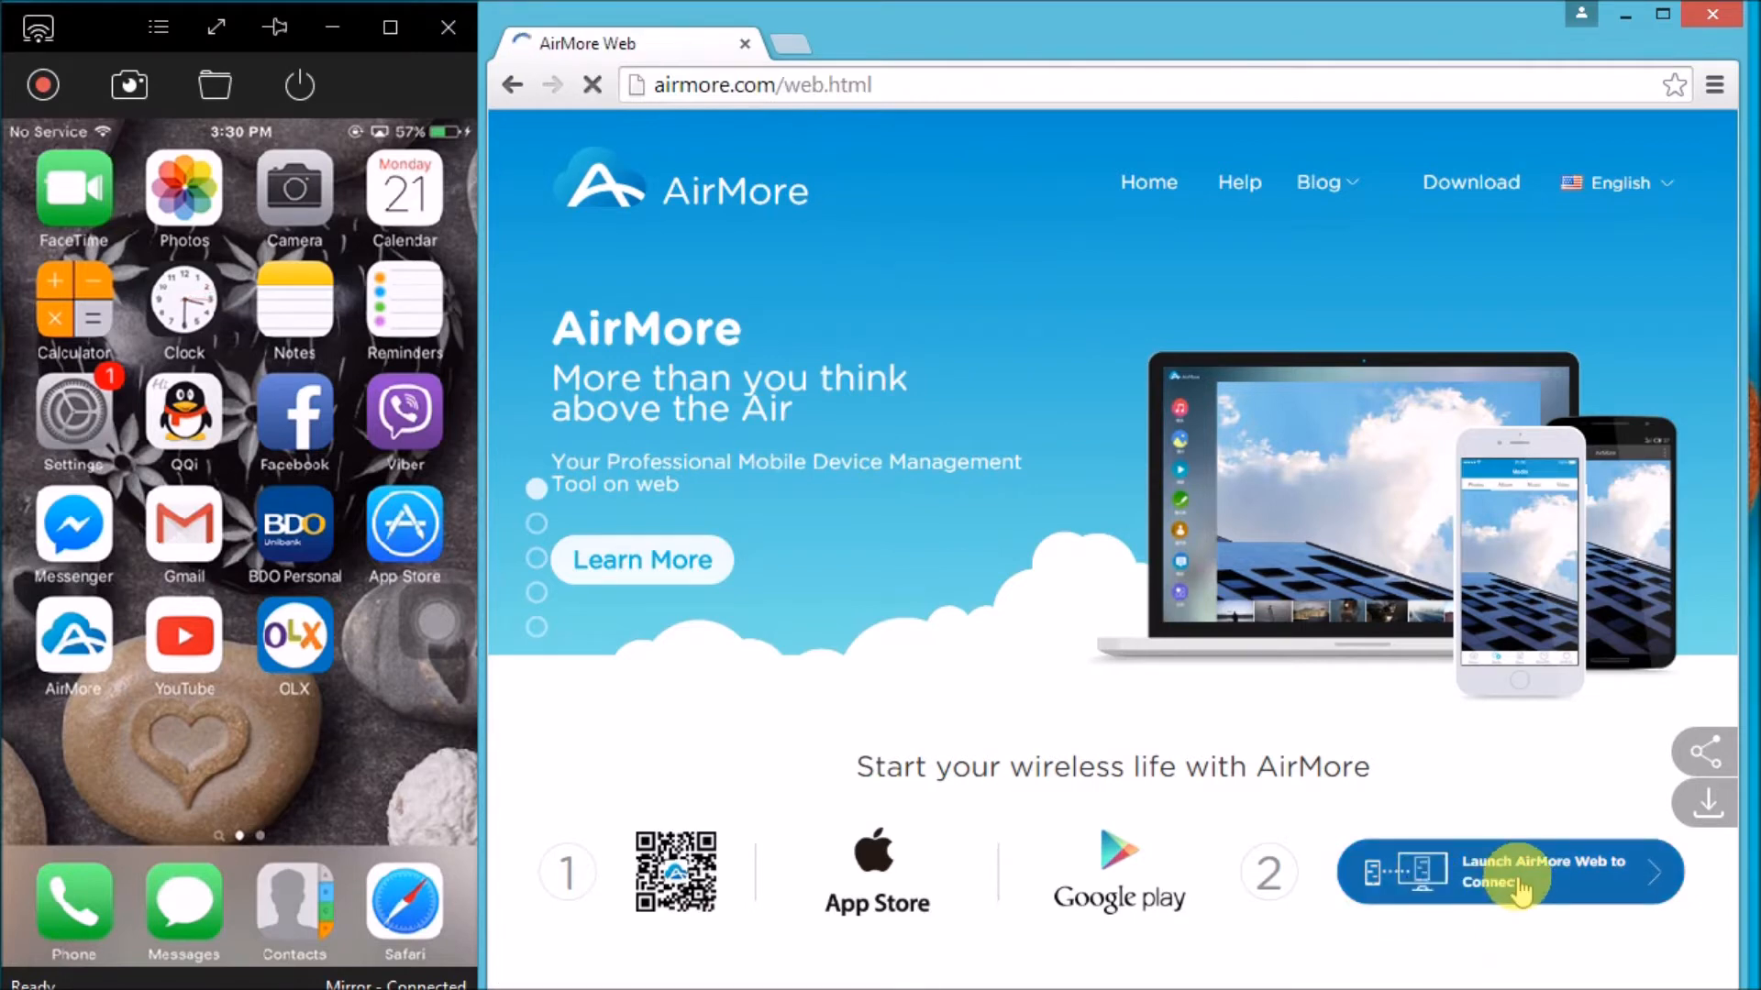
{"action": "left_click", "coordinate": [1508, 871]}
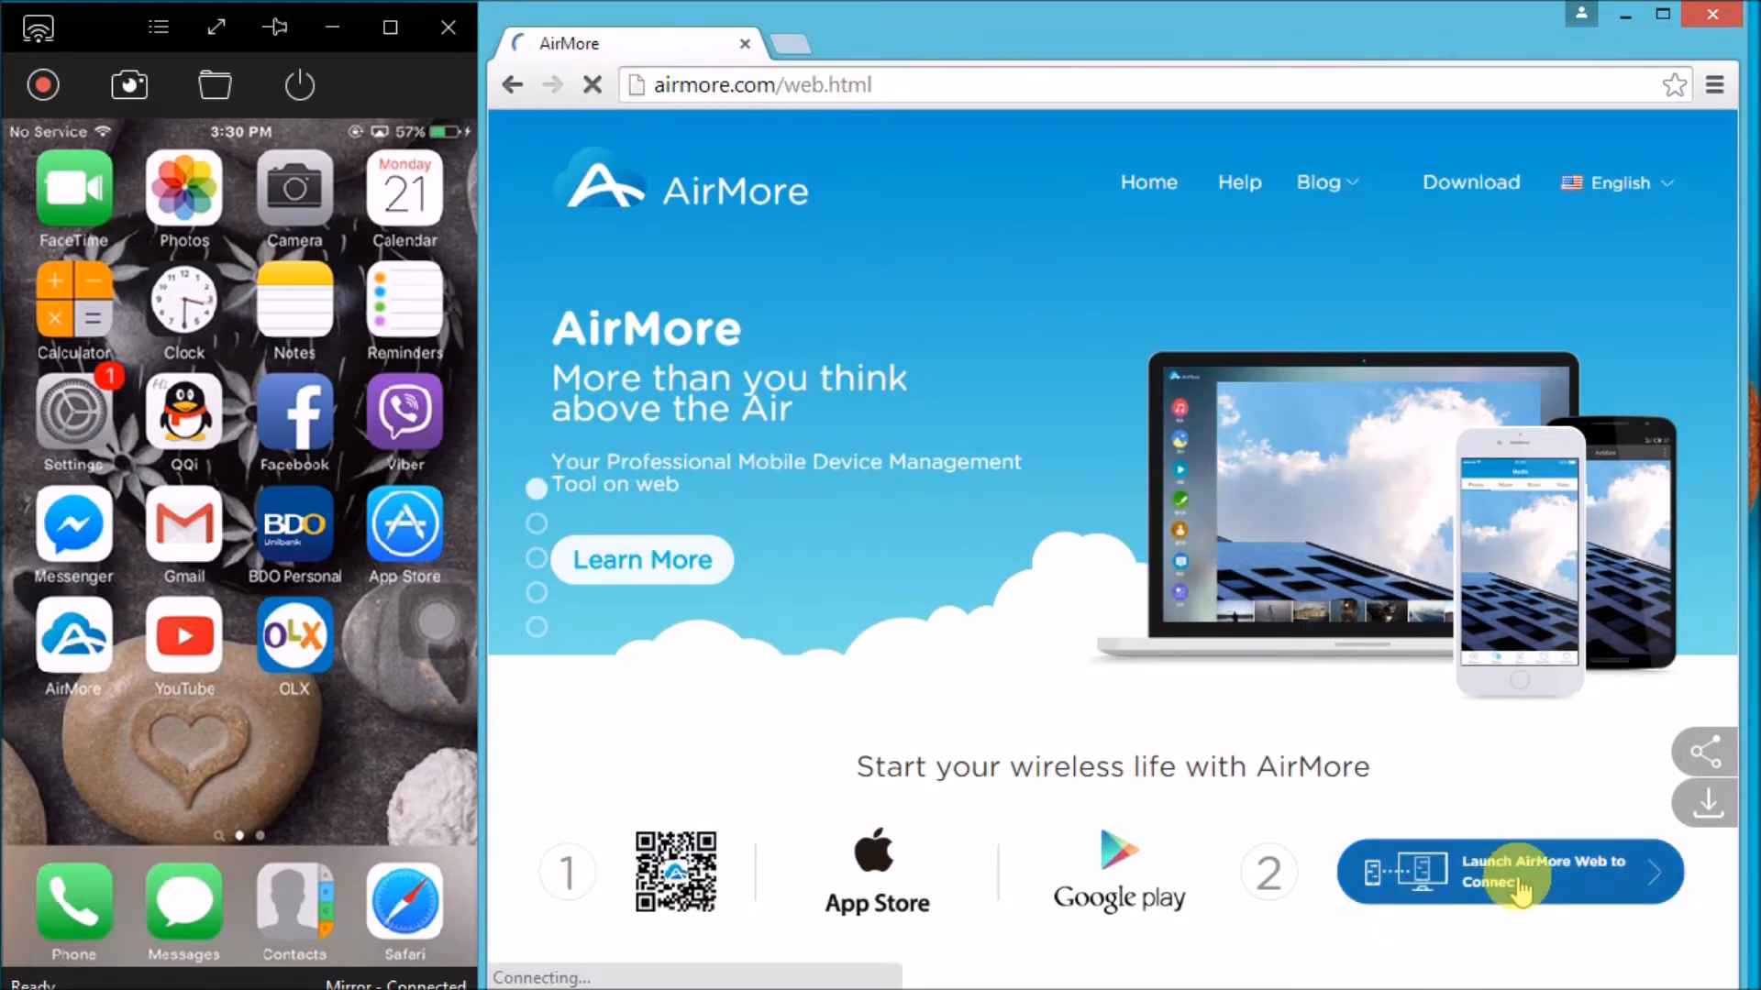
{"action": "left_click", "coordinate": [1507, 871]}
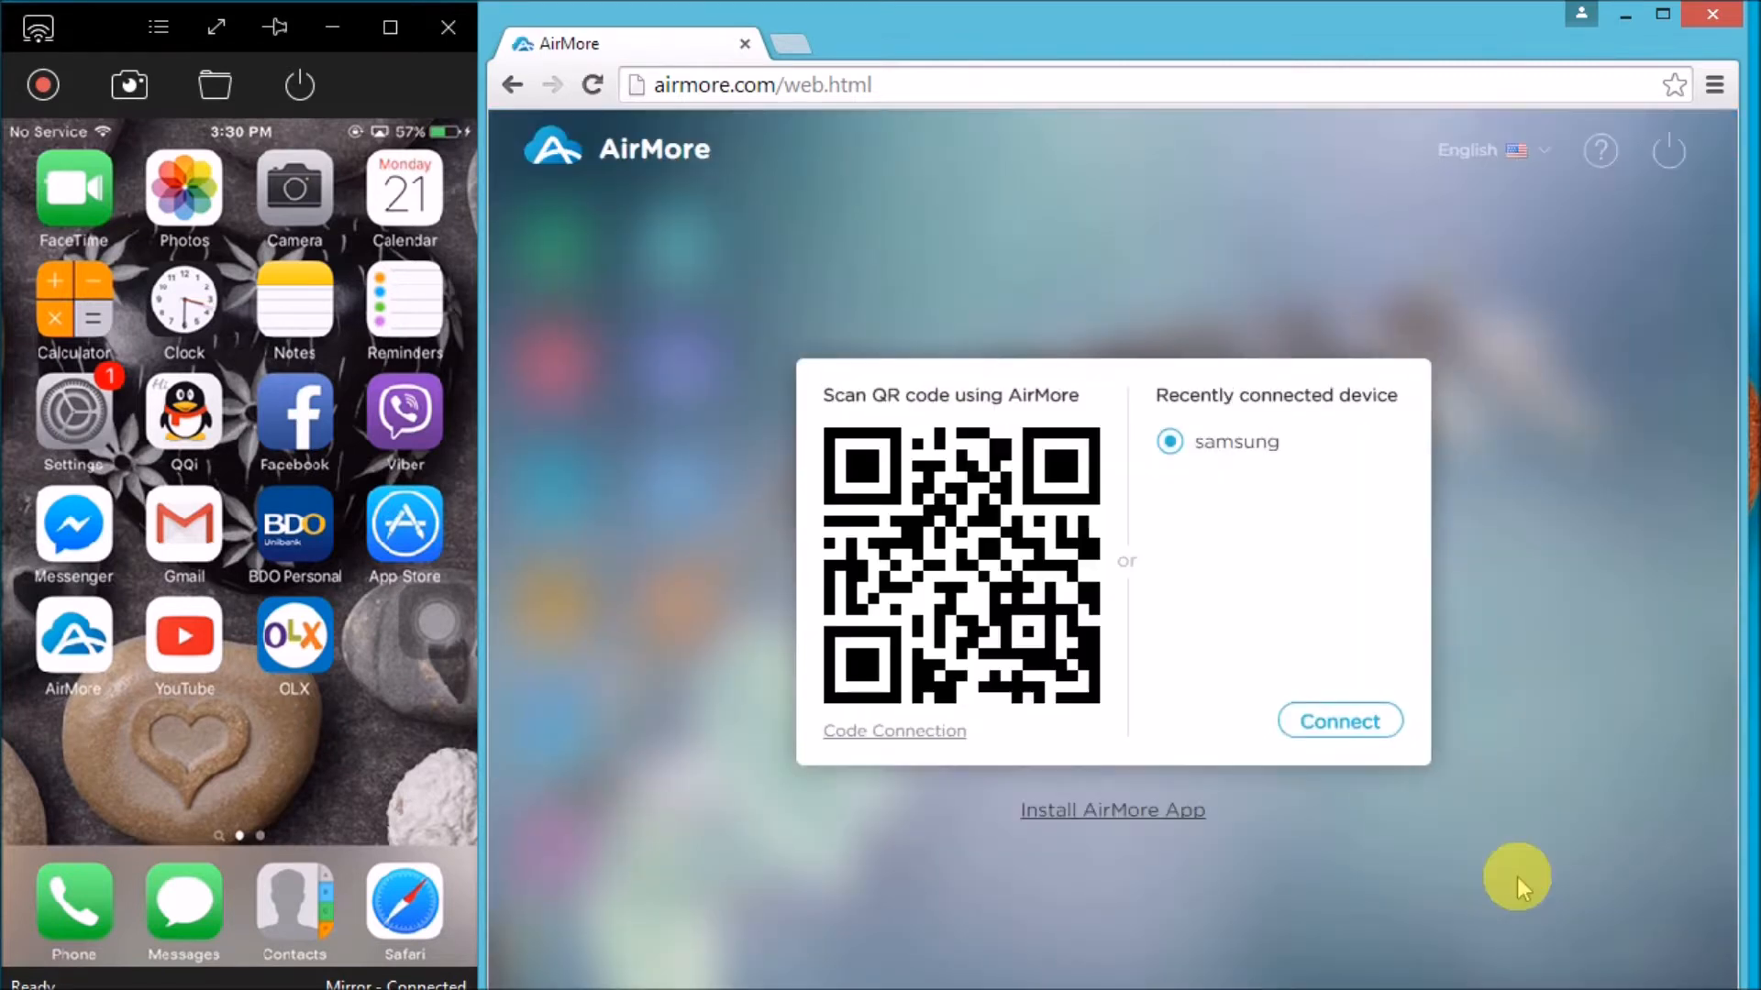
{"action": "mouse_move", "coordinate": [74, 640]}
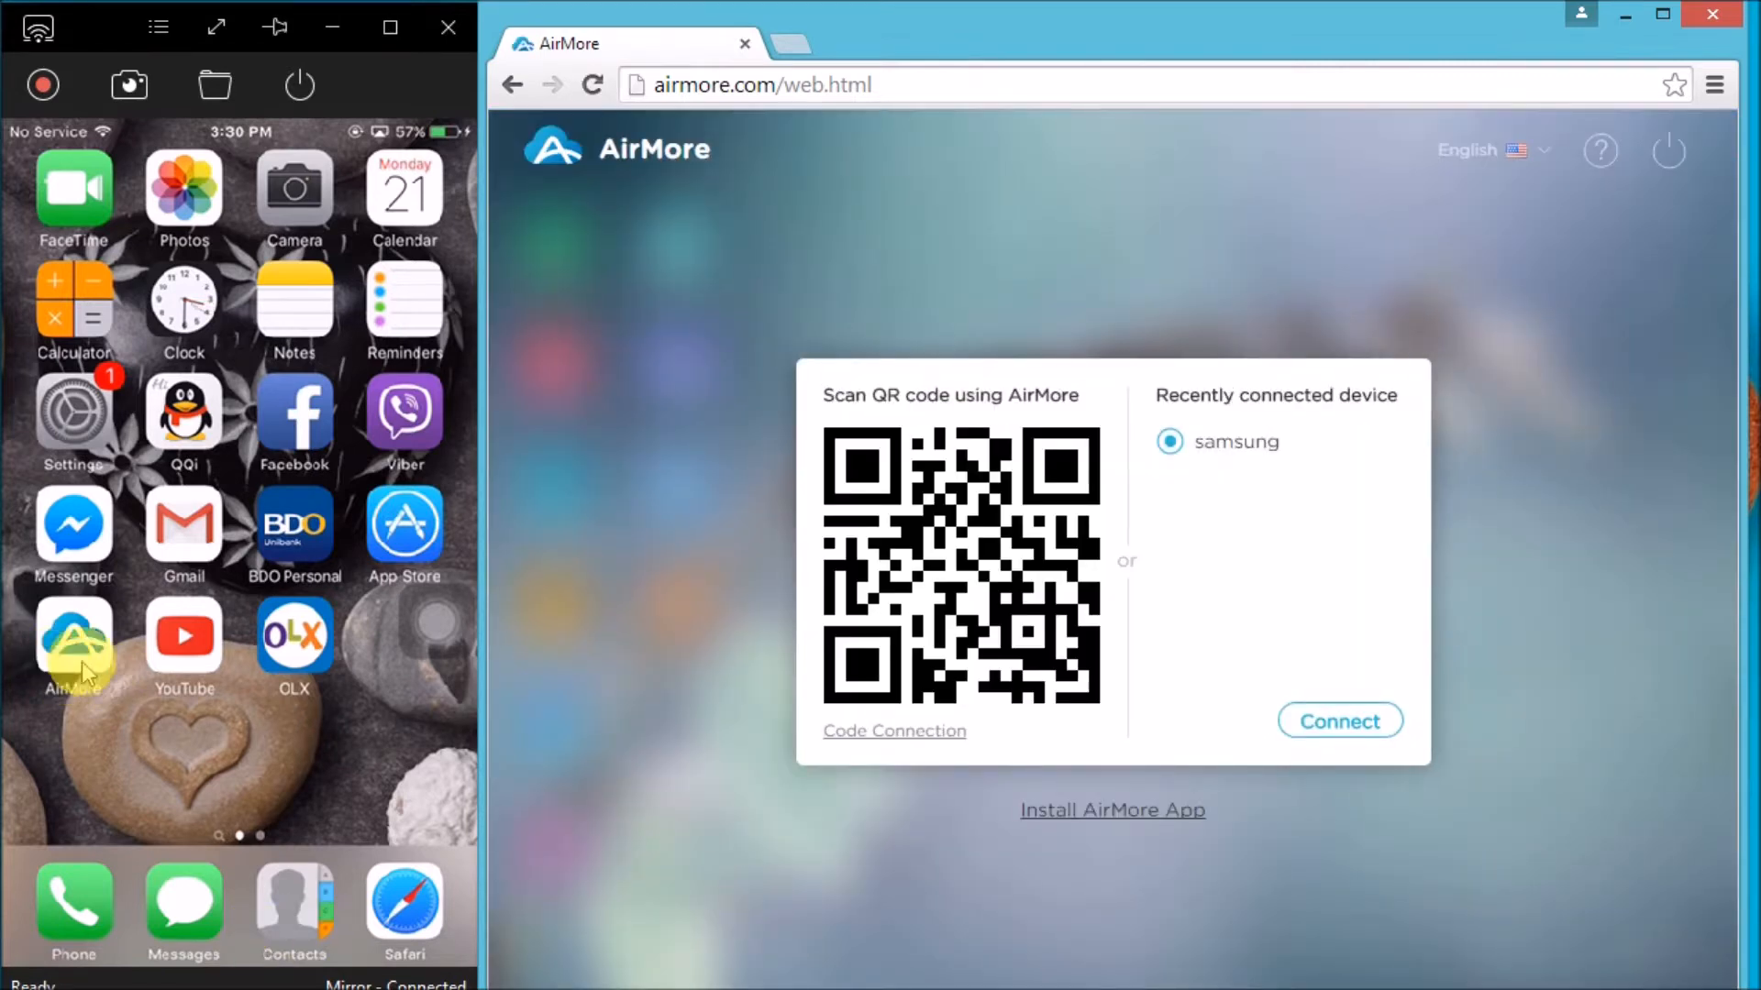
Step: Open the AirMore app on the iPhone and scan the web page's QR code
{"action": "left_click", "coordinate": [73, 639]}
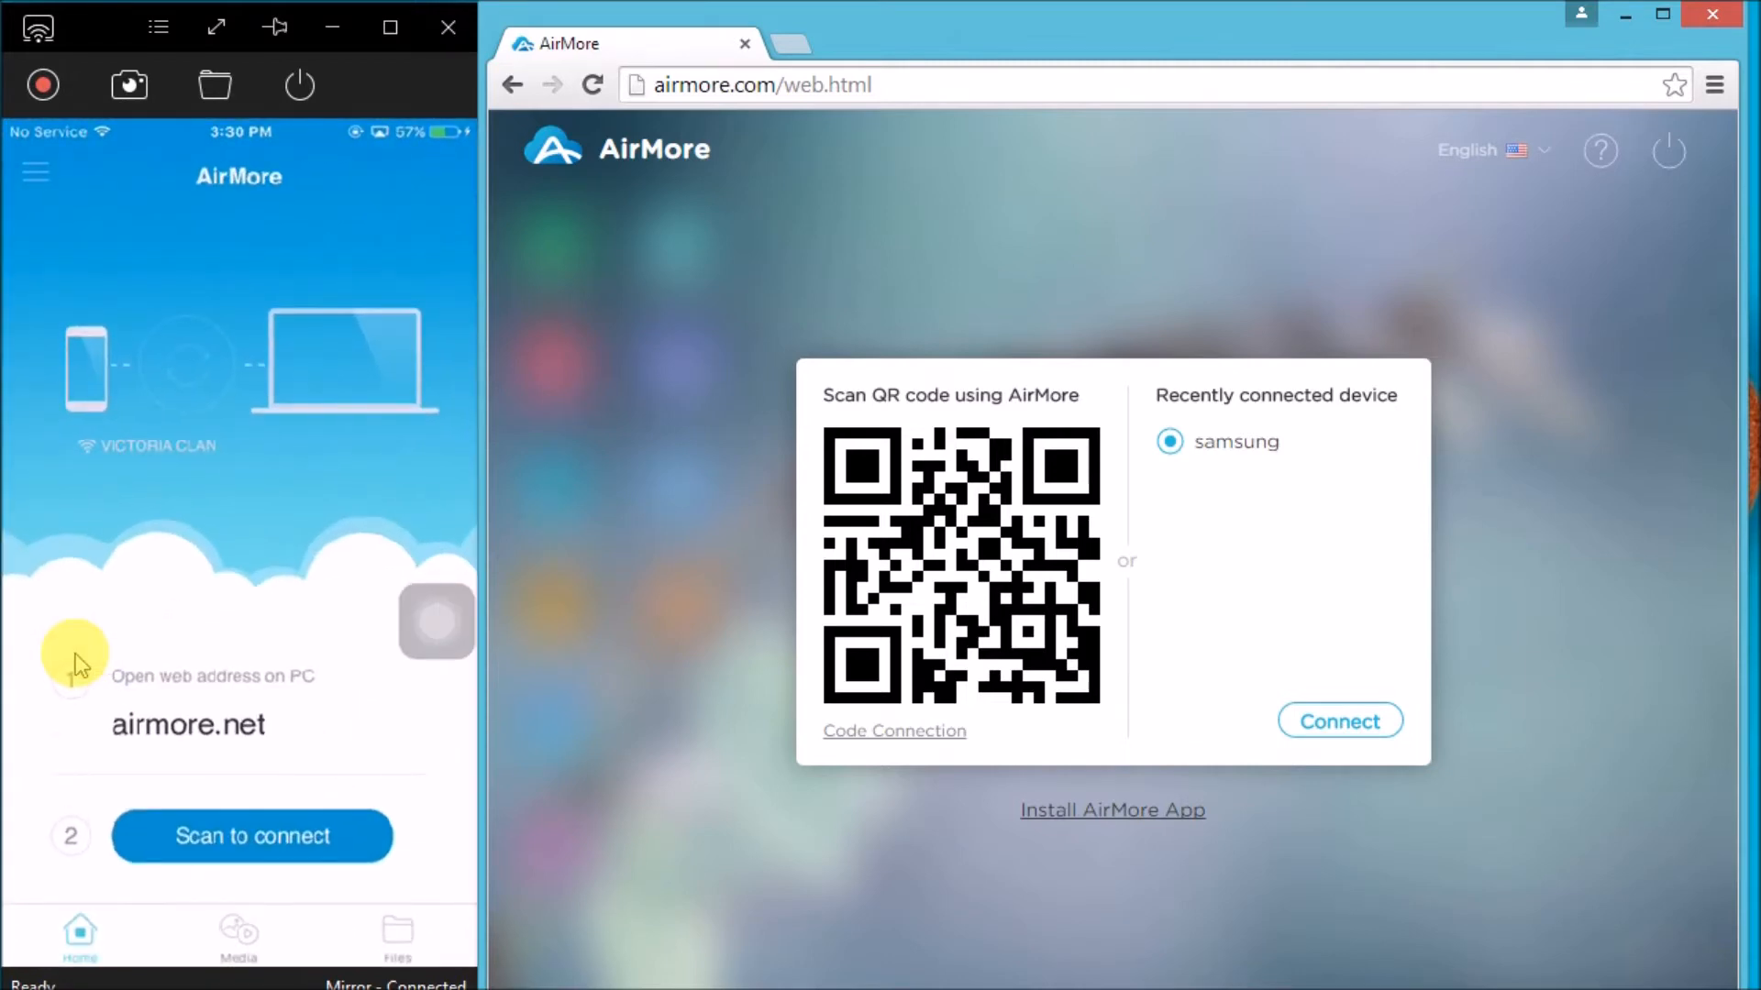
{"action": "mouse_move", "coordinate": [250, 835]}
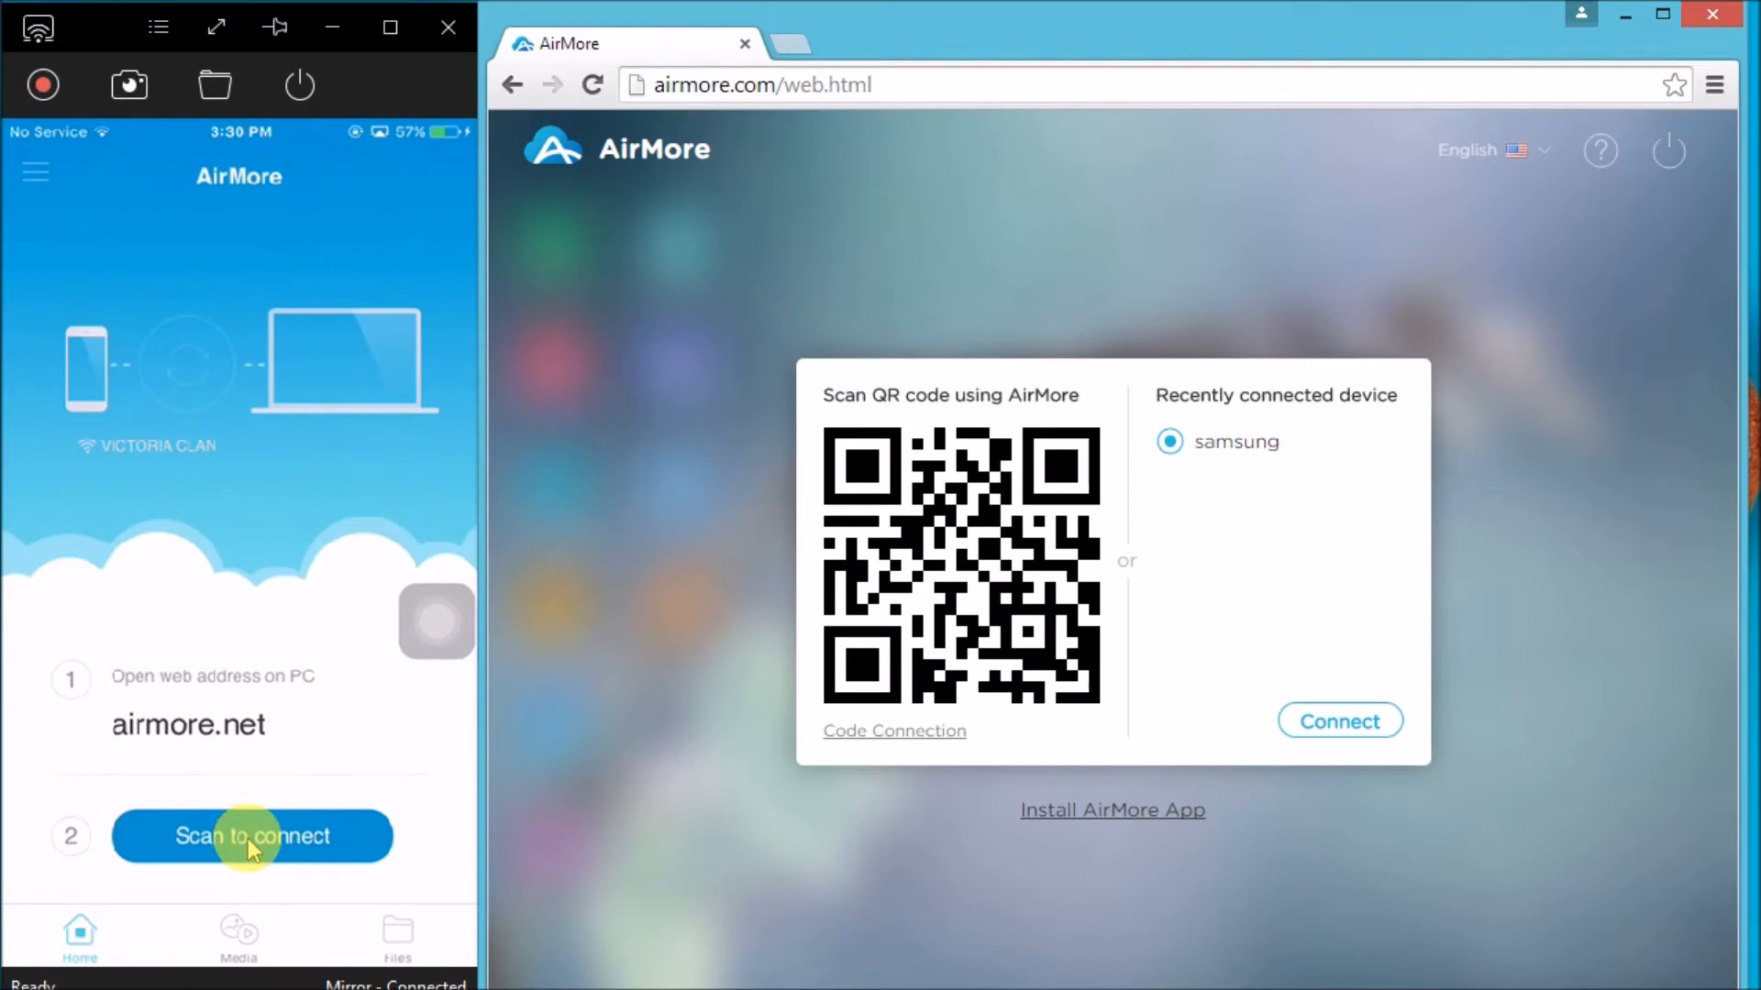
{"action": "left_click", "coordinate": [251, 836]}
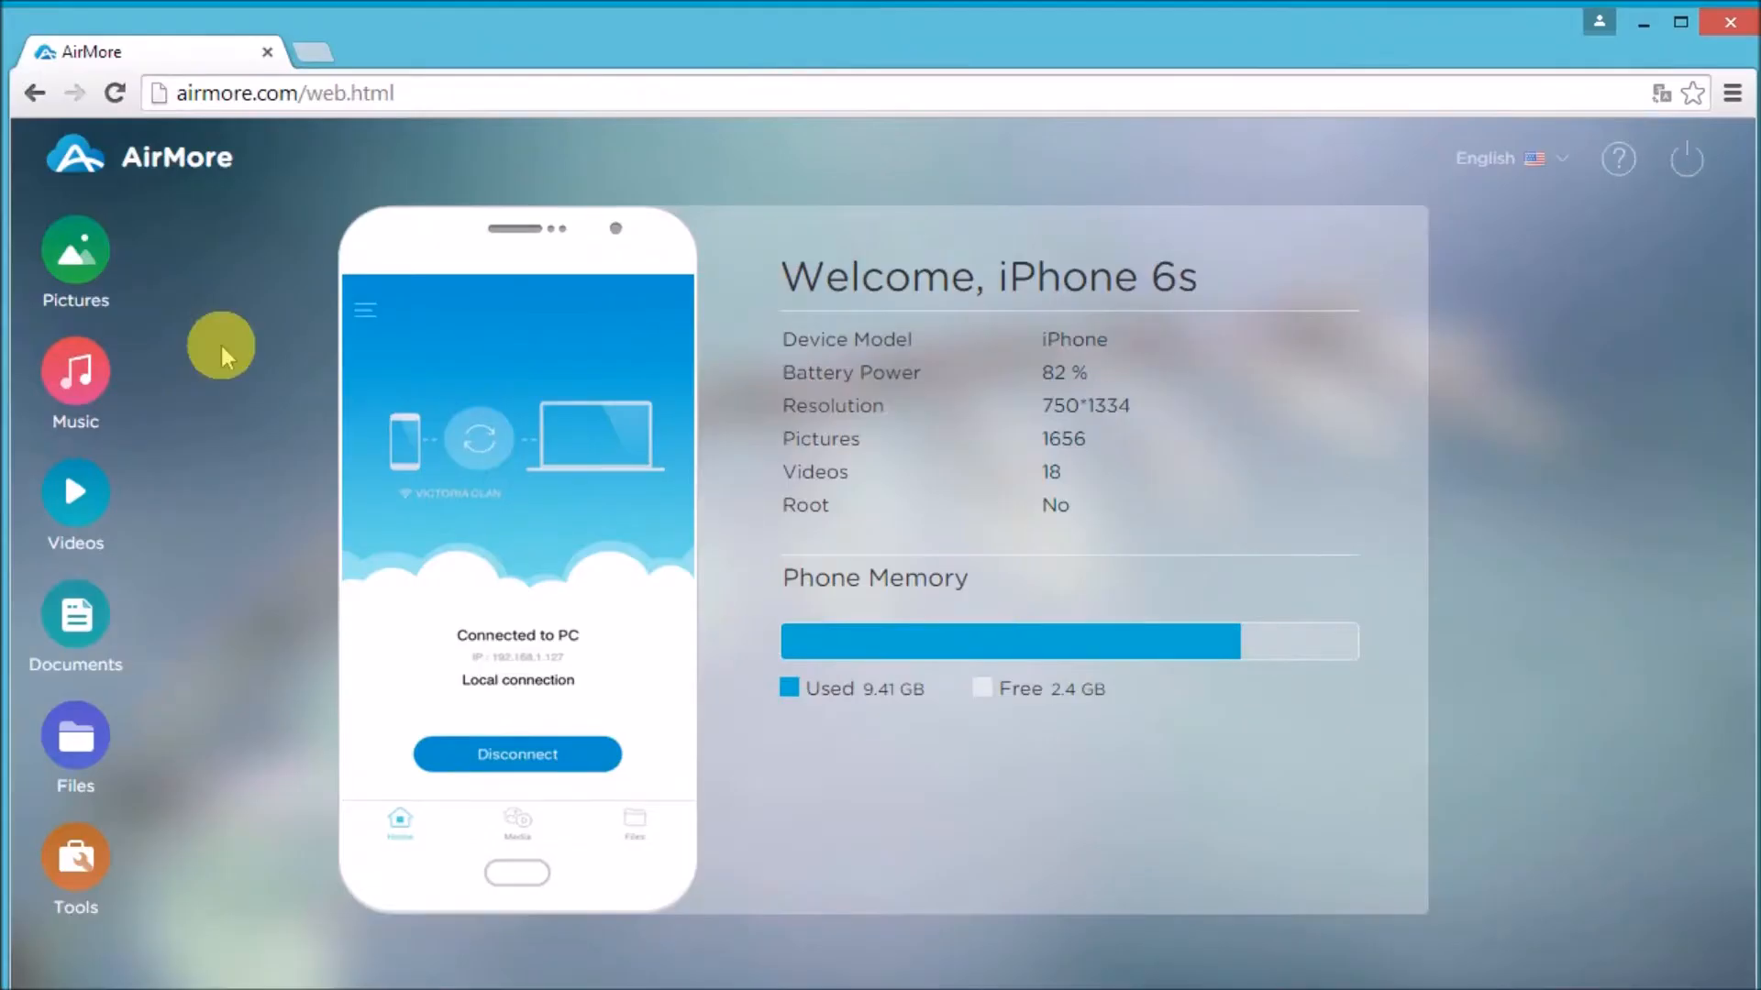
Step: Upload 20160228_152221.jpg from the rem folder into the Wallpapers album
{"action": "left_click", "coordinate": [74, 254]}
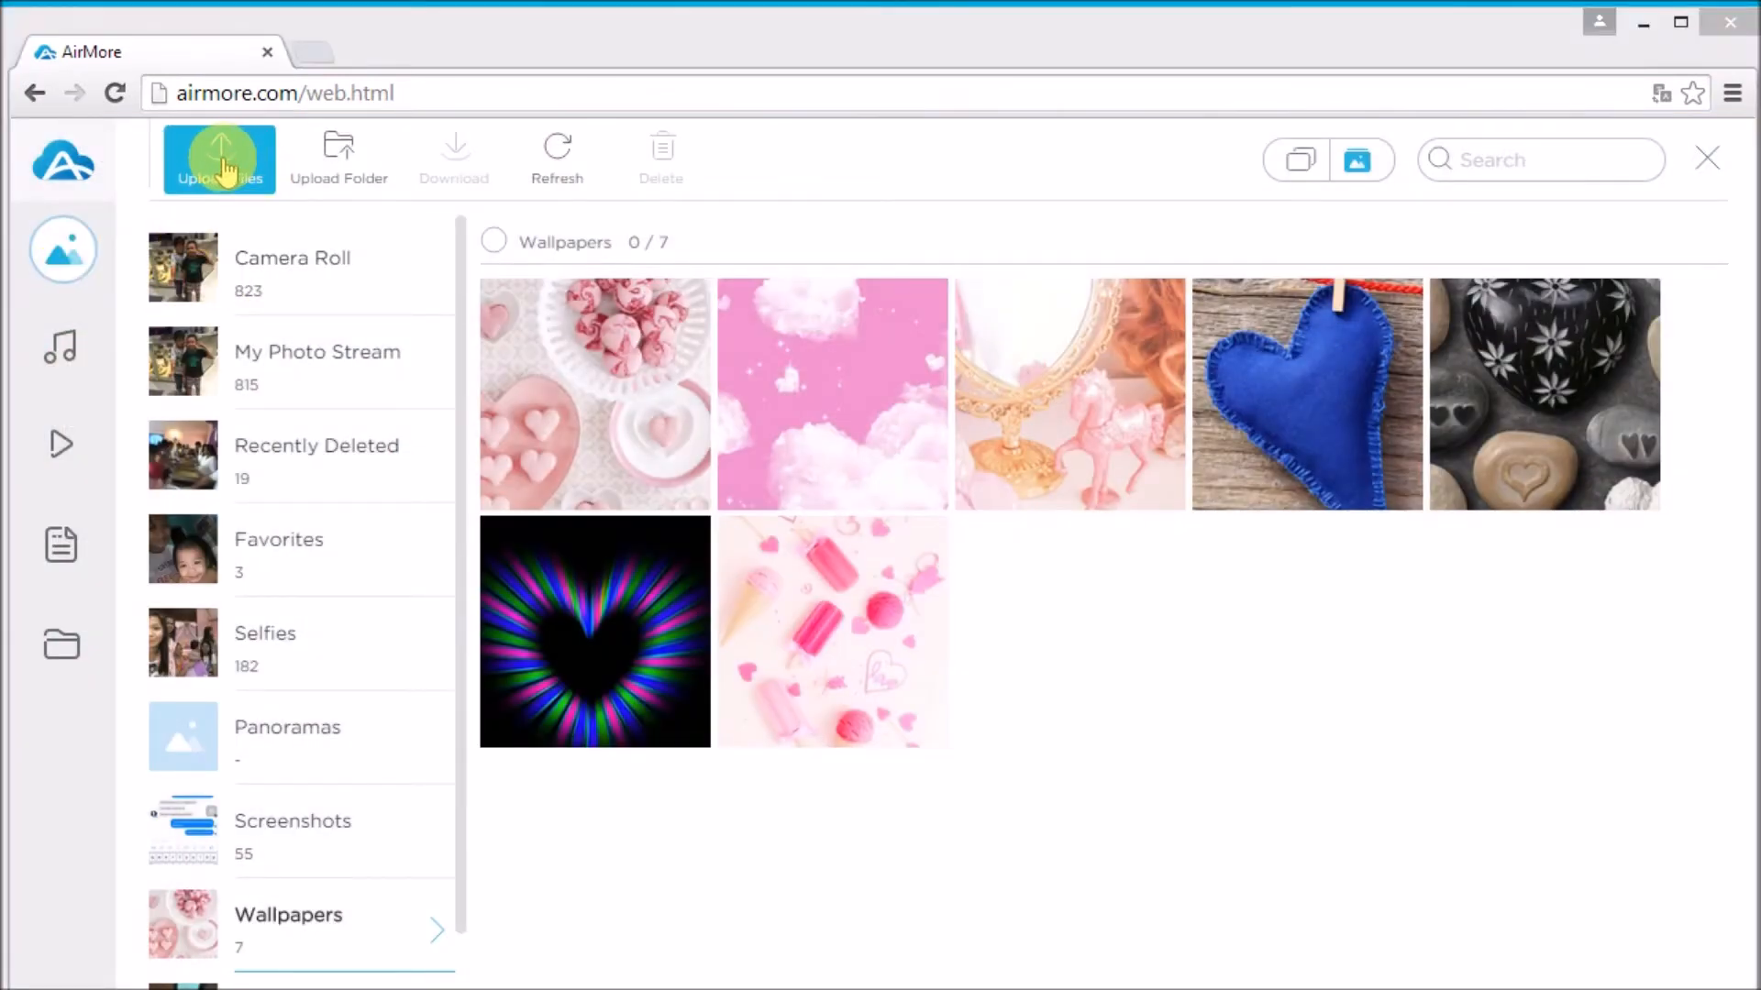
{"action": "left_click", "coordinate": [218, 157]}
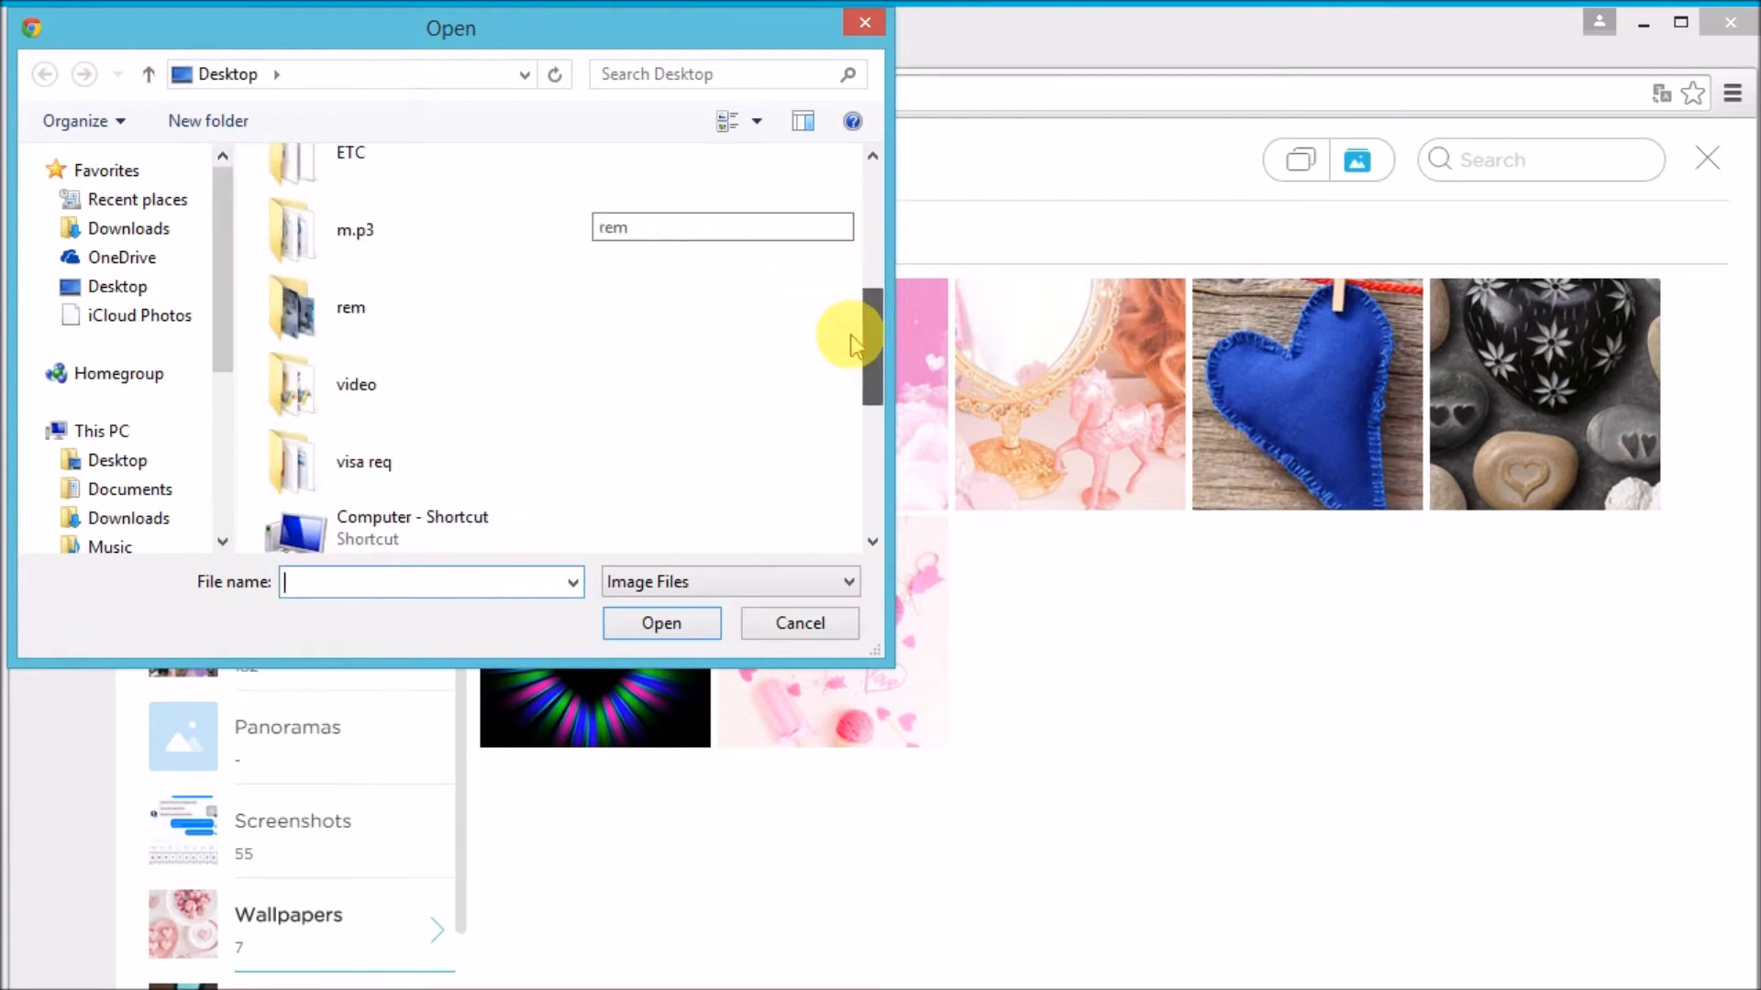
{"action": "double_click", "coordinate": [350, 308]}
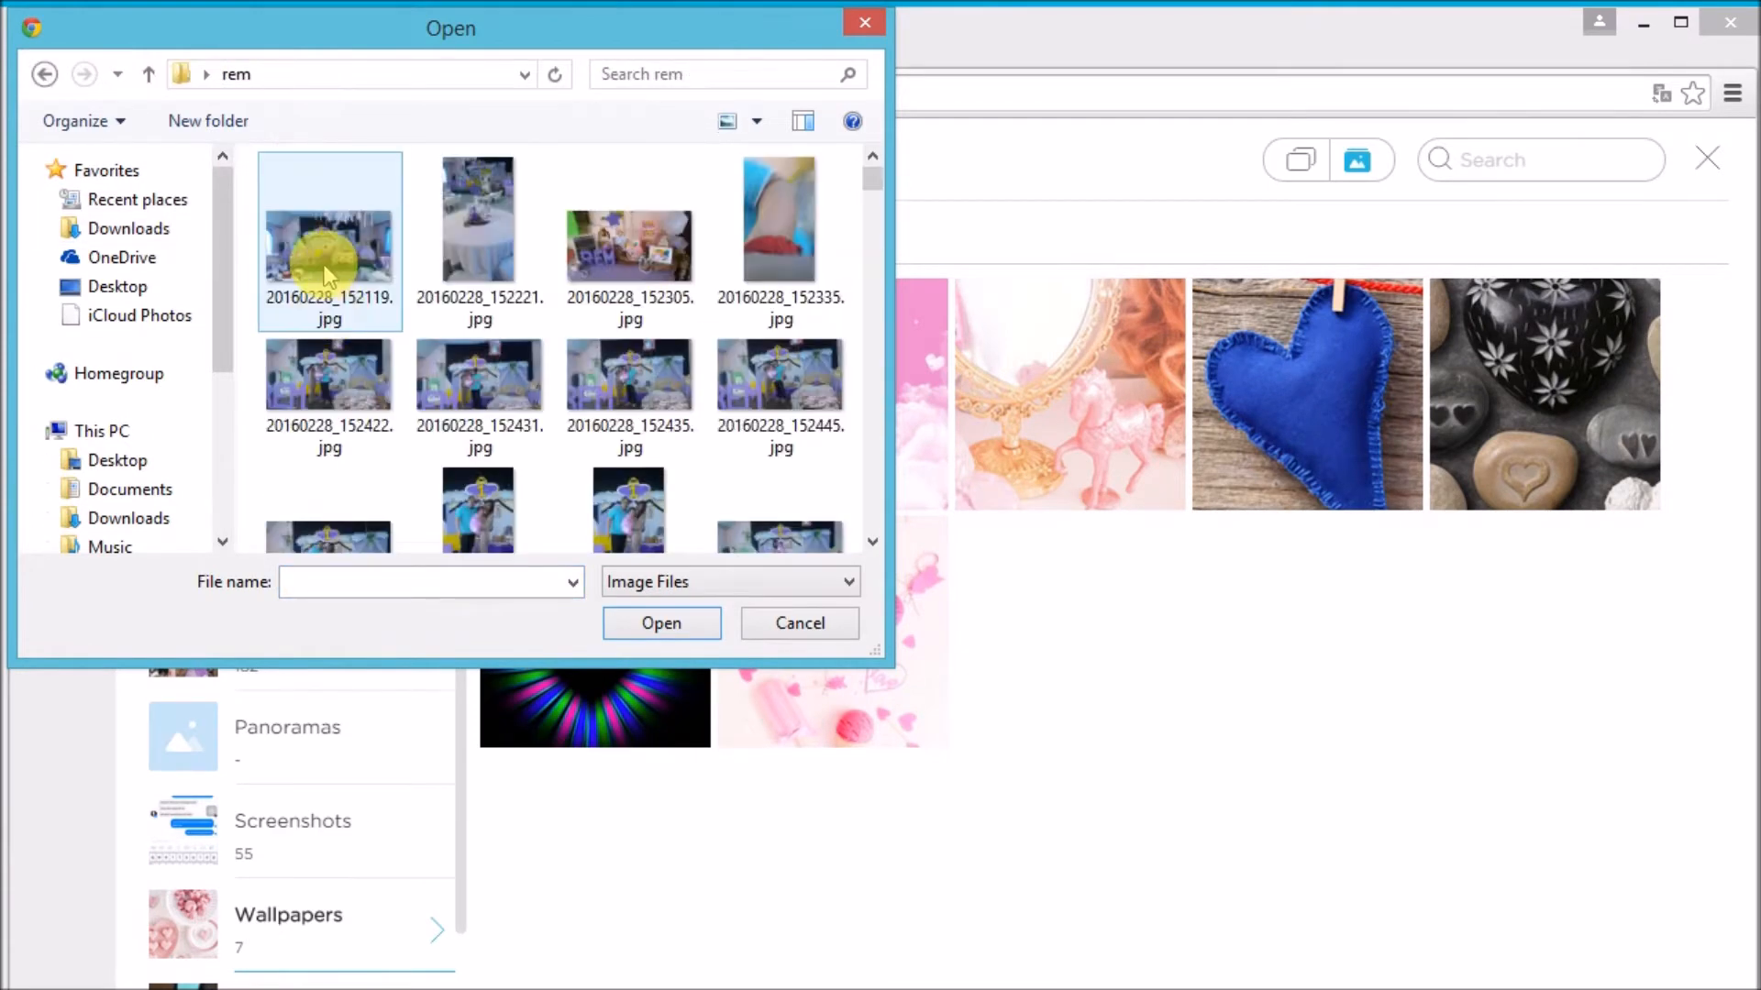
{"action": "left_click", "coordinate": [478, 219]}
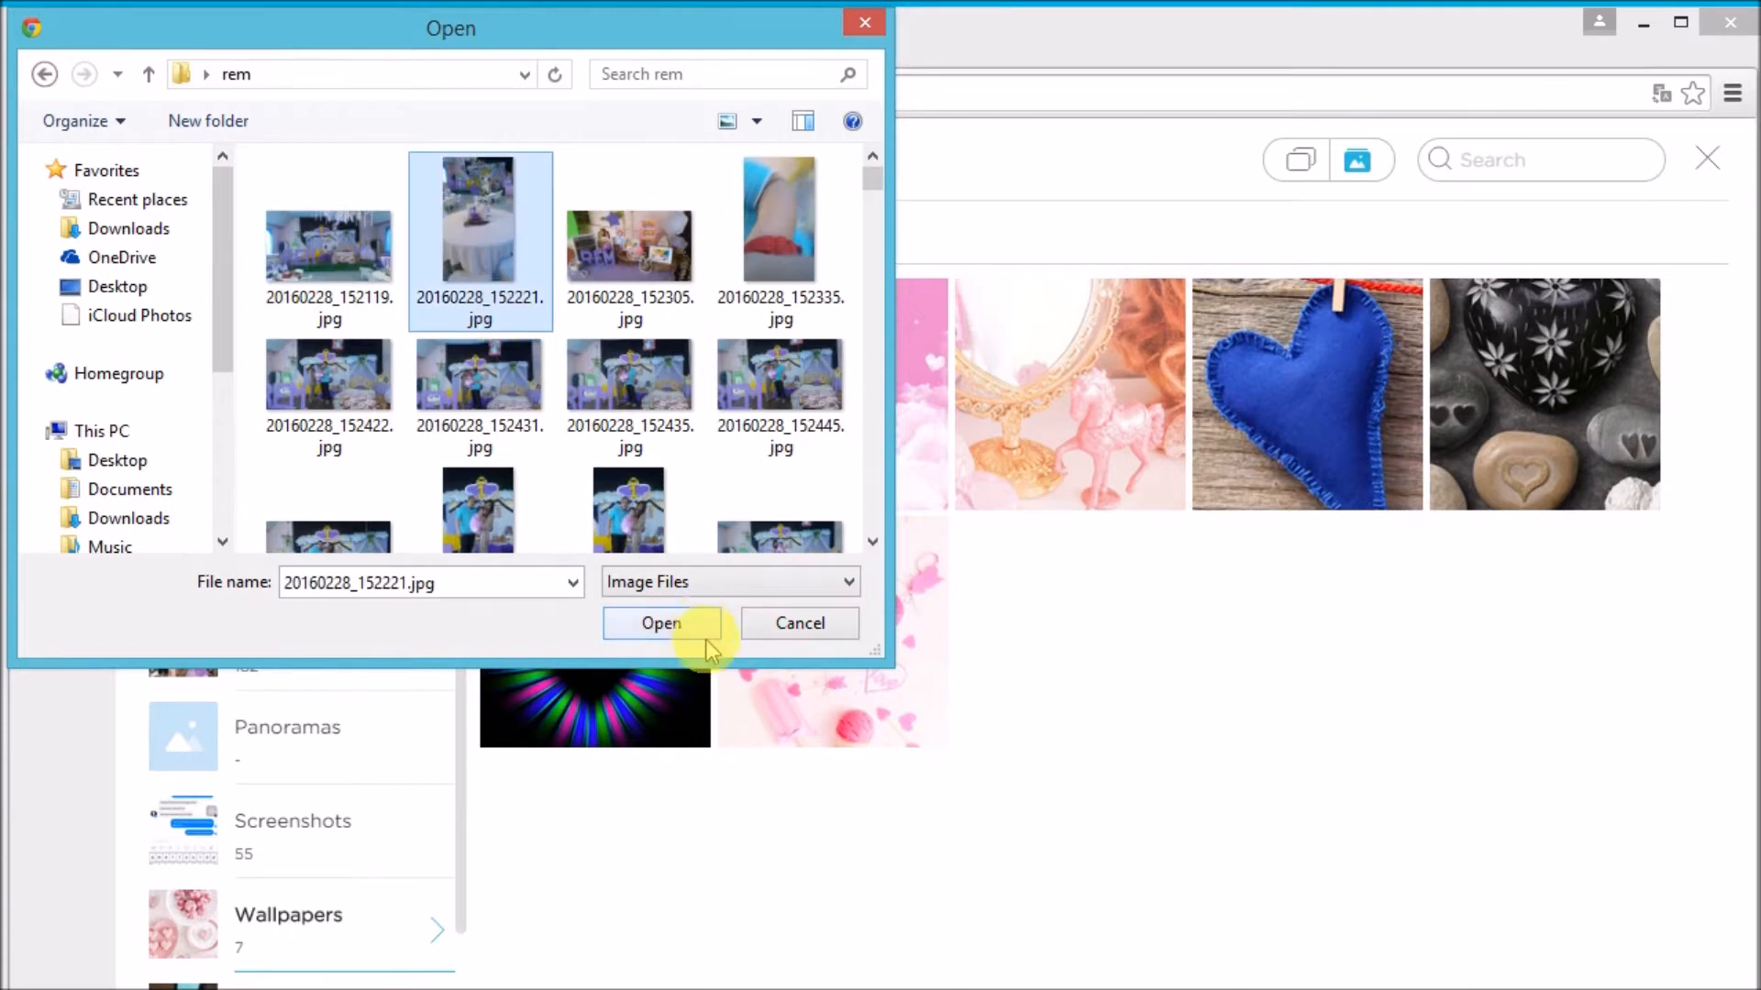
{"action": "left_click", "coordinate": [661, 623]}
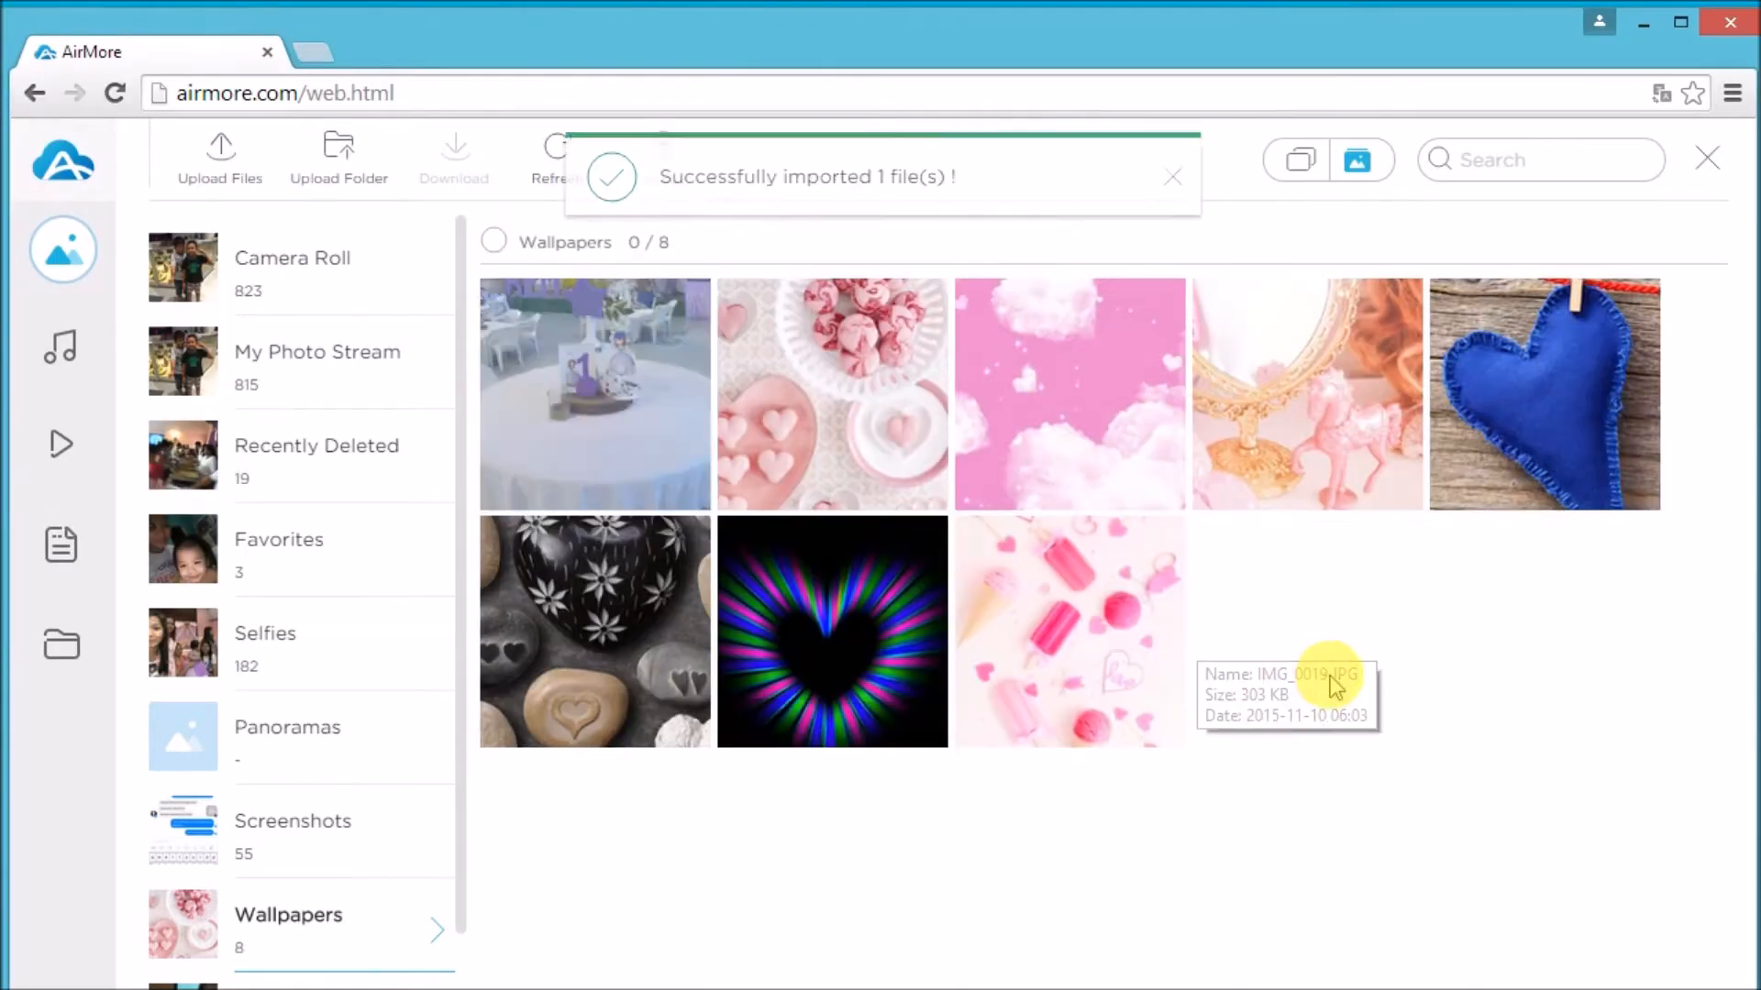
{"action": "mouse_move", "coordinate": [634, 393]}
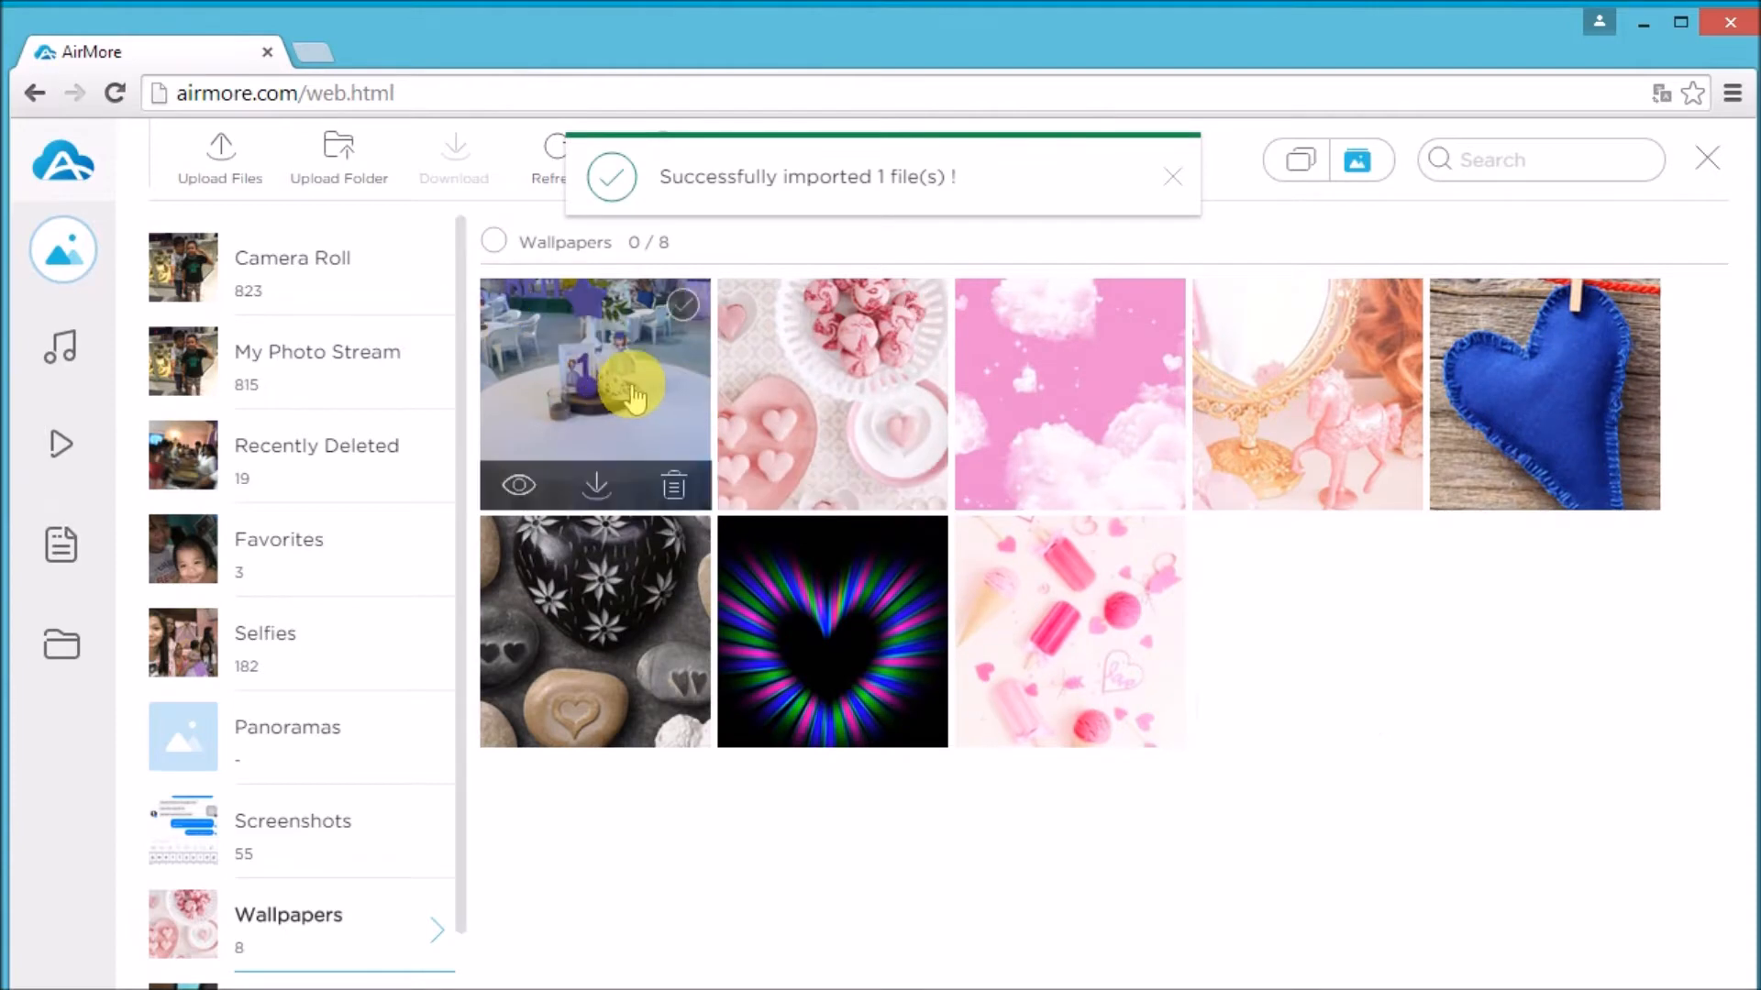
{"action": "left_click", "coordinate": [338, 151]}
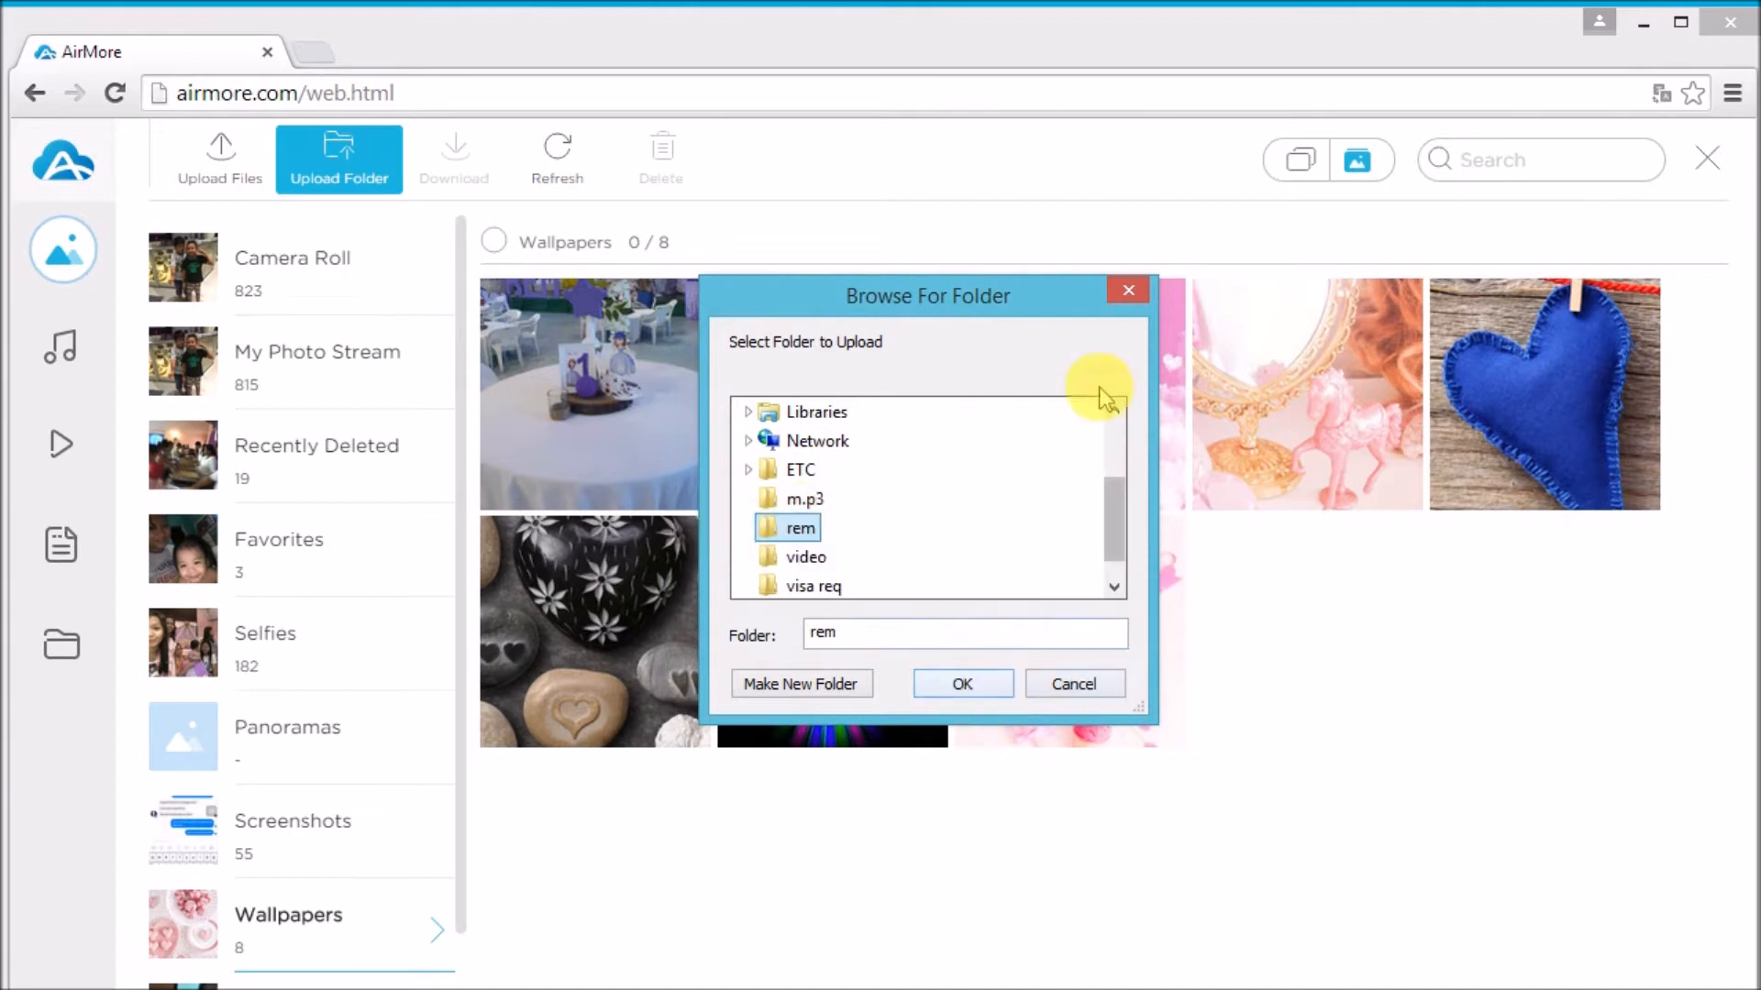
Step: Download the uploaded table photo to the PC, then delete it from Wallpapers
{"action": "left_click", "coordinate": [1071, 682]}
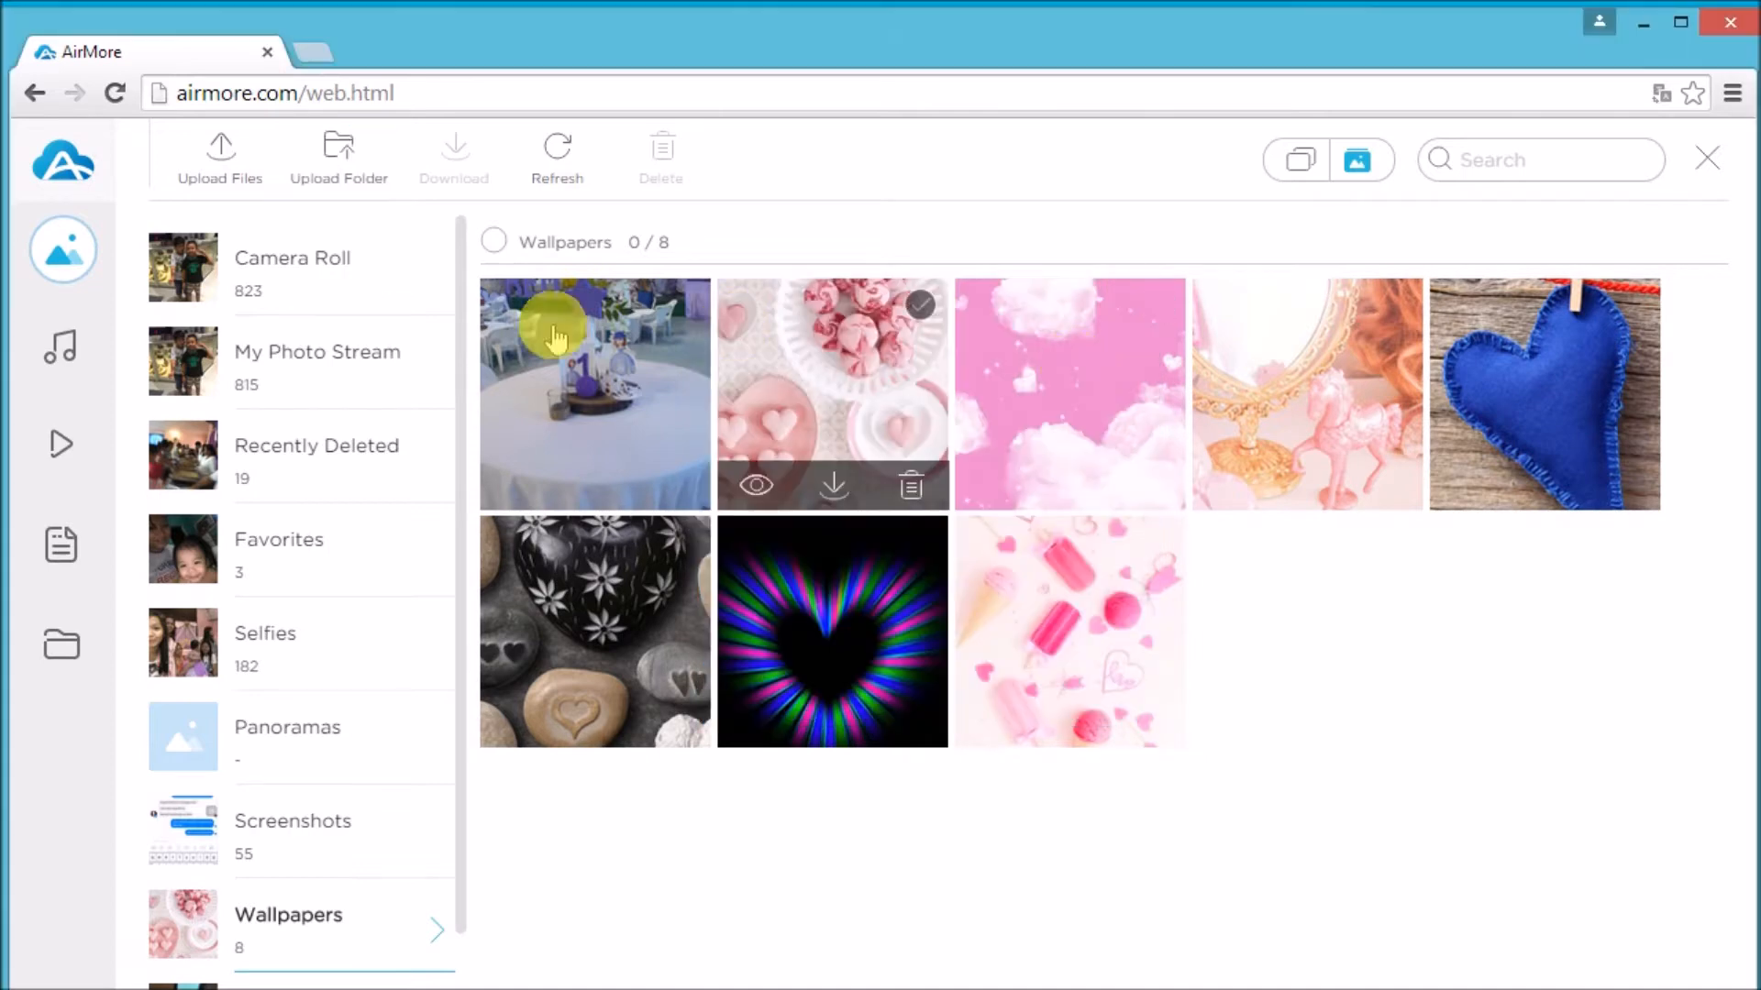
{"action": "mouse_move", "coordinate": [680, 310]}
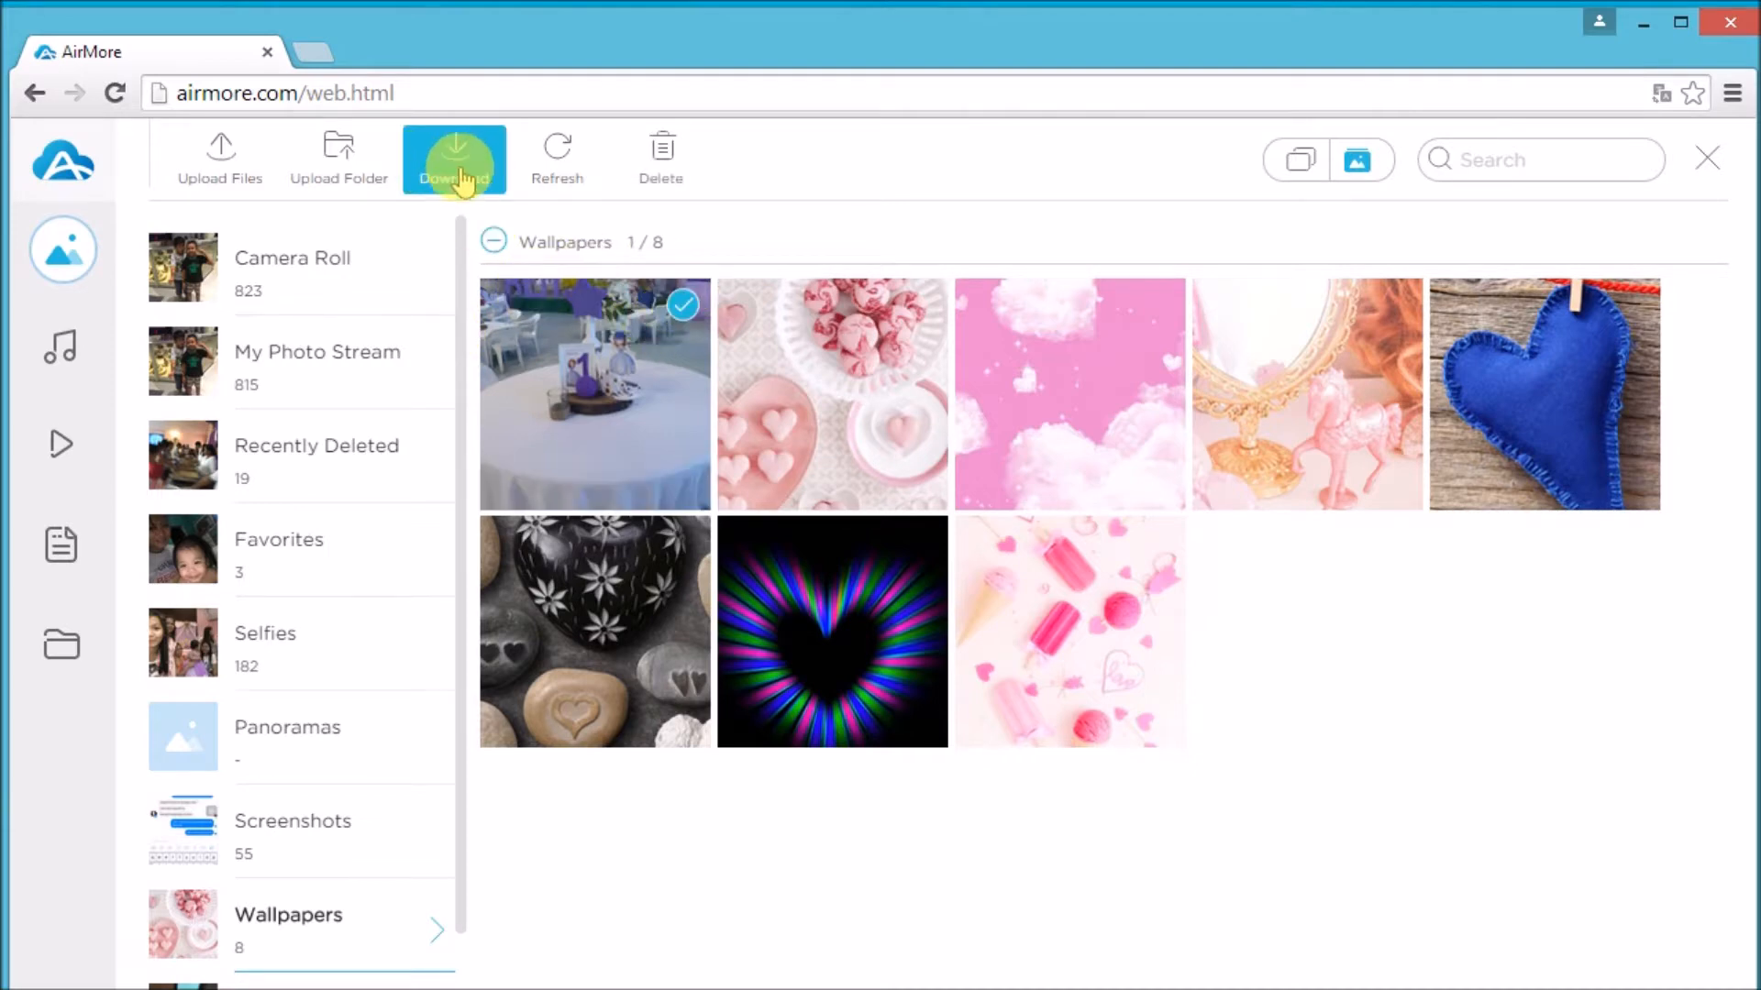
{"action": "left_click", "coordinate": [454, 152]}
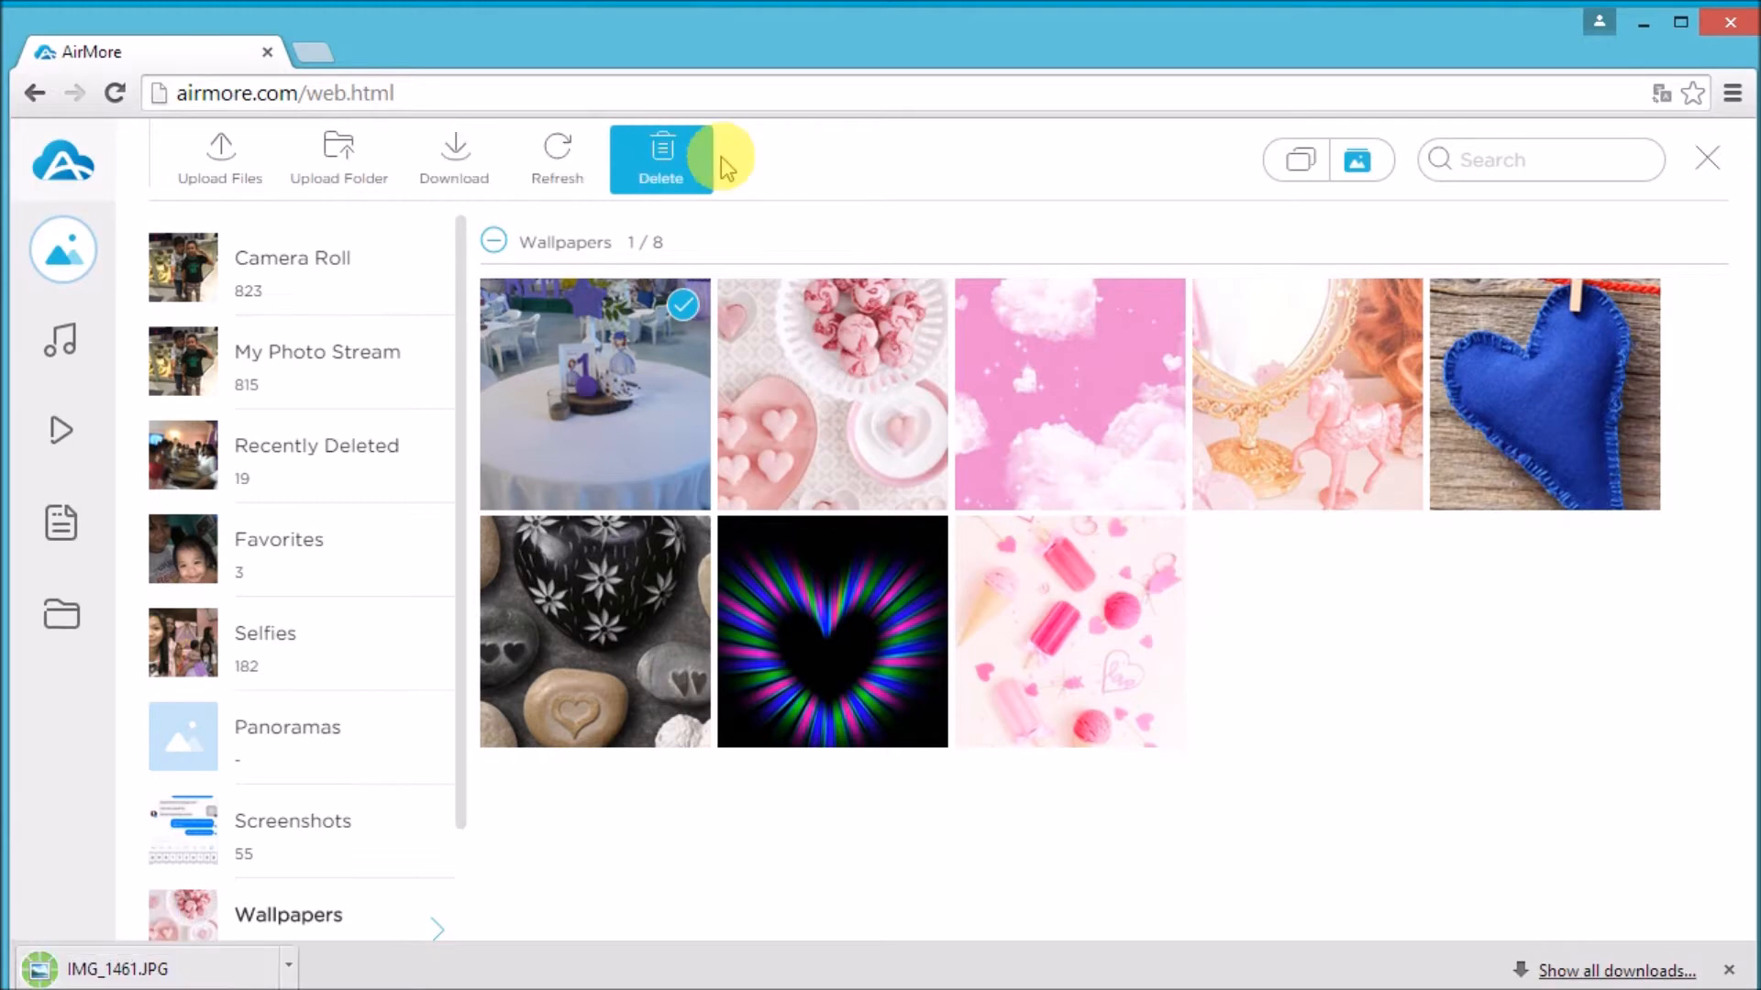
{"action": "left_click", "coordinate": [661, 156]}
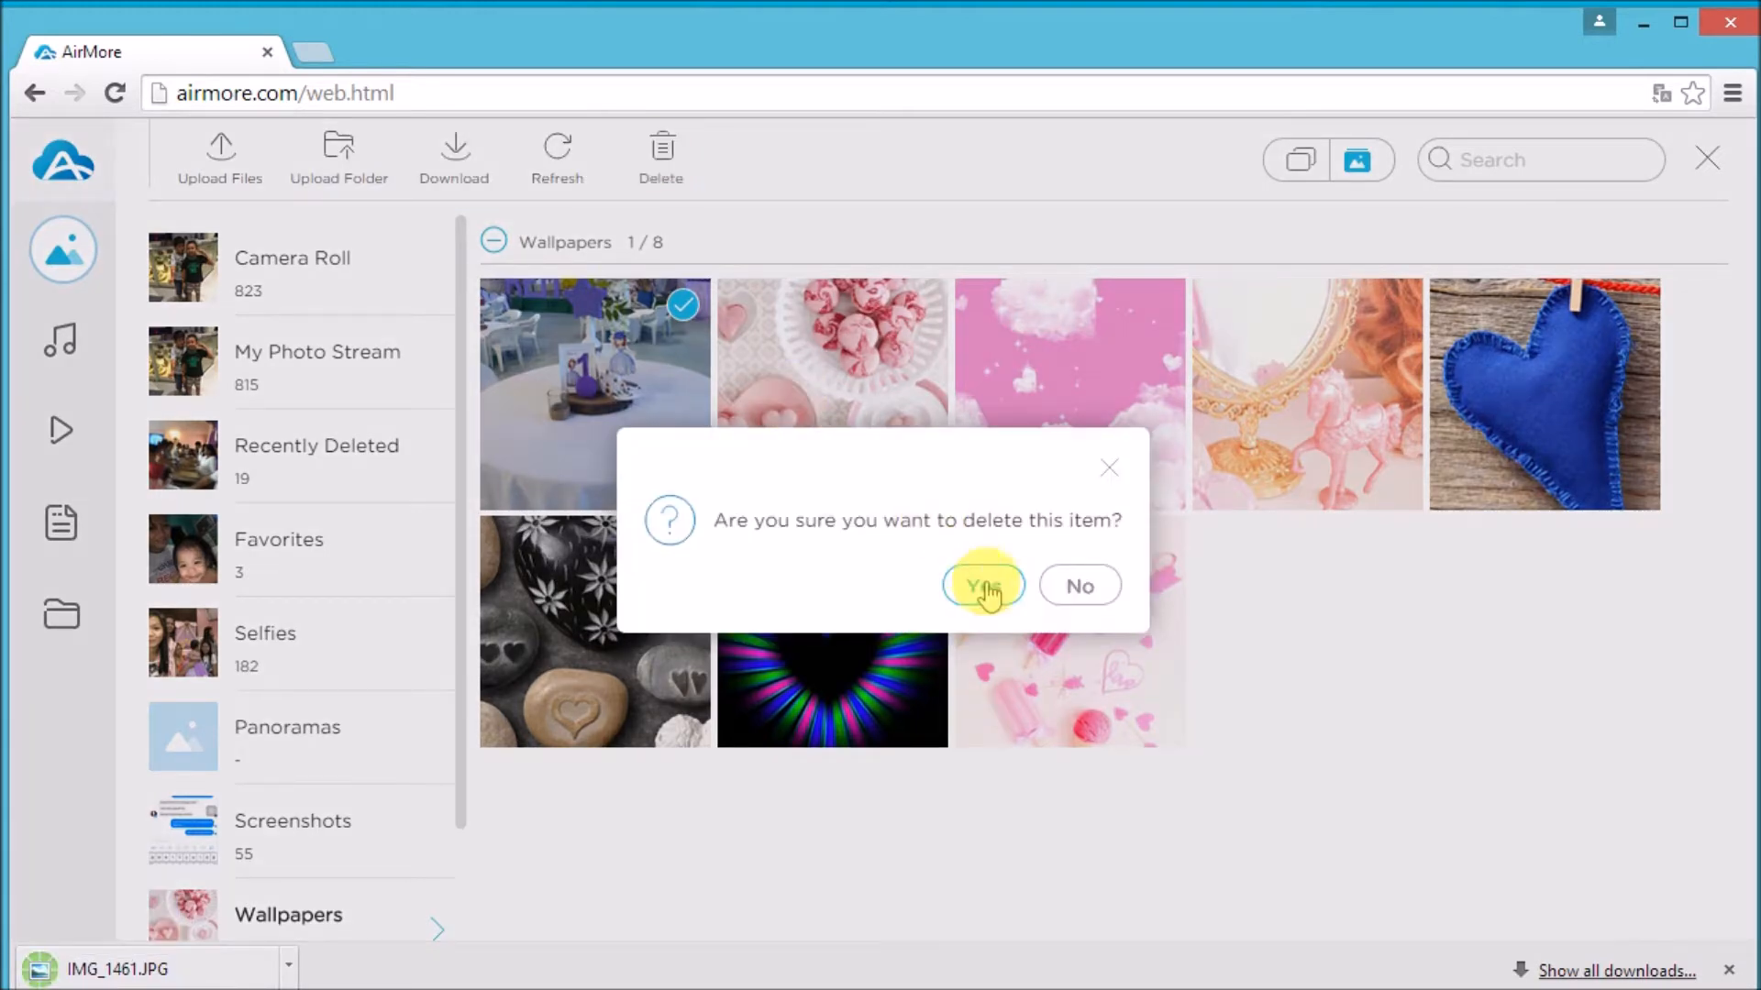
{"action": "left_click", "coordinate": [981, 585]}
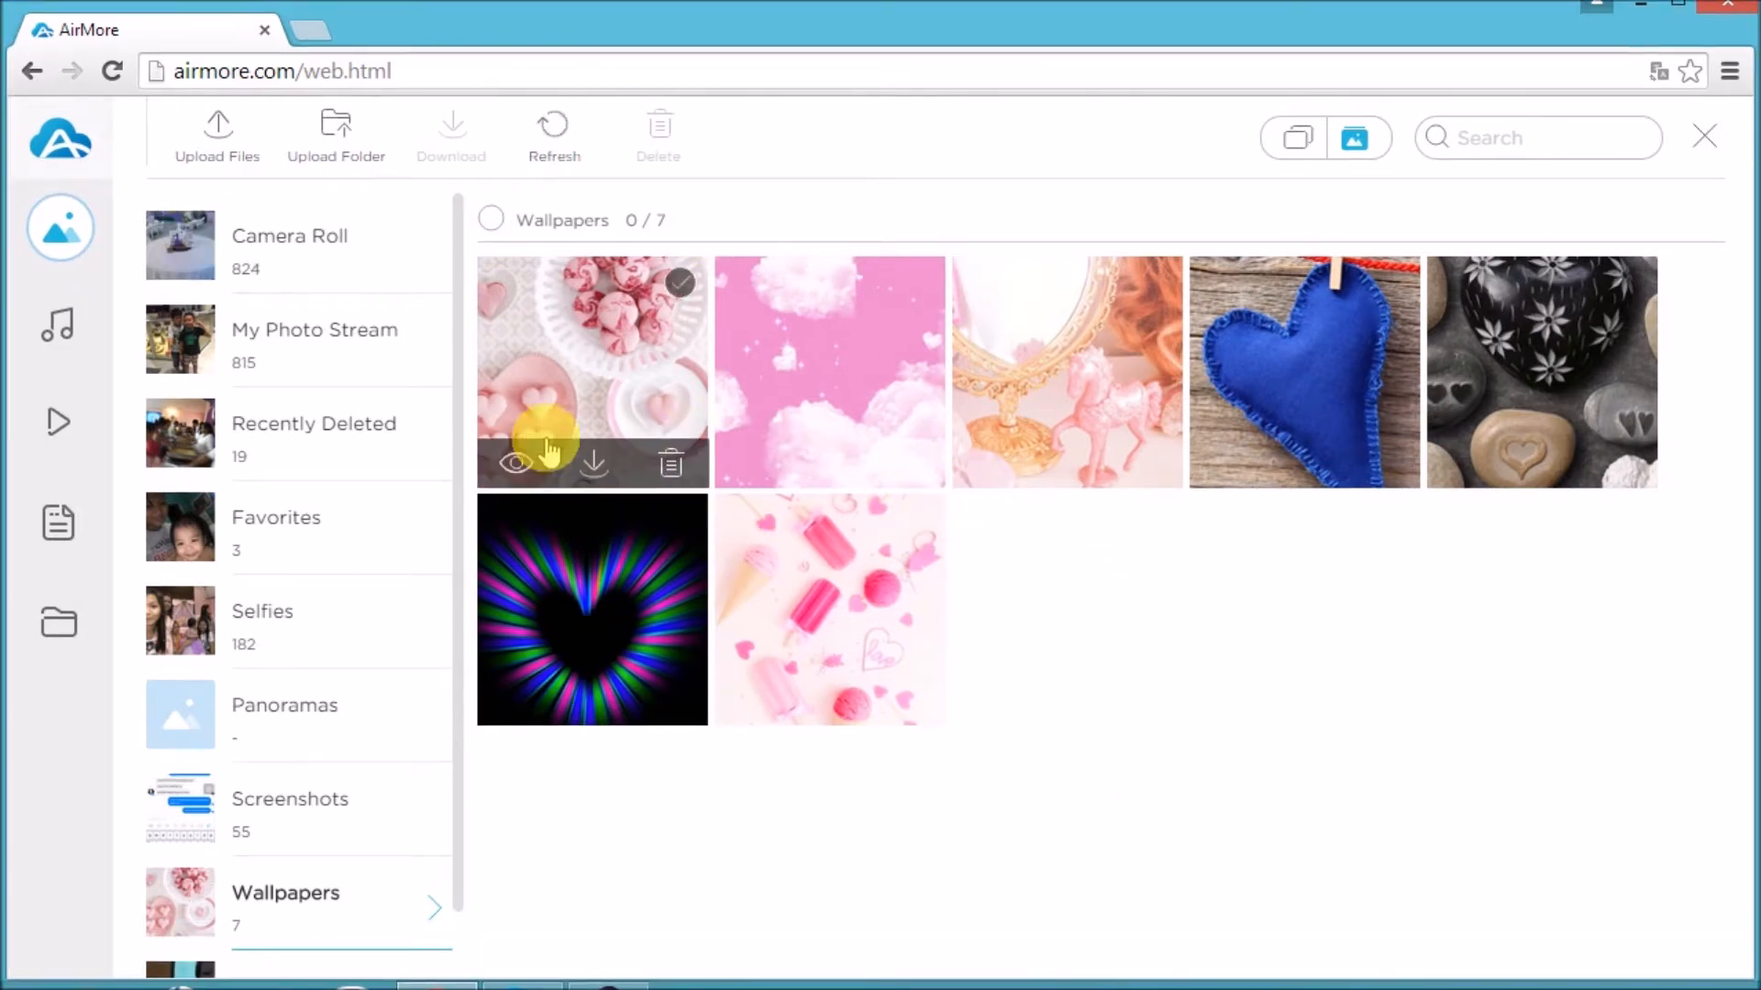
{"action": "left_click", "coordinate": [514, 462]}
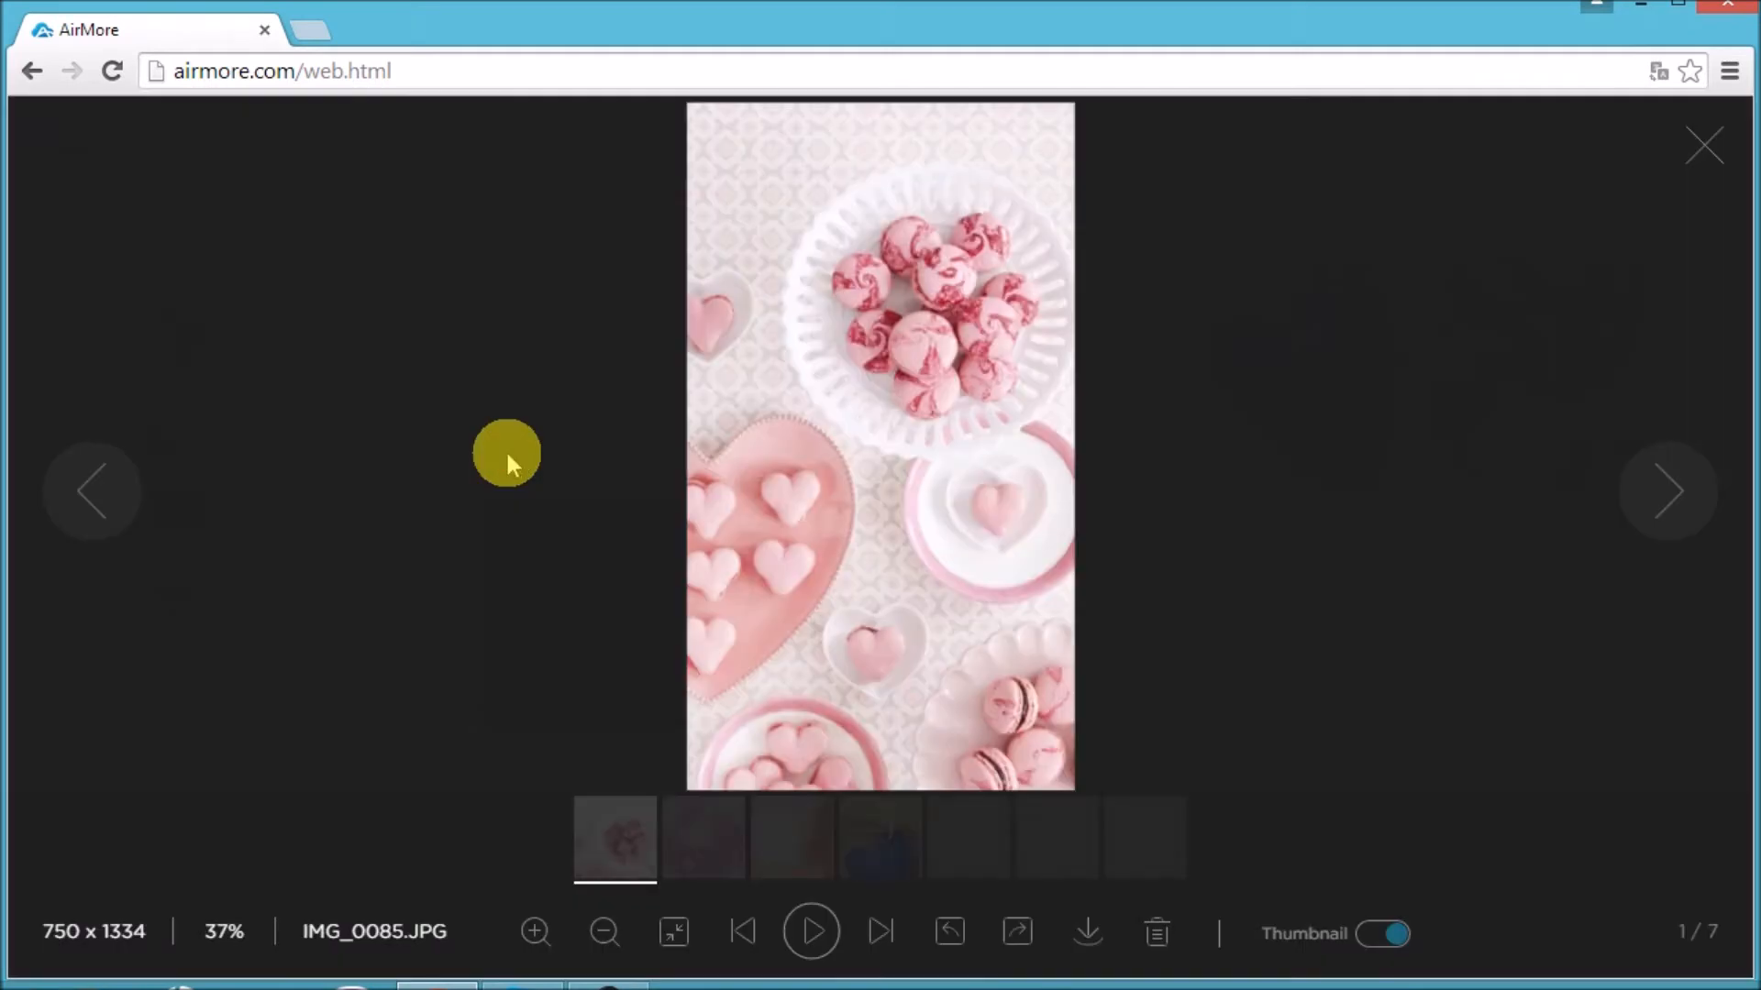
{"action": "left_click", "coordinate": [702, 837]}
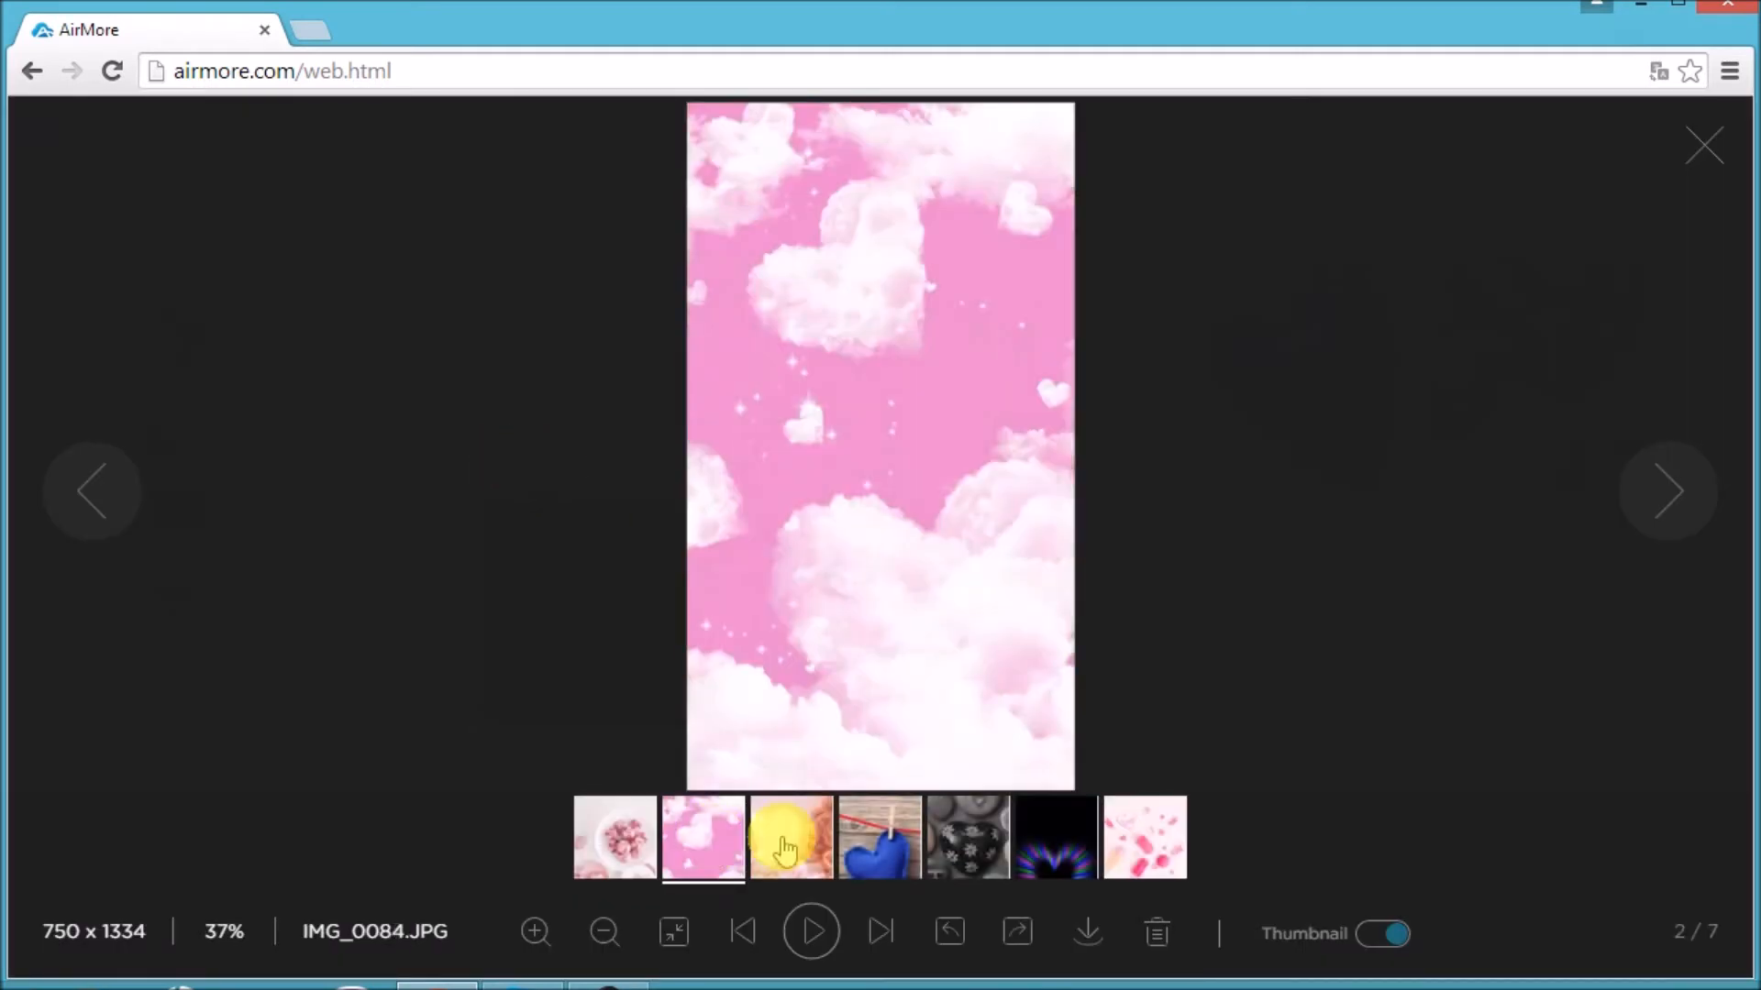
{"action": "left_click", "coordinate": [879, 837]}
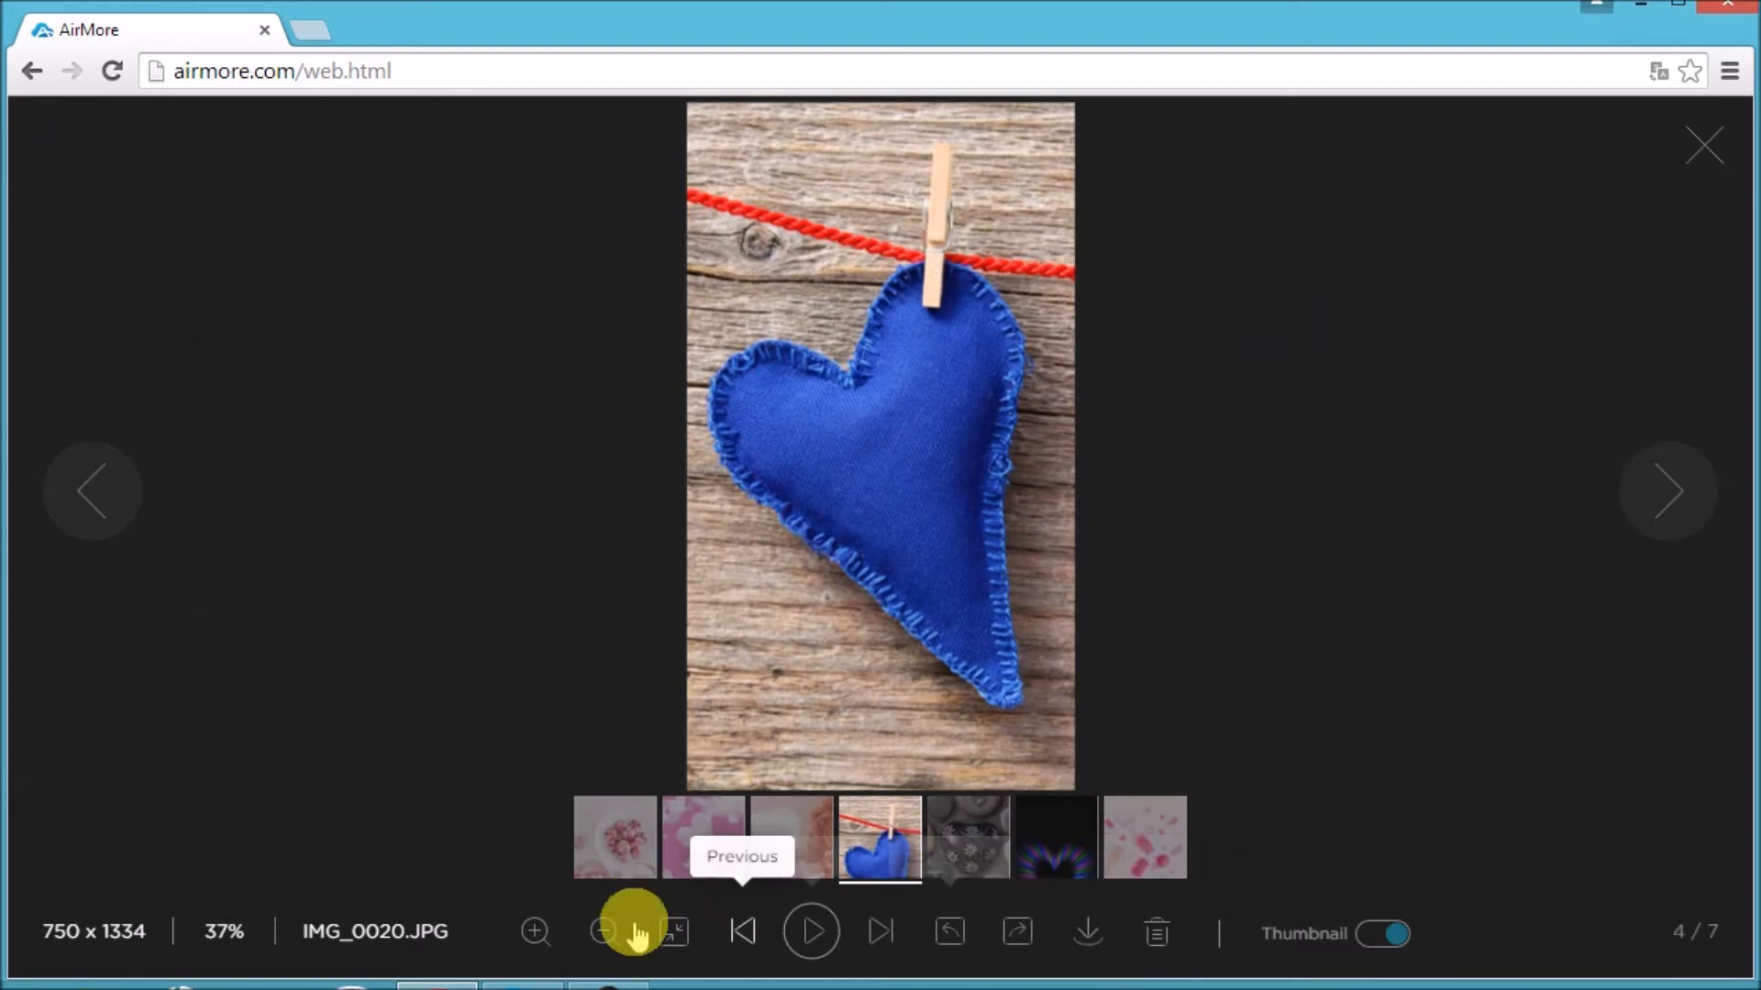
{"action": "mouse_move", "coordinate": [1705, 146]}
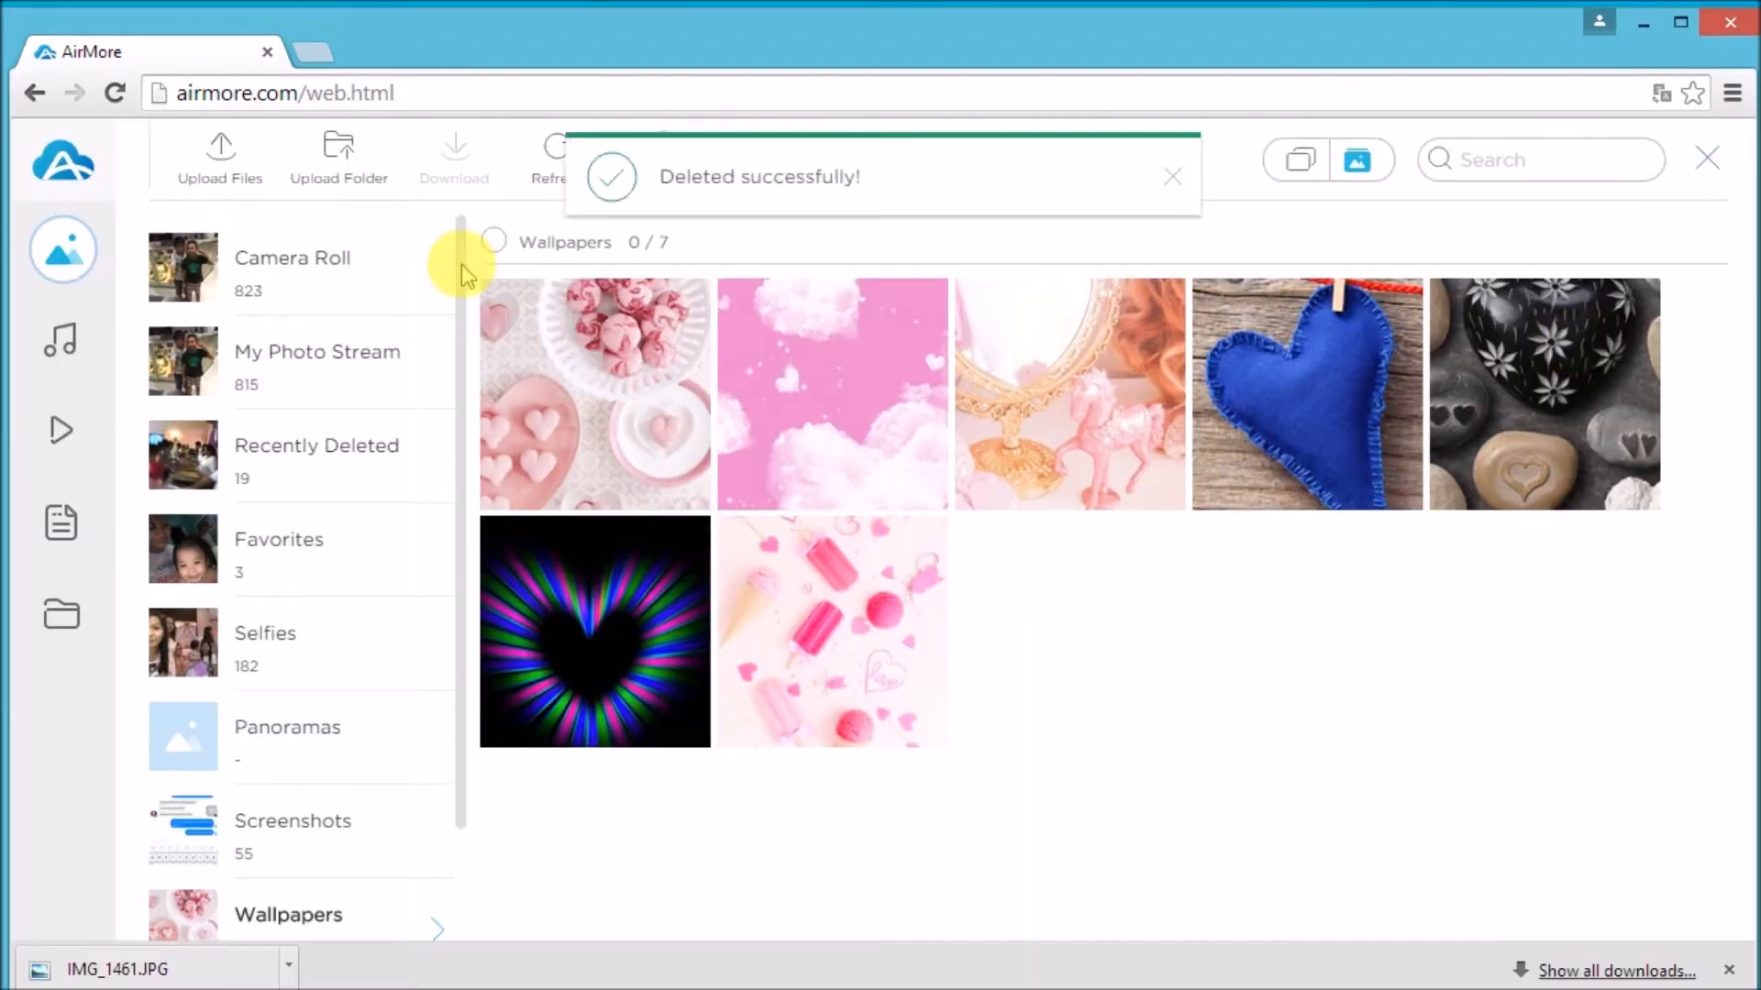
Step: Upload the Hard Days Night song to the music library and play it
{"action": "left_click", "coordinate": [61, 340]}
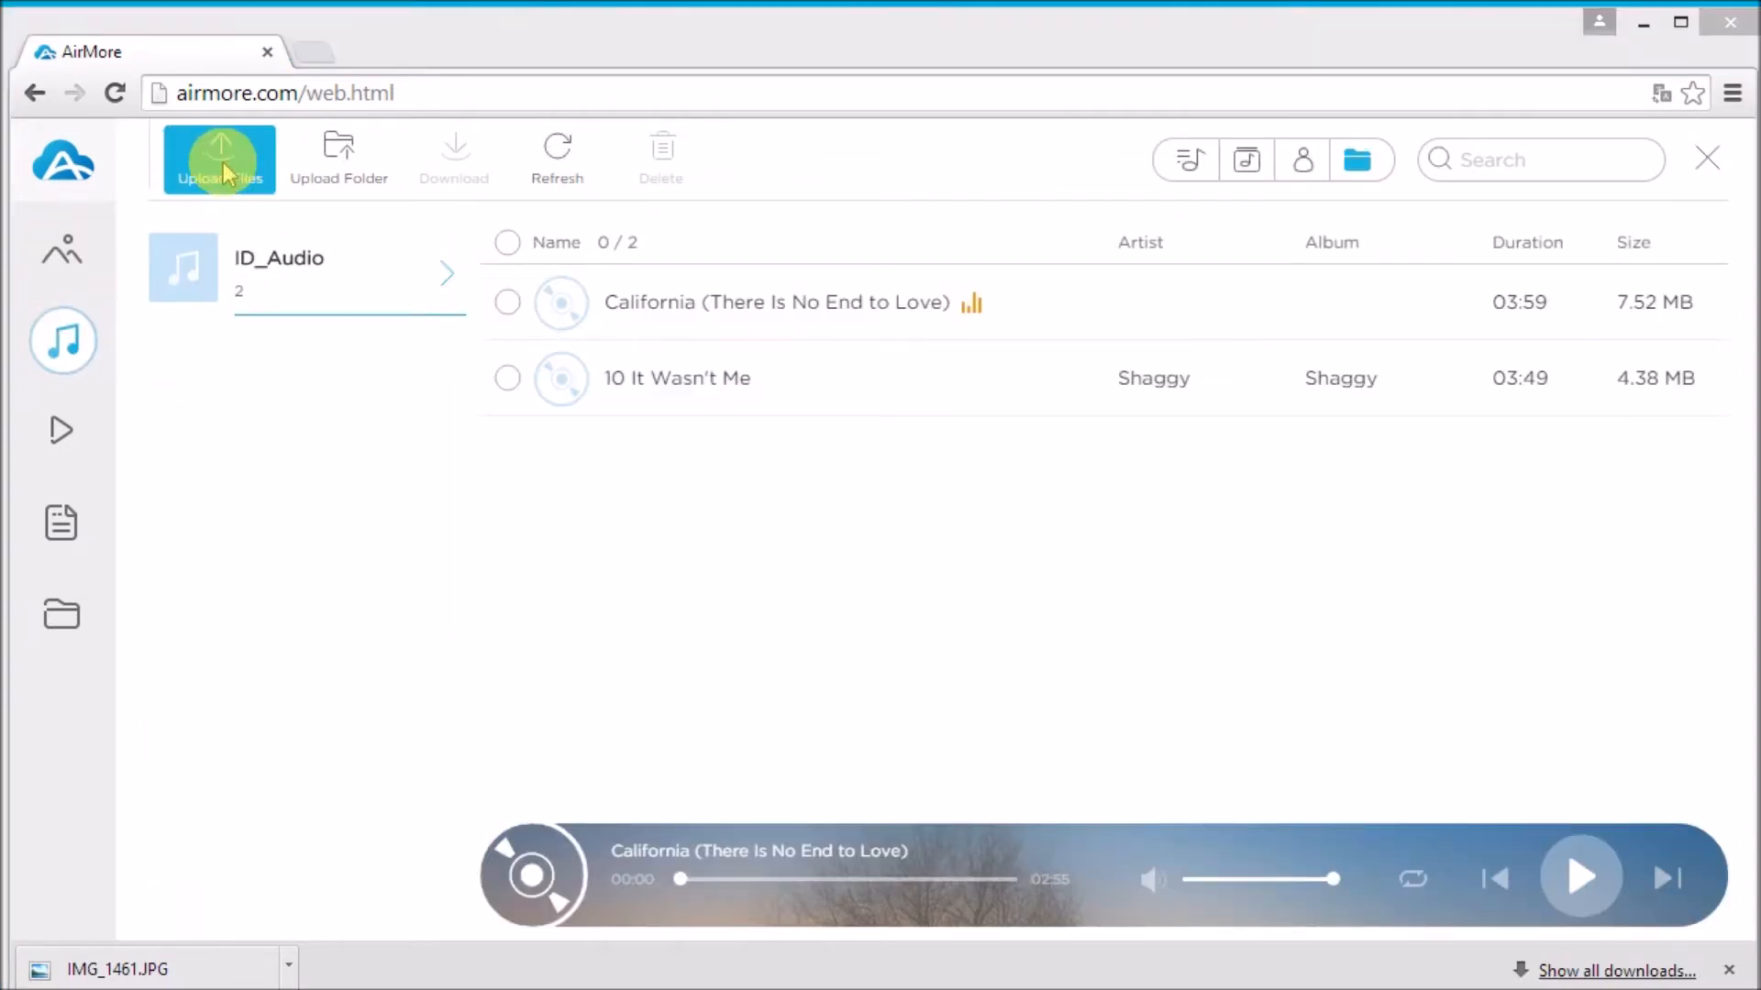
{"action": "left_click", "coordinate": [219, 156]}
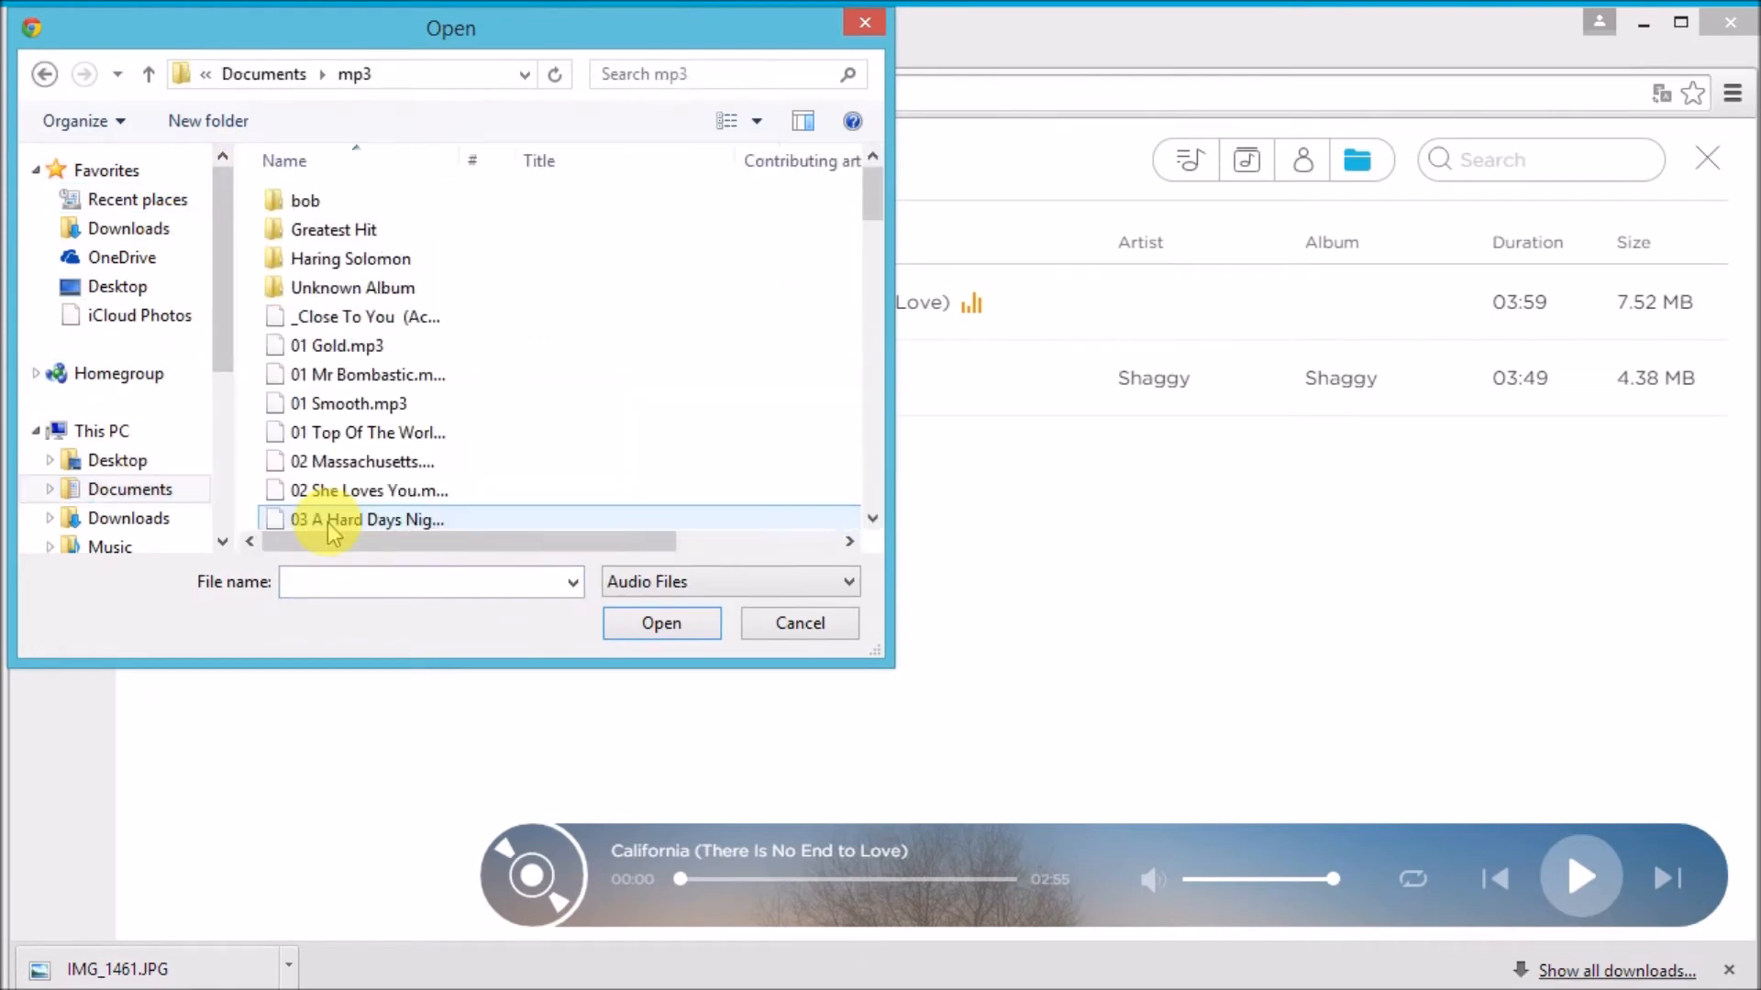
{"action": "left_click", "coordinate": [661, 624]}
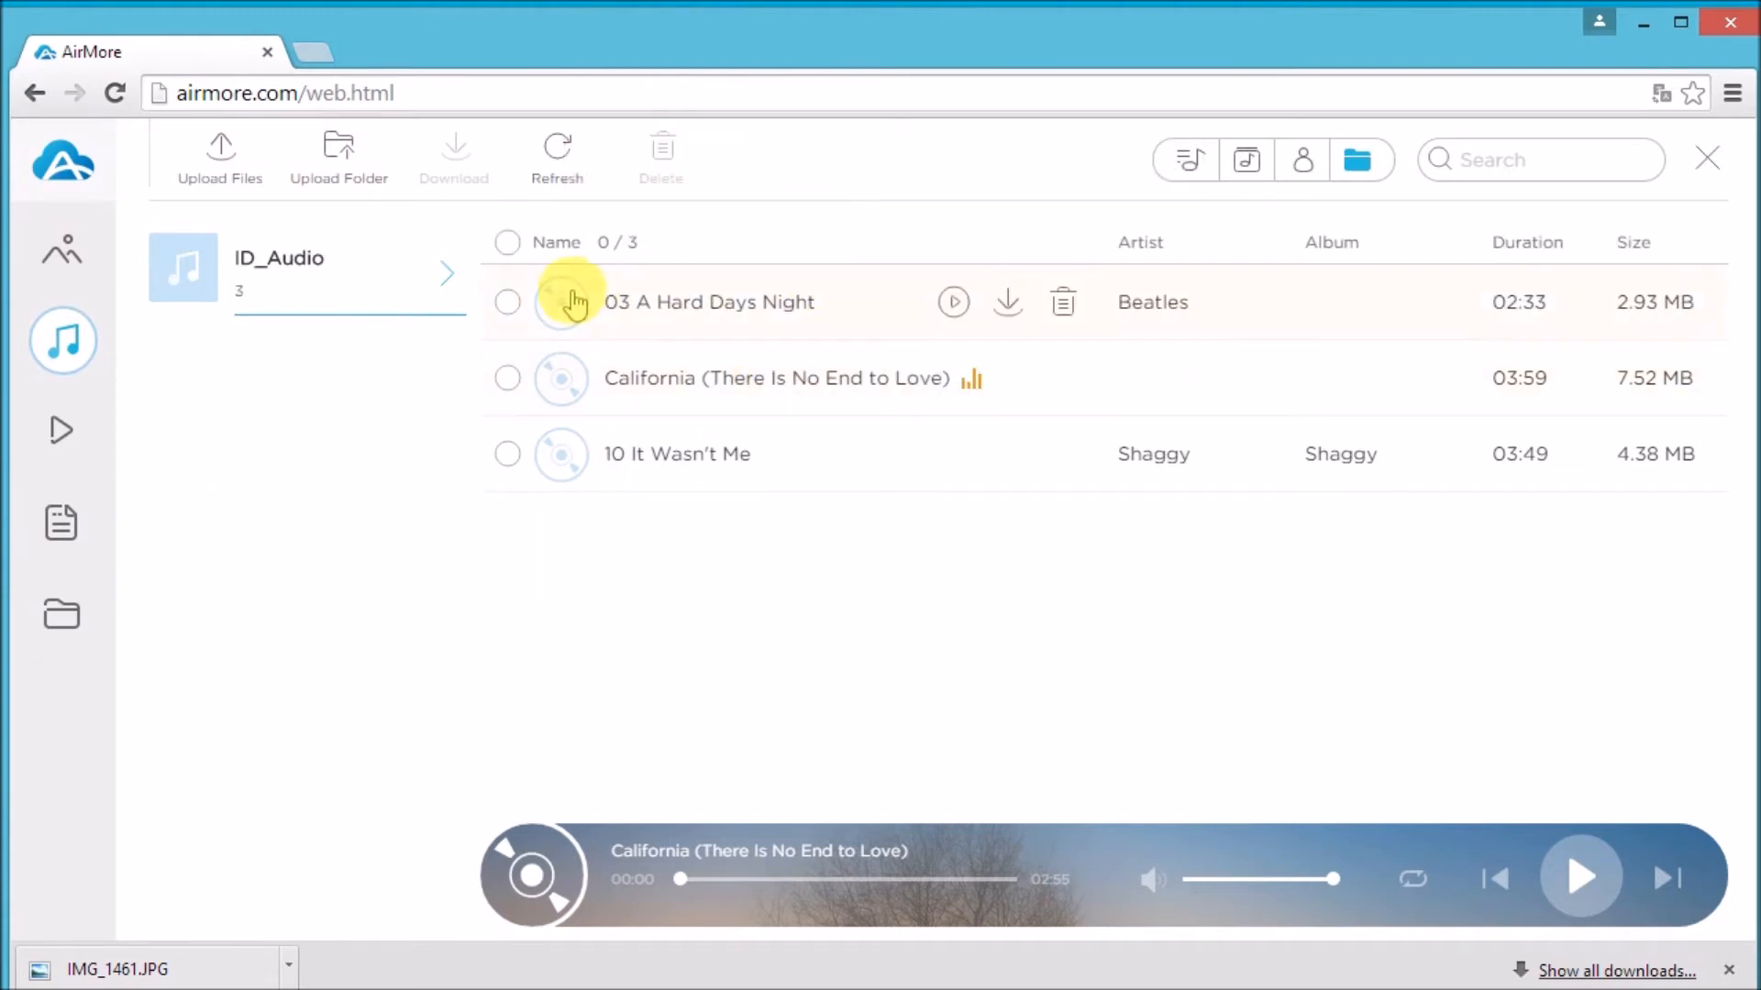
{"action": "mouse_move", "coordinate": [950, 305]}
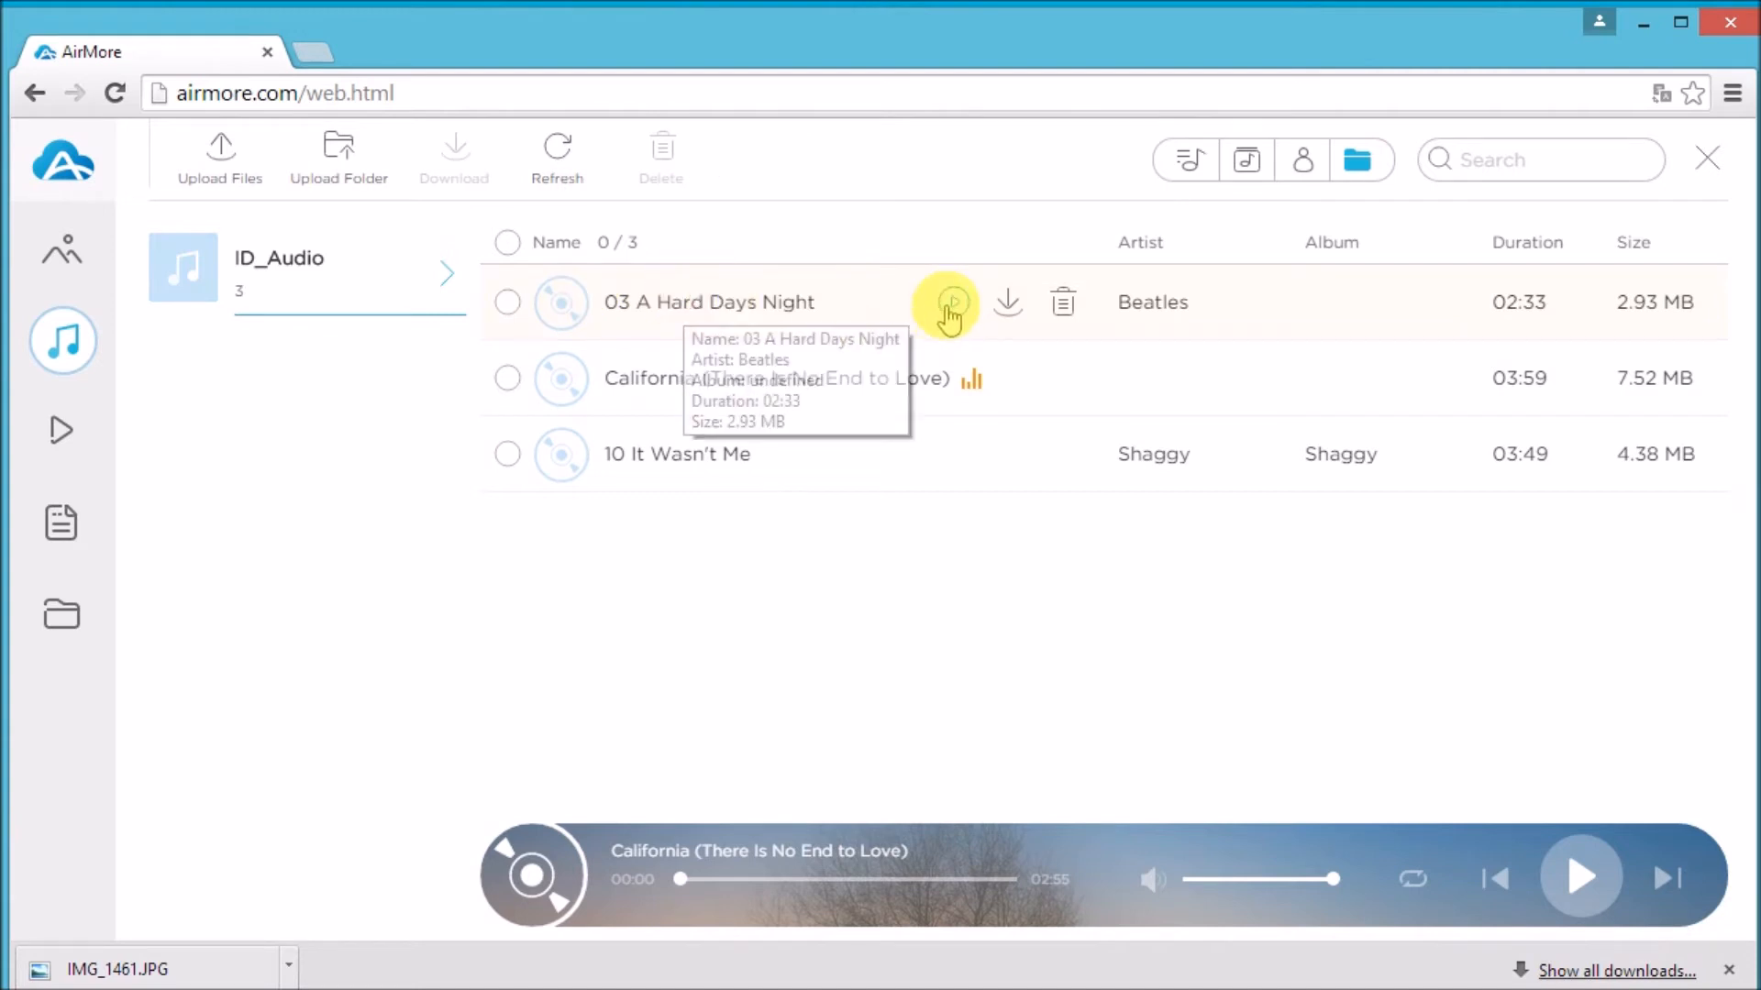
{"action": "left_click", "coordinate": [946, 301]}
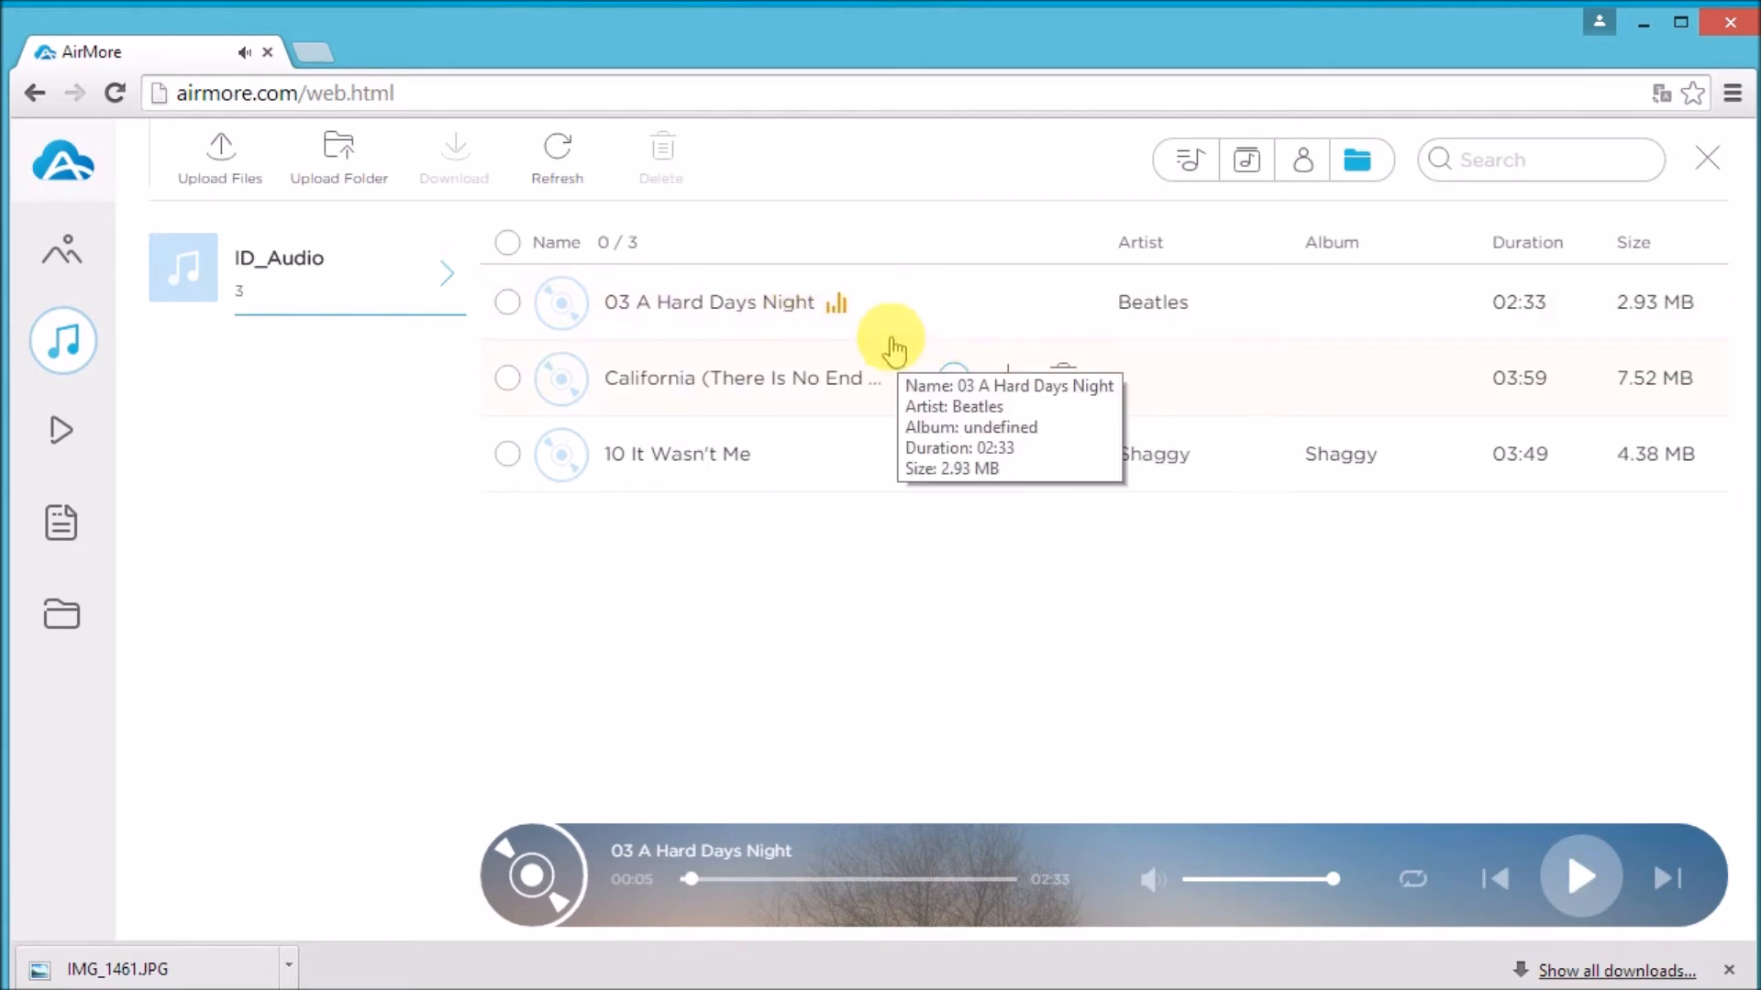
Step: Download 03 A Hard Days Night to the PC, delete it, and view songs by folder
{"action": "left_click", "coordinate": [506, 302]}
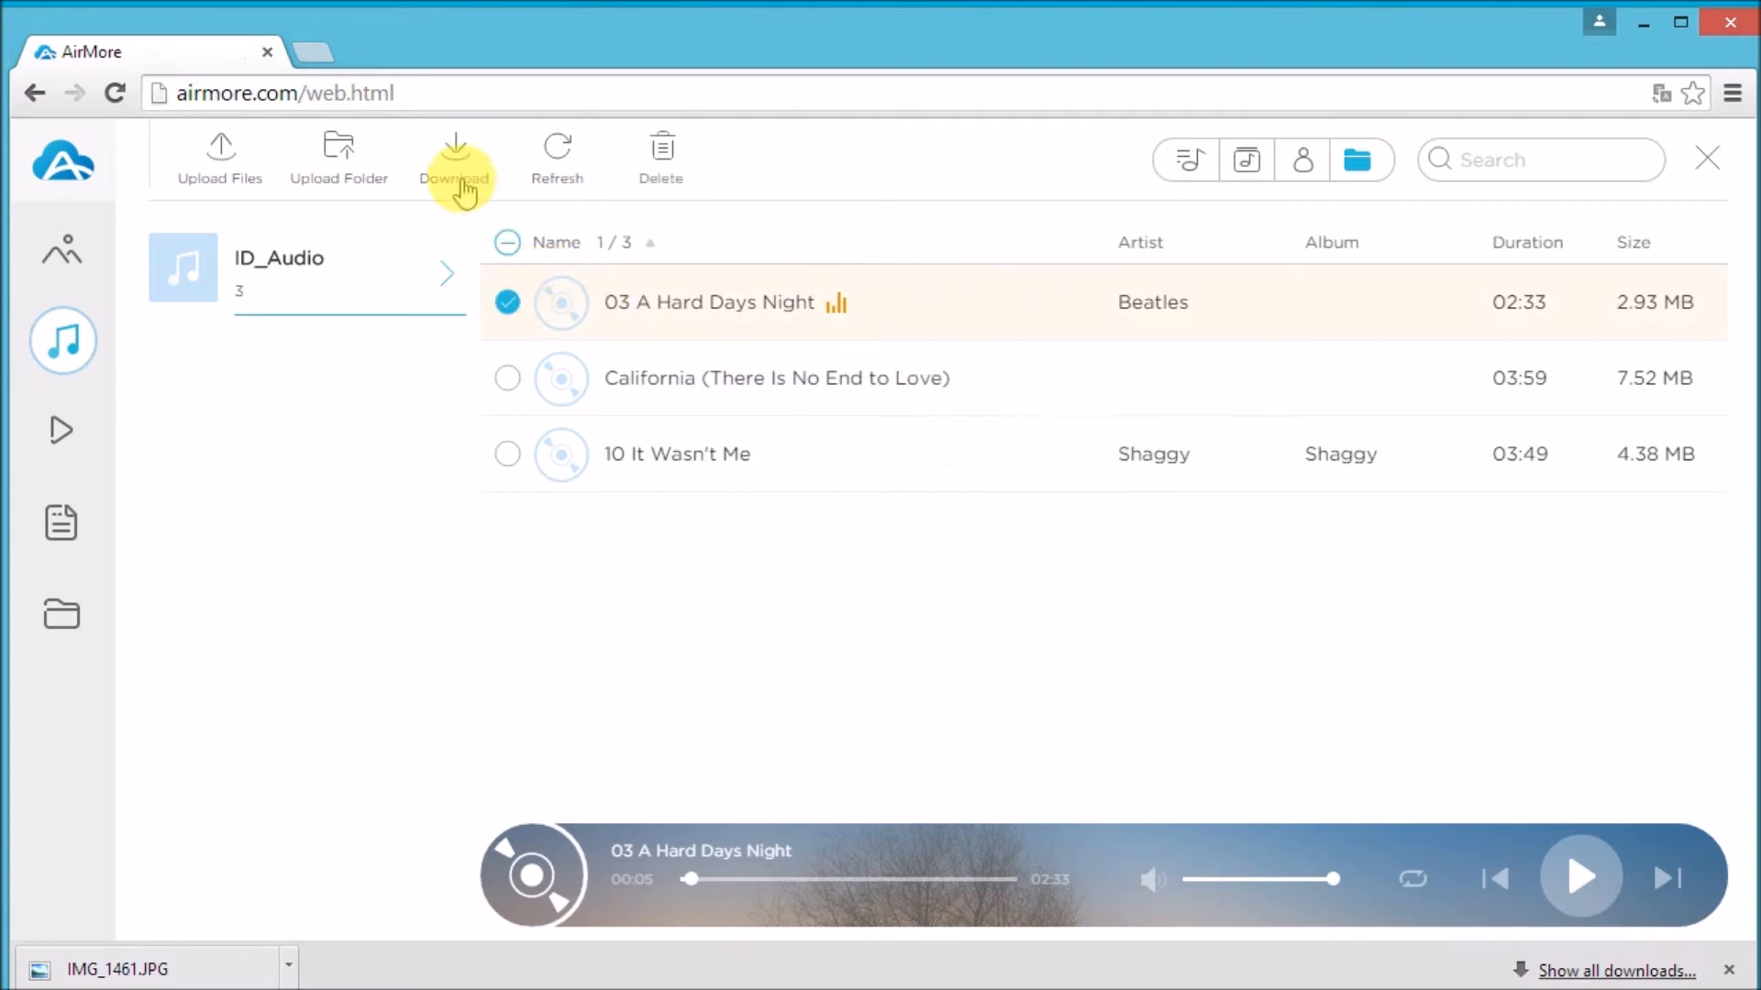
{"action": "left_click", "coordinate": [454, 156]}
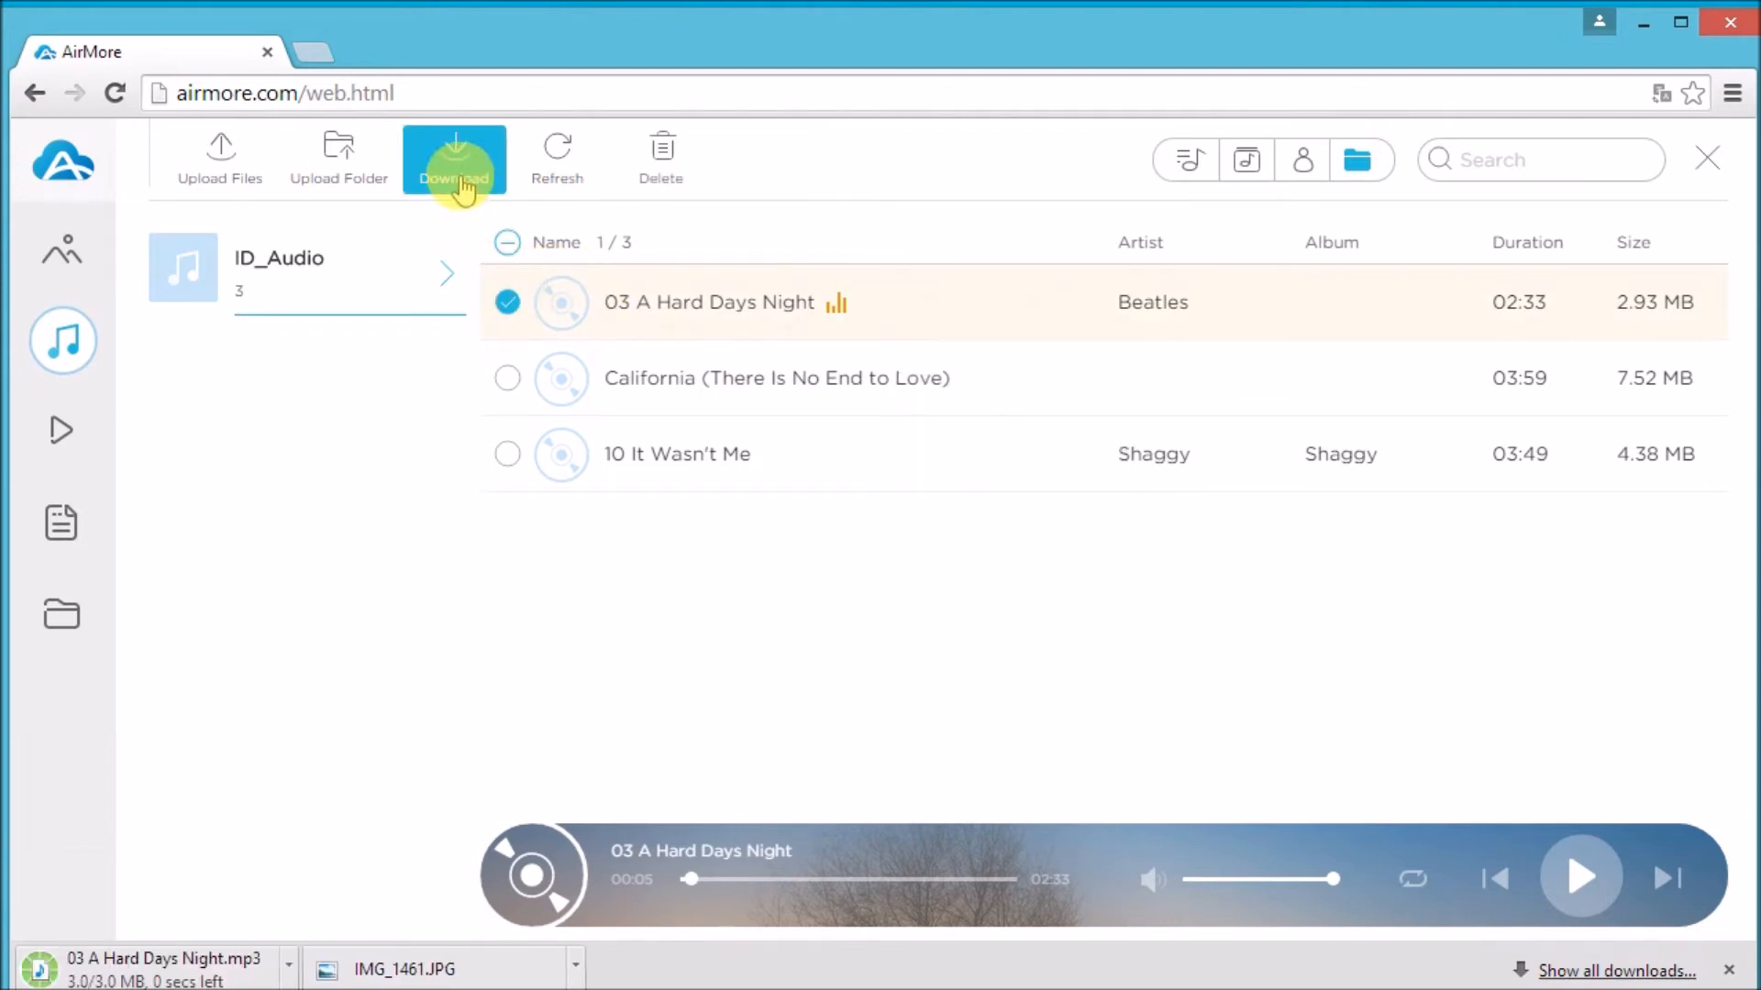
{"action": "left_click", "coordinate": [660, 155]}
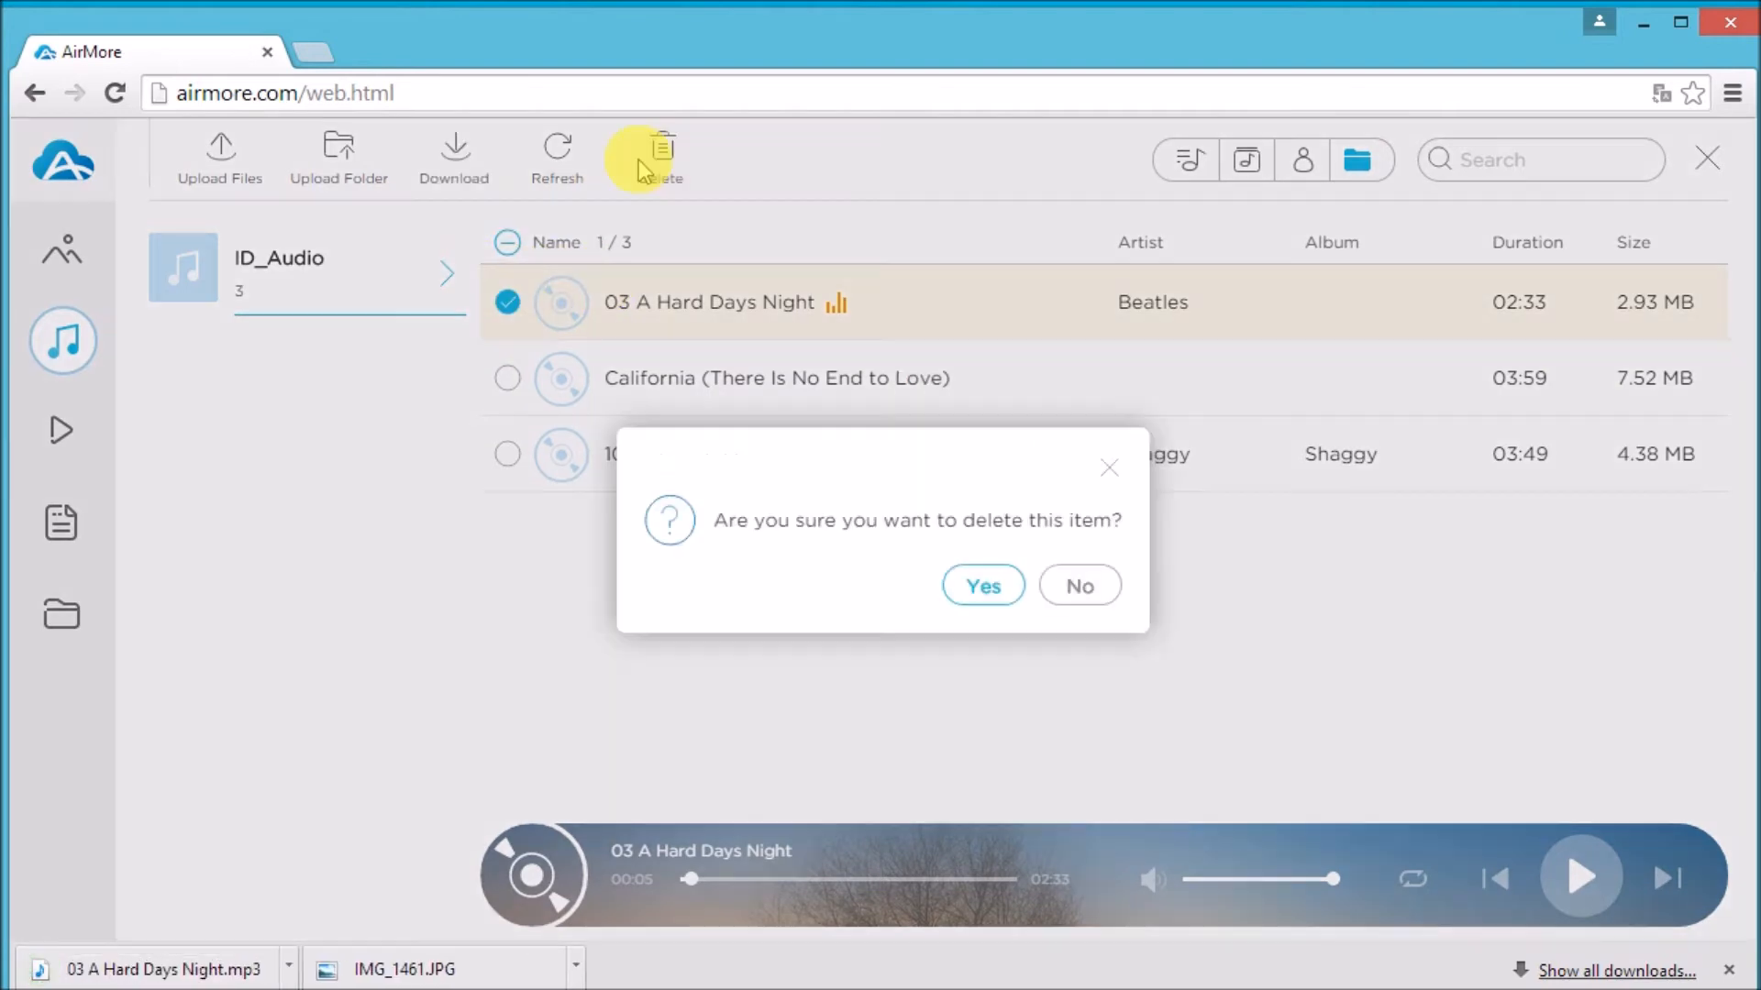
{"action": "left_click", "coordinate": [980, 585]}
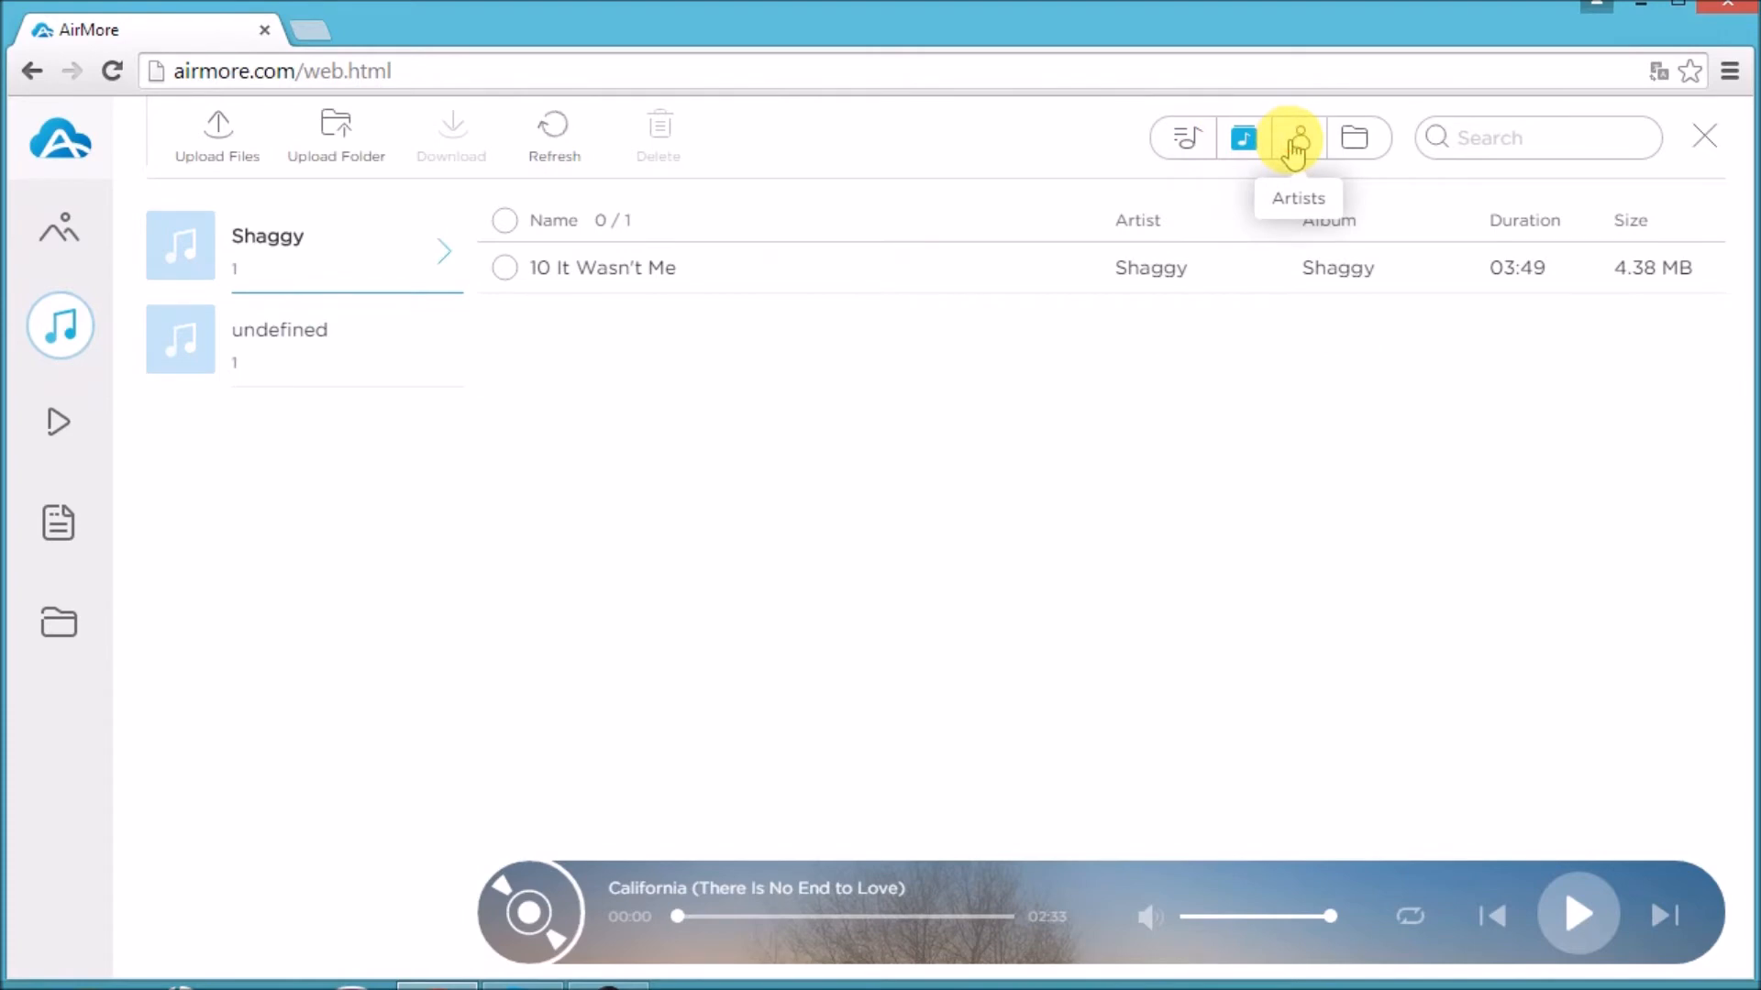
{"action": "left_click", "coordinate": [1353, 137]}
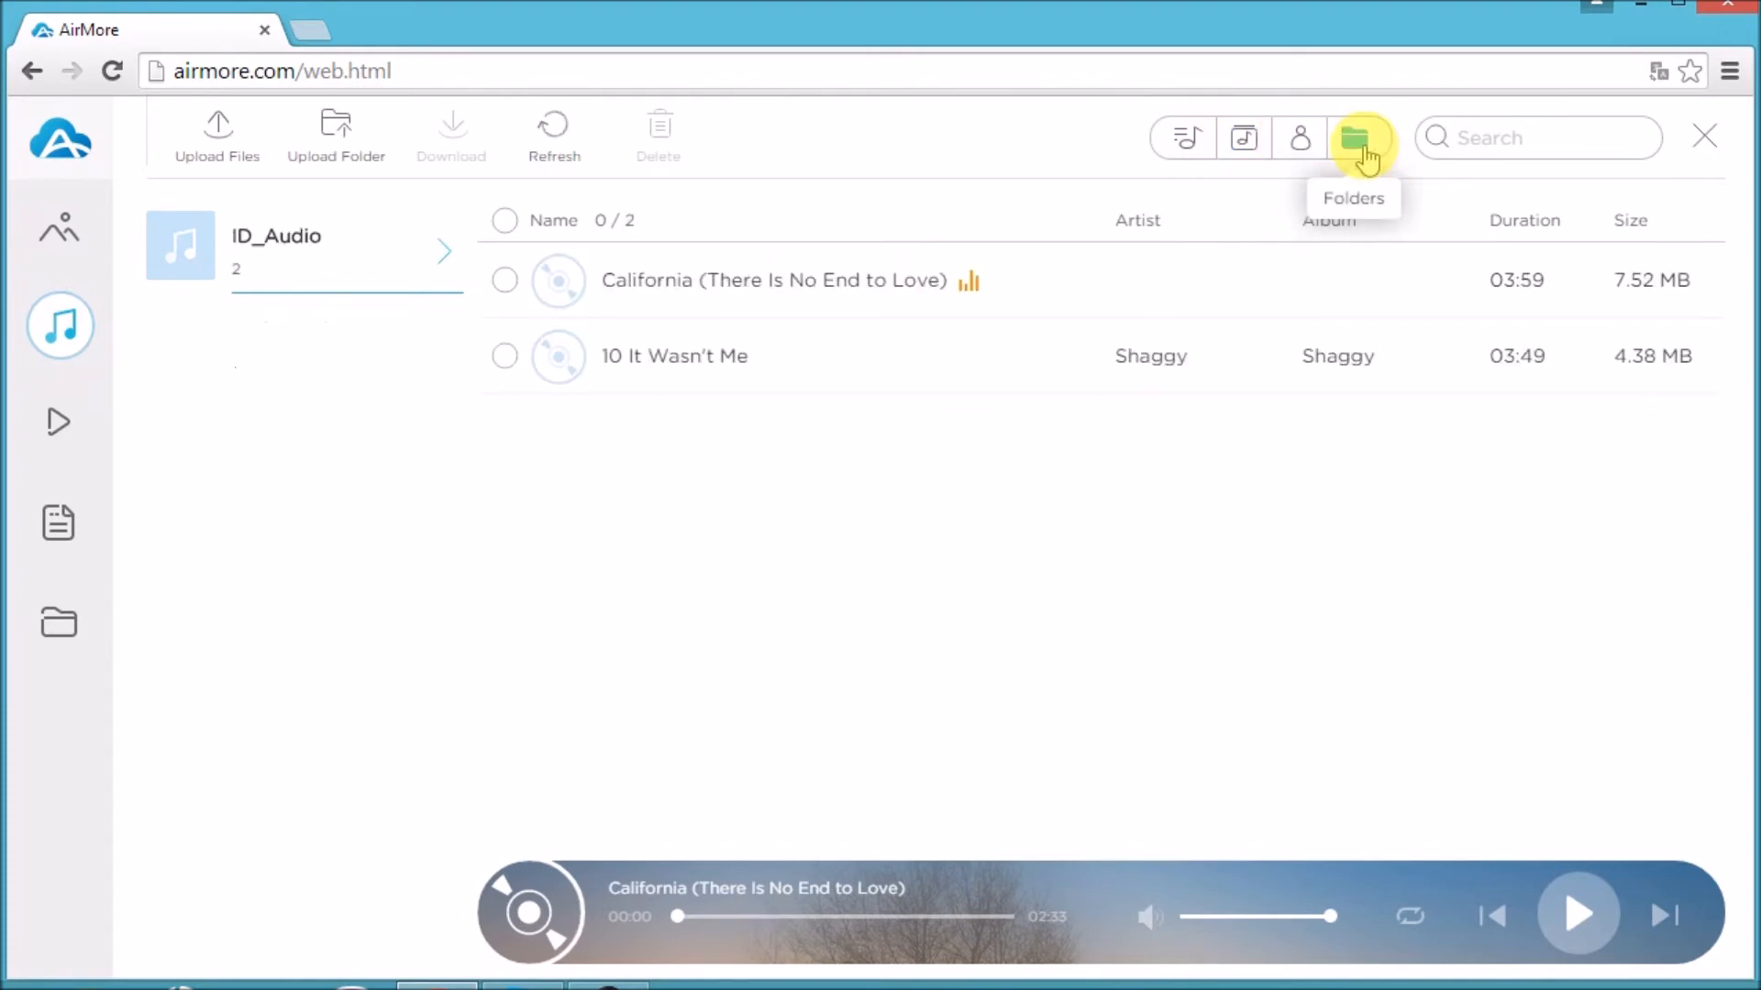
{"action": "mouse_move", "coordinate": [930, 556]}
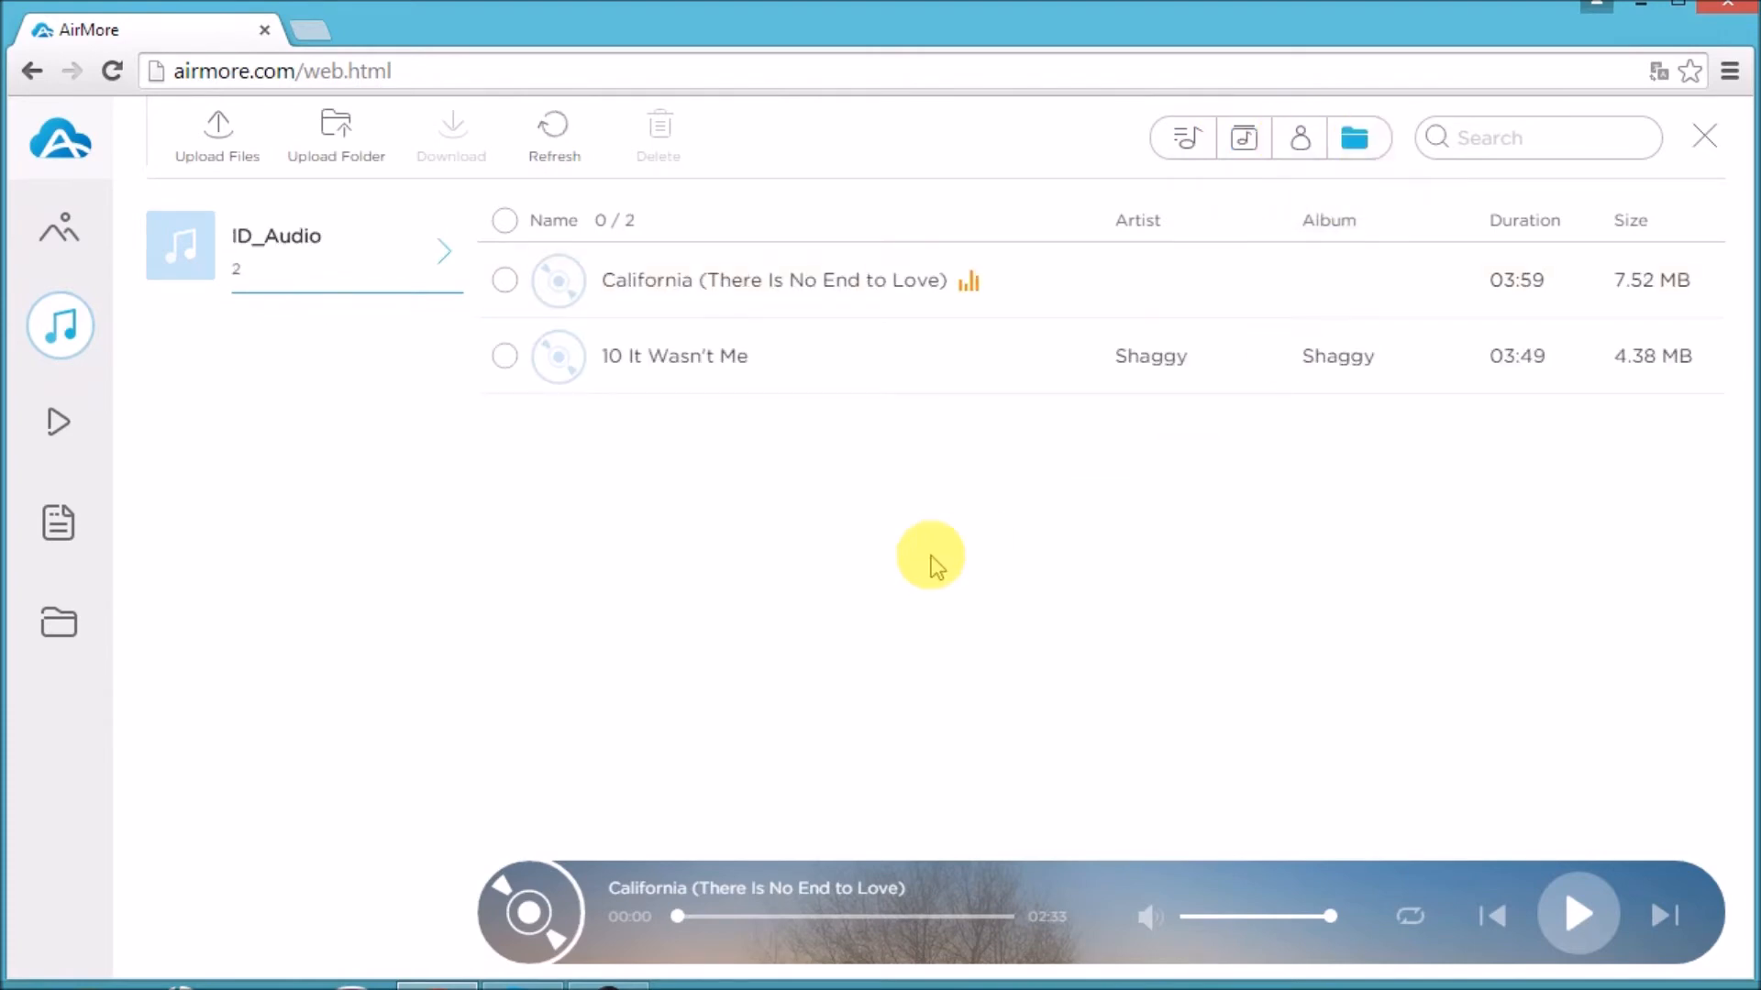
{"action": "mouse_move", "coordinate": [607, 898]}
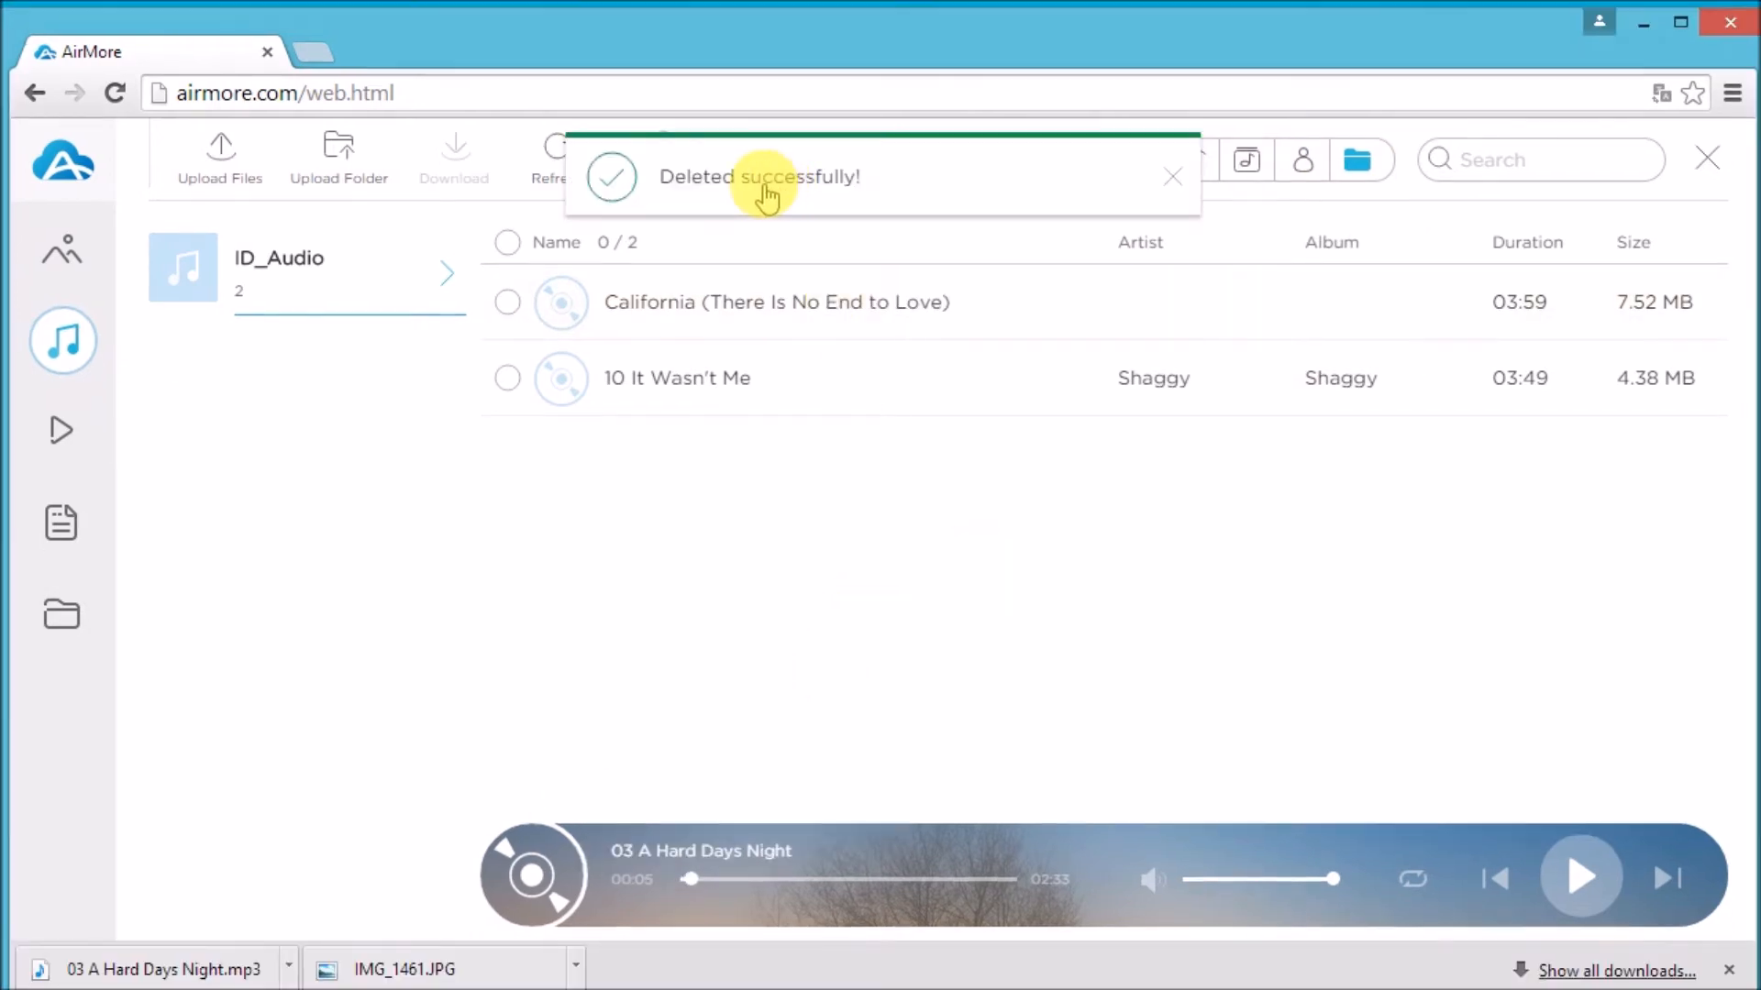
{"action": "left_click", "coordinate": [61, 430]}
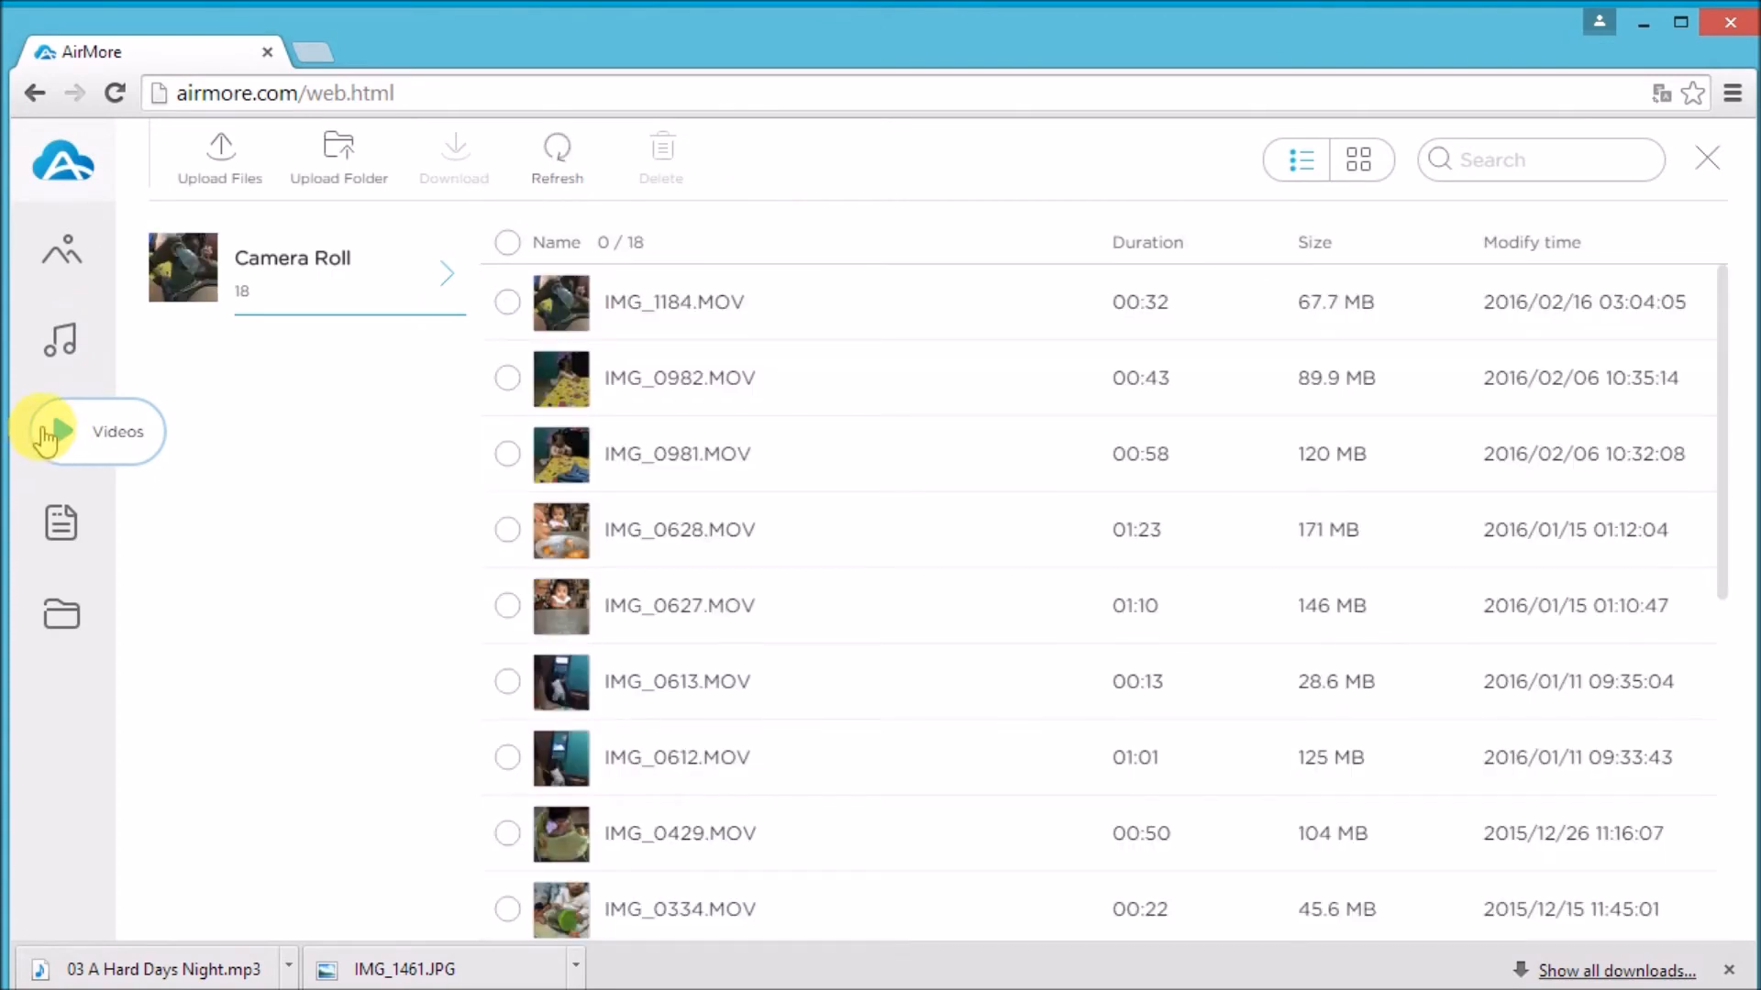
{"action": "mouse_move", "coordinate": [166, 166]}
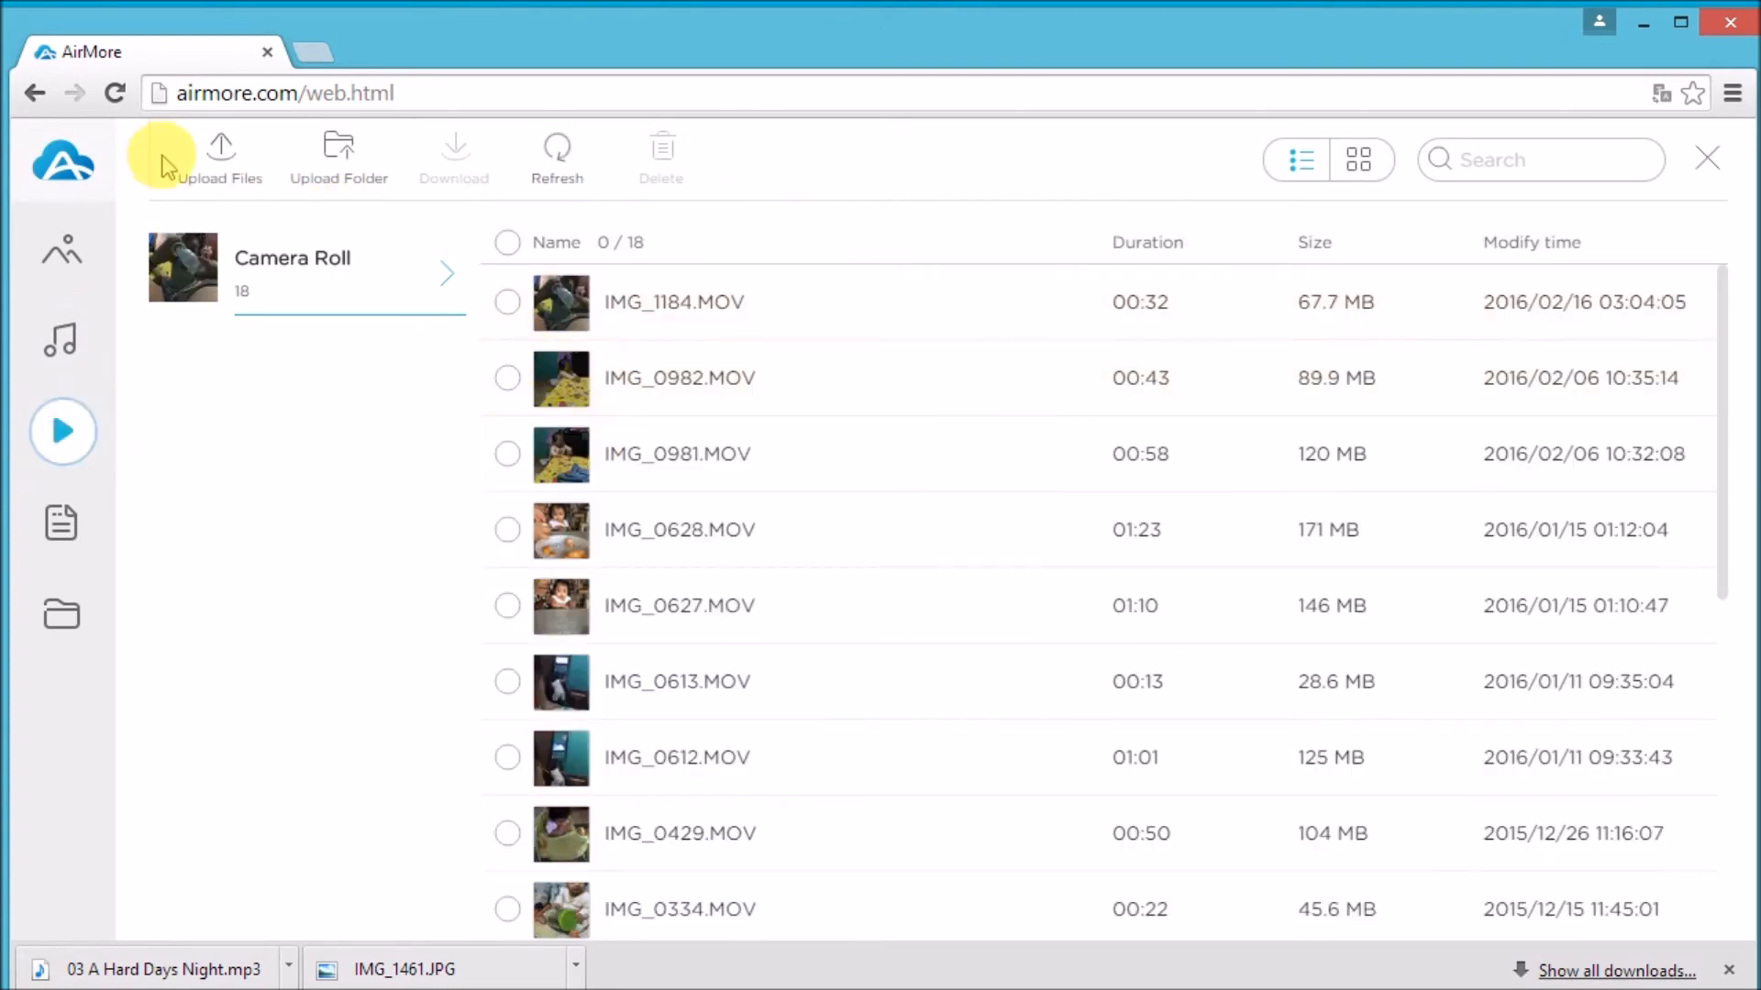
Step: Upload IMG_1462.MP4 from the Desktop ETC folder into the Camera Roll
{"action": "left_click", "coordinate": [221, 157]}
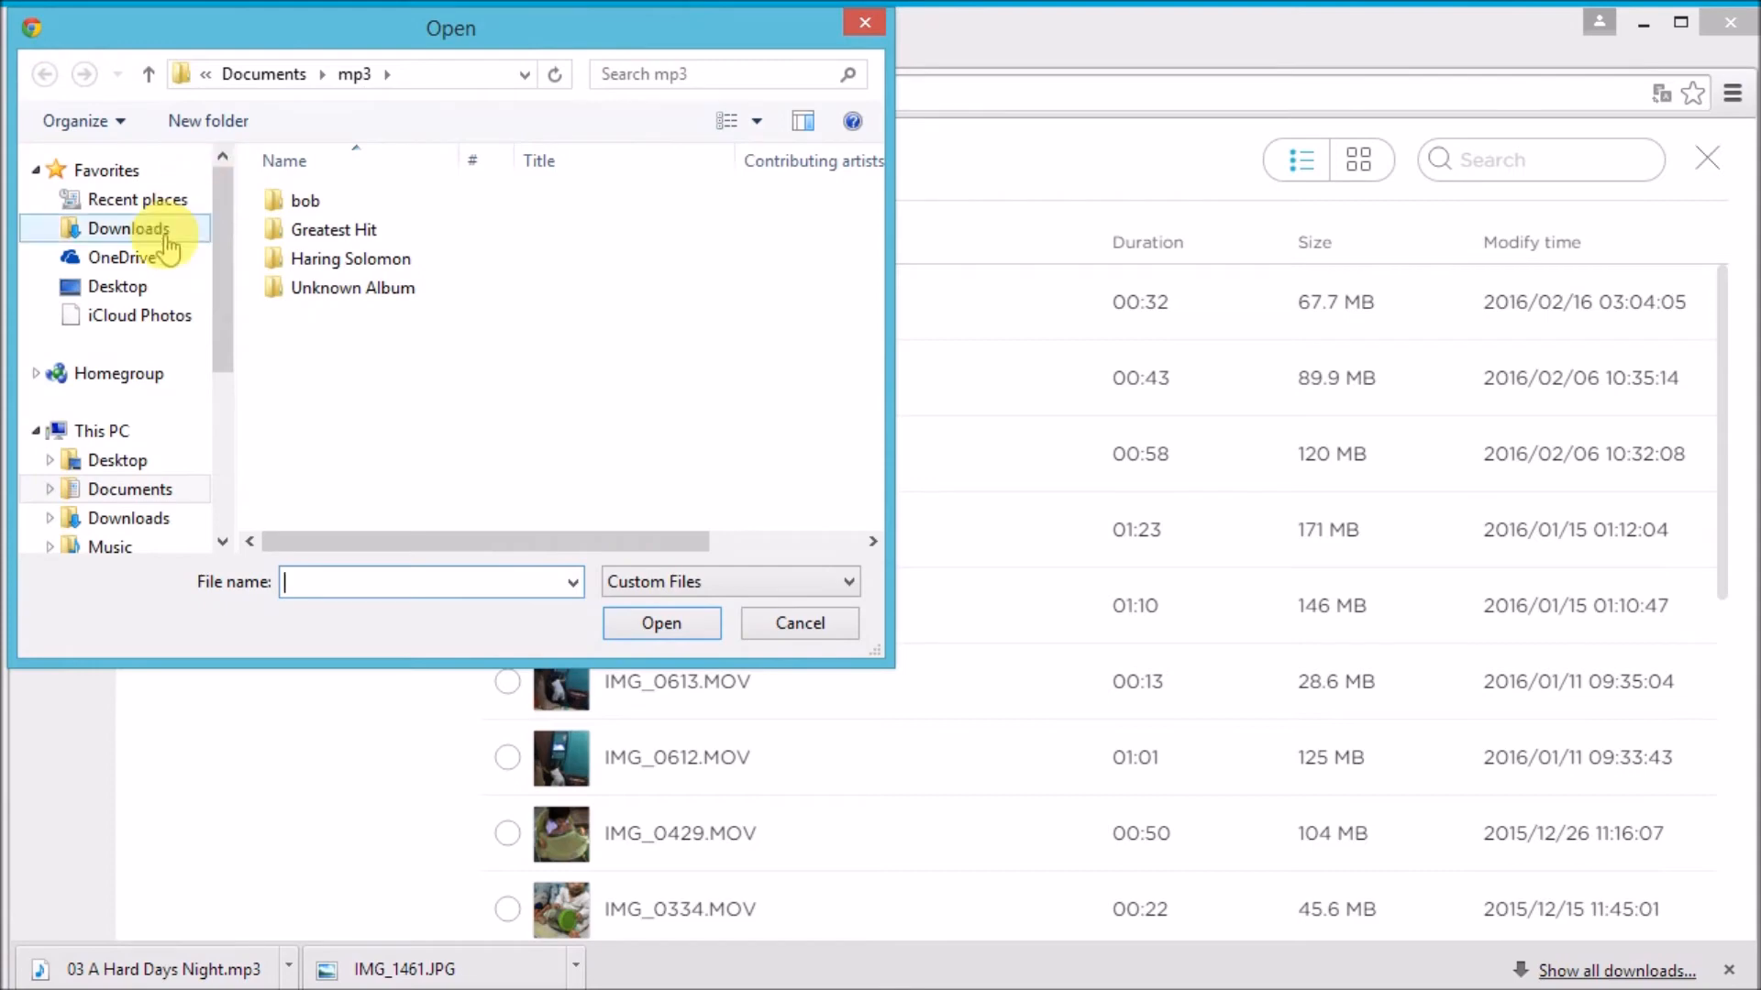
{"action": "left_click", "coordinate": [117, 460]}
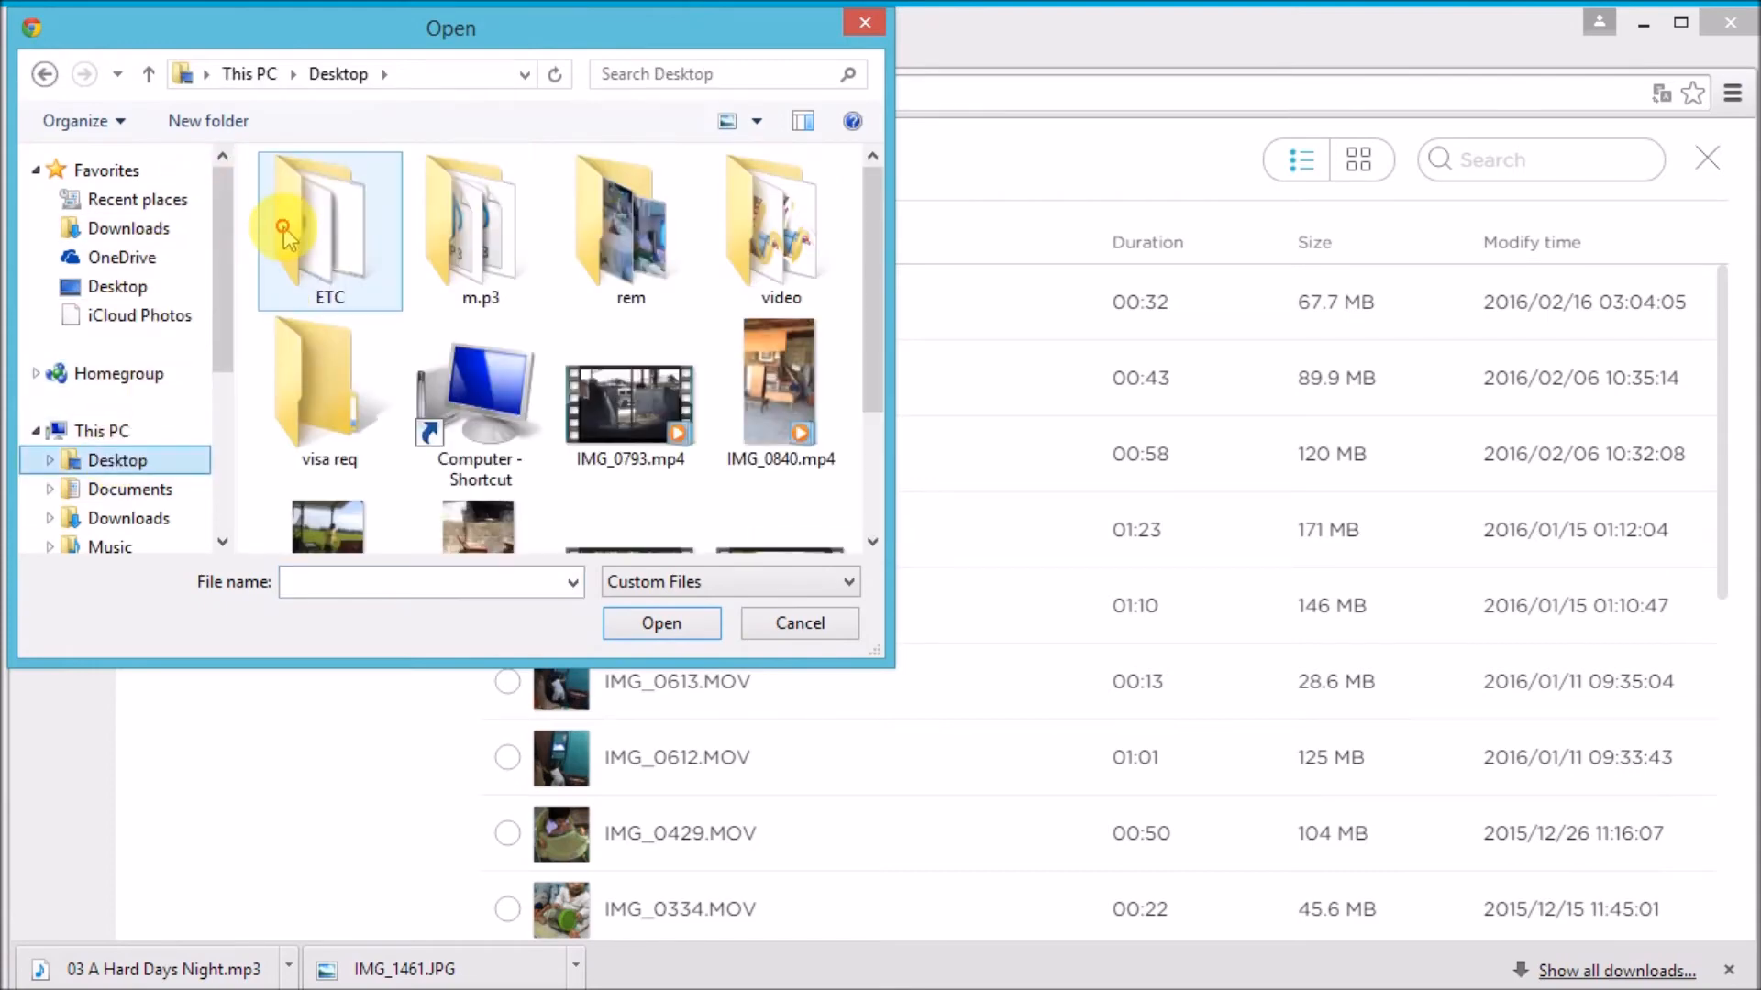
{"action": "double_click", "coordinate": [330, 225]}
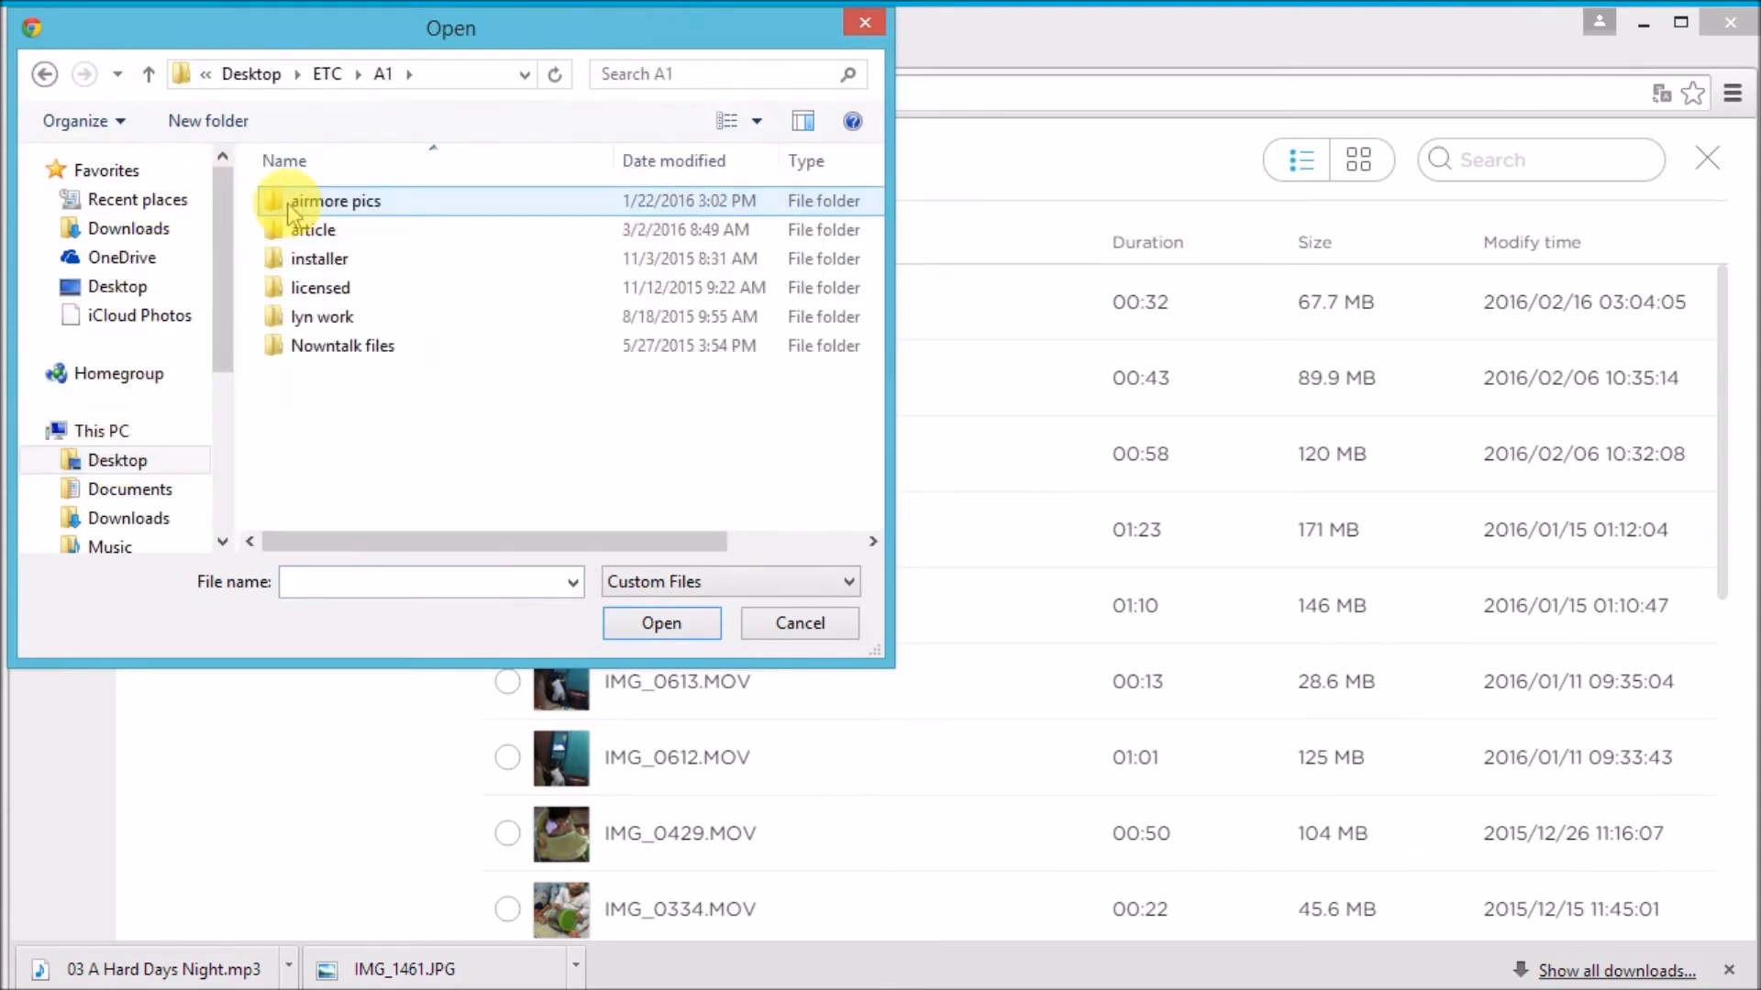
{"action": "double_click", "coordinate": [334, 200]}
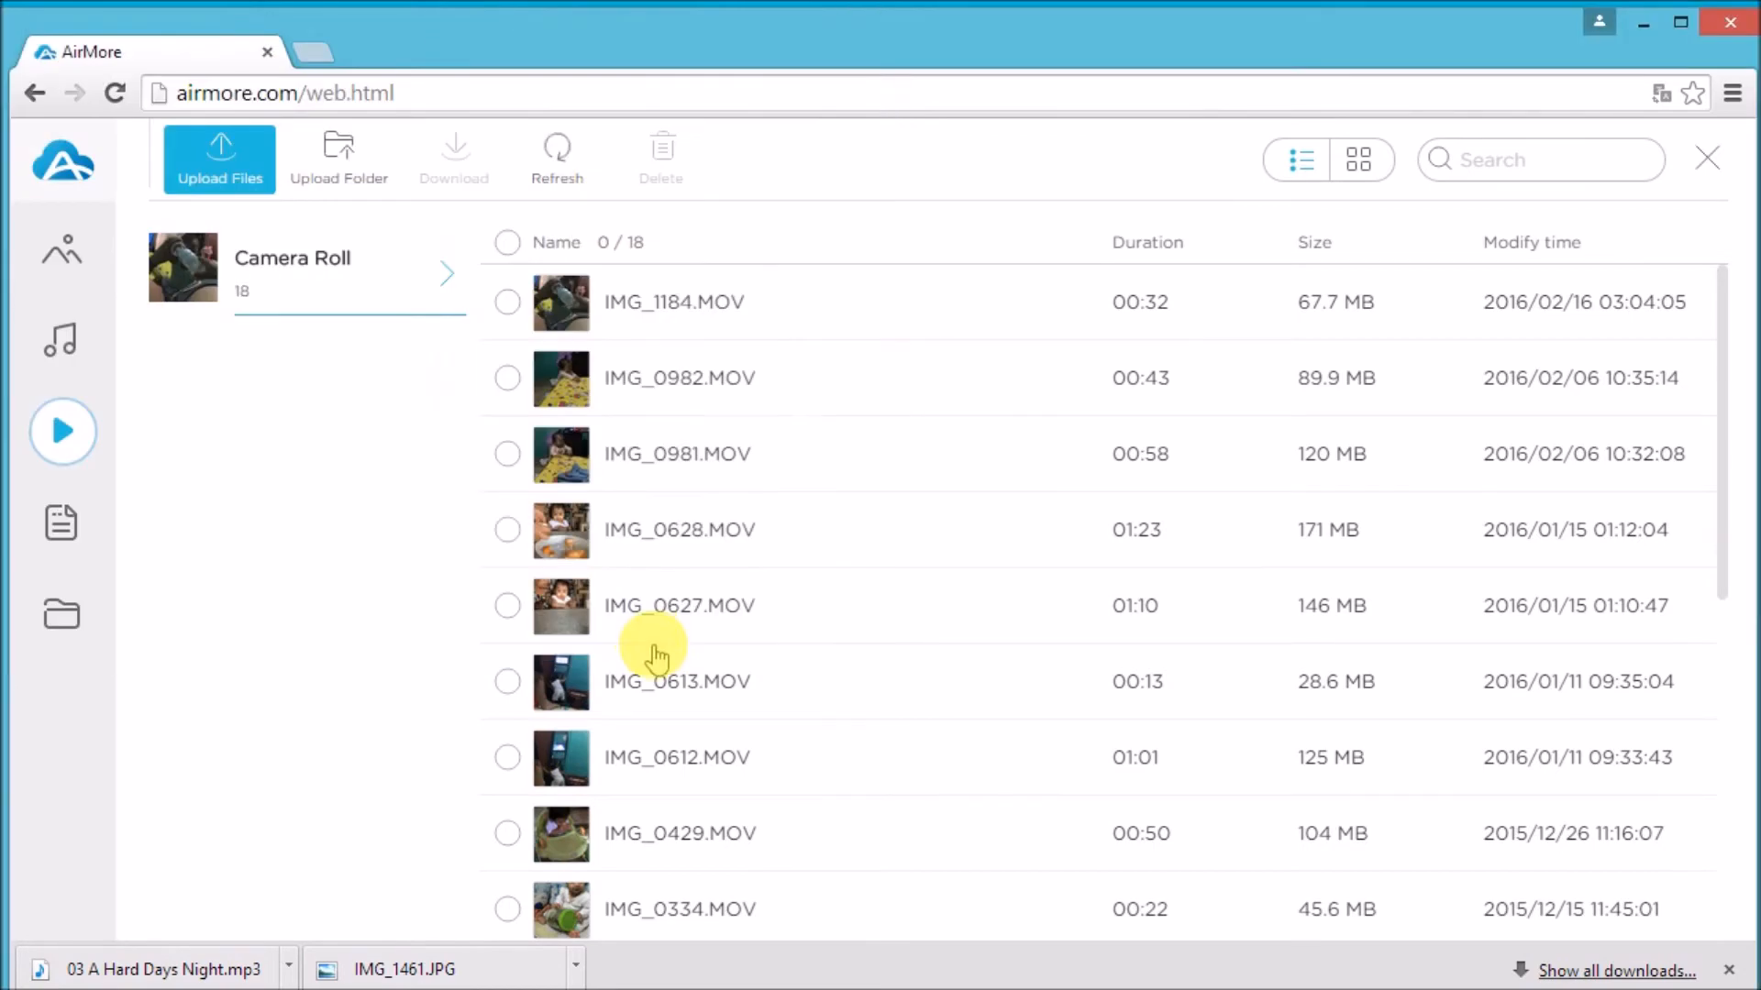
{"action": "left_click", "coordinate": [219, 156]}
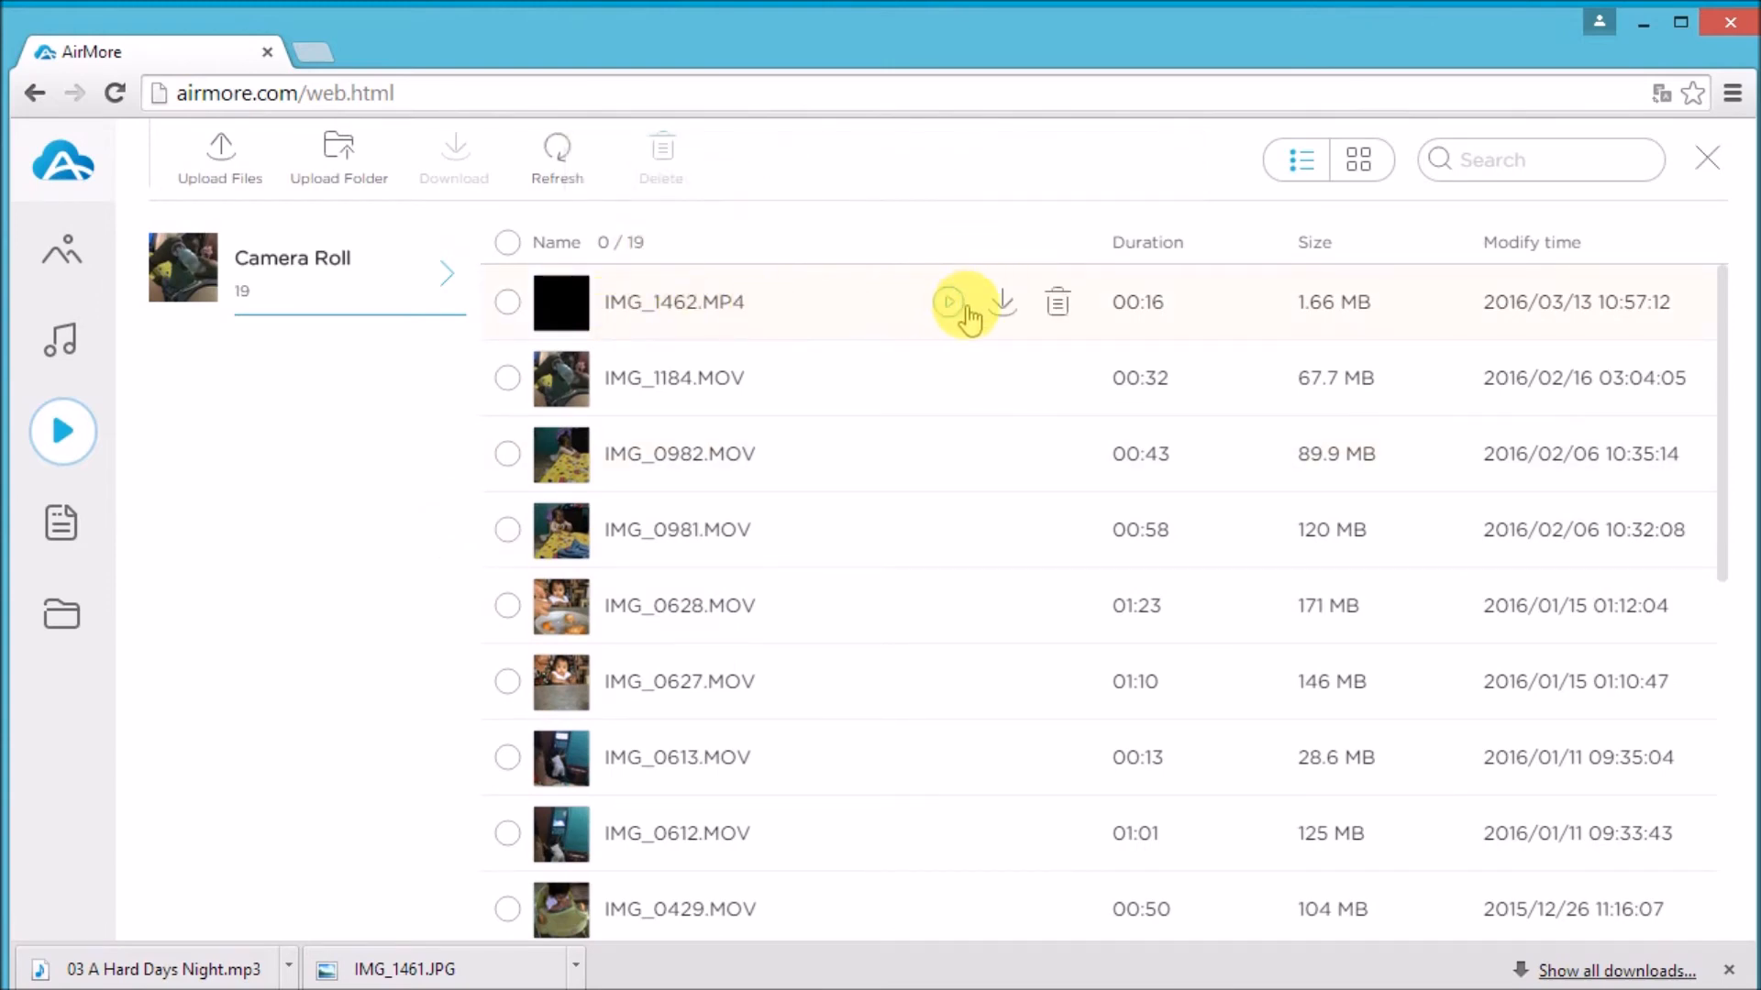
Step: Play the uploaded IMG_1462.MP4 clip, close the player, and select it
{"action": "left_click", "coordinate": [947, 302]}
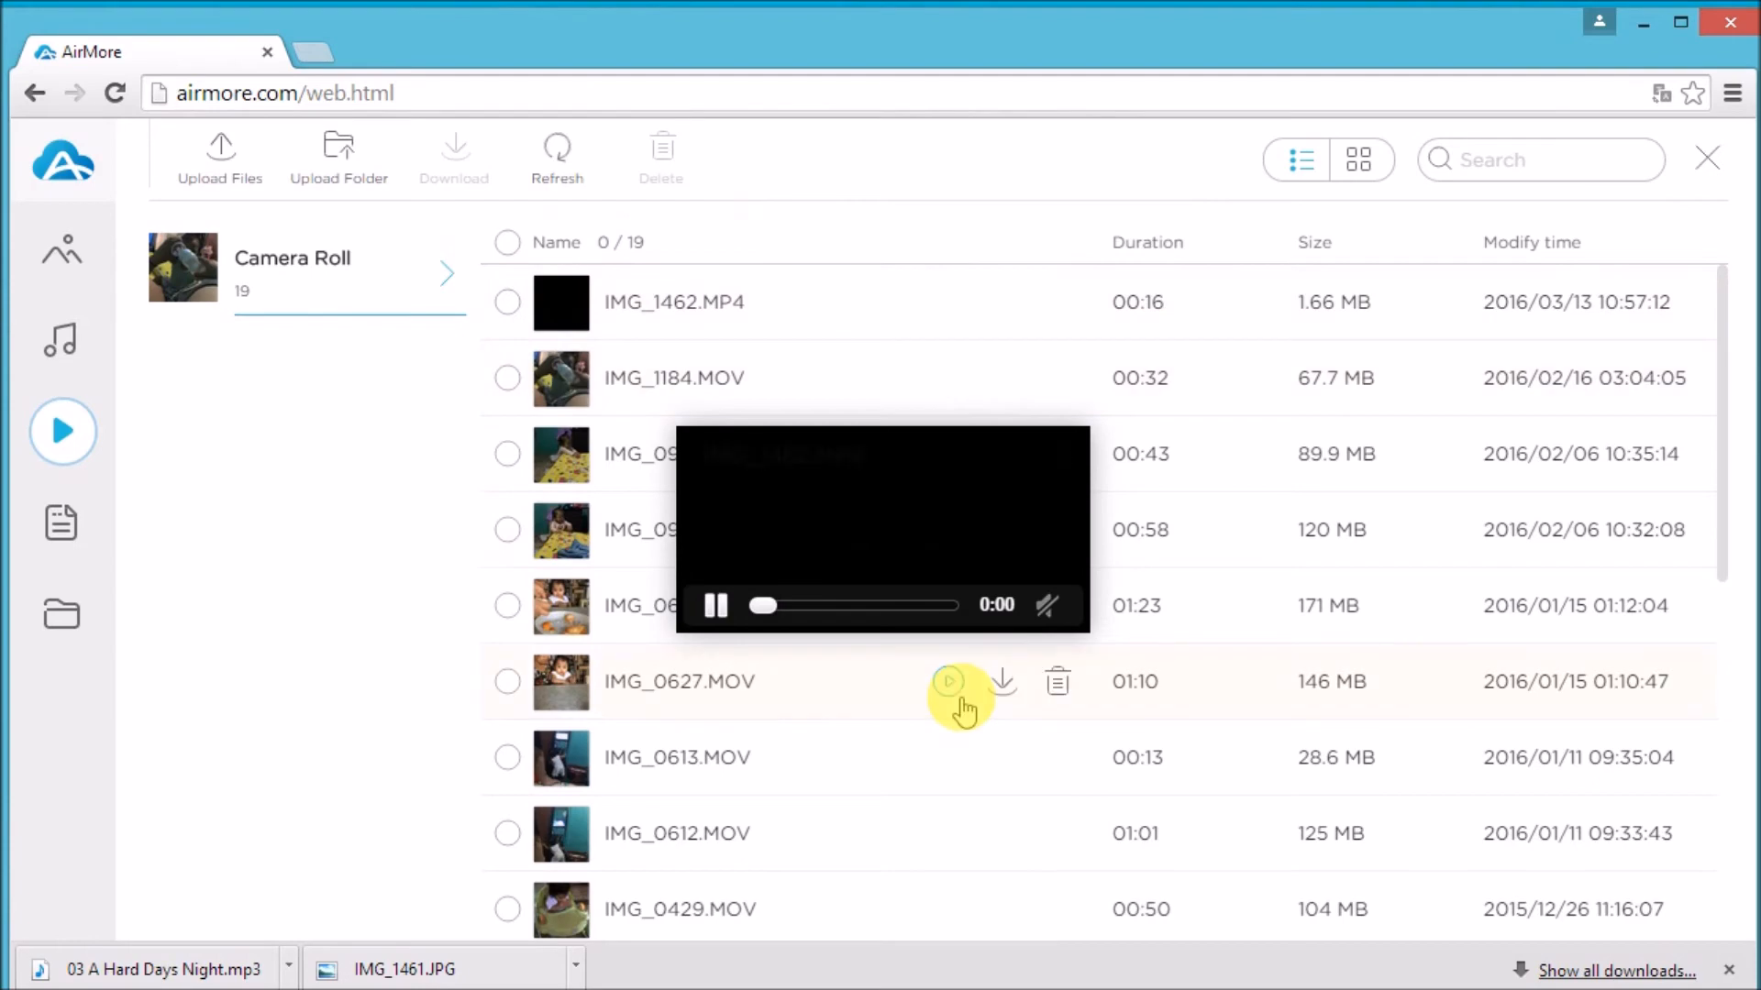
{"action": "left_click", "coordinate": [946, 681]}
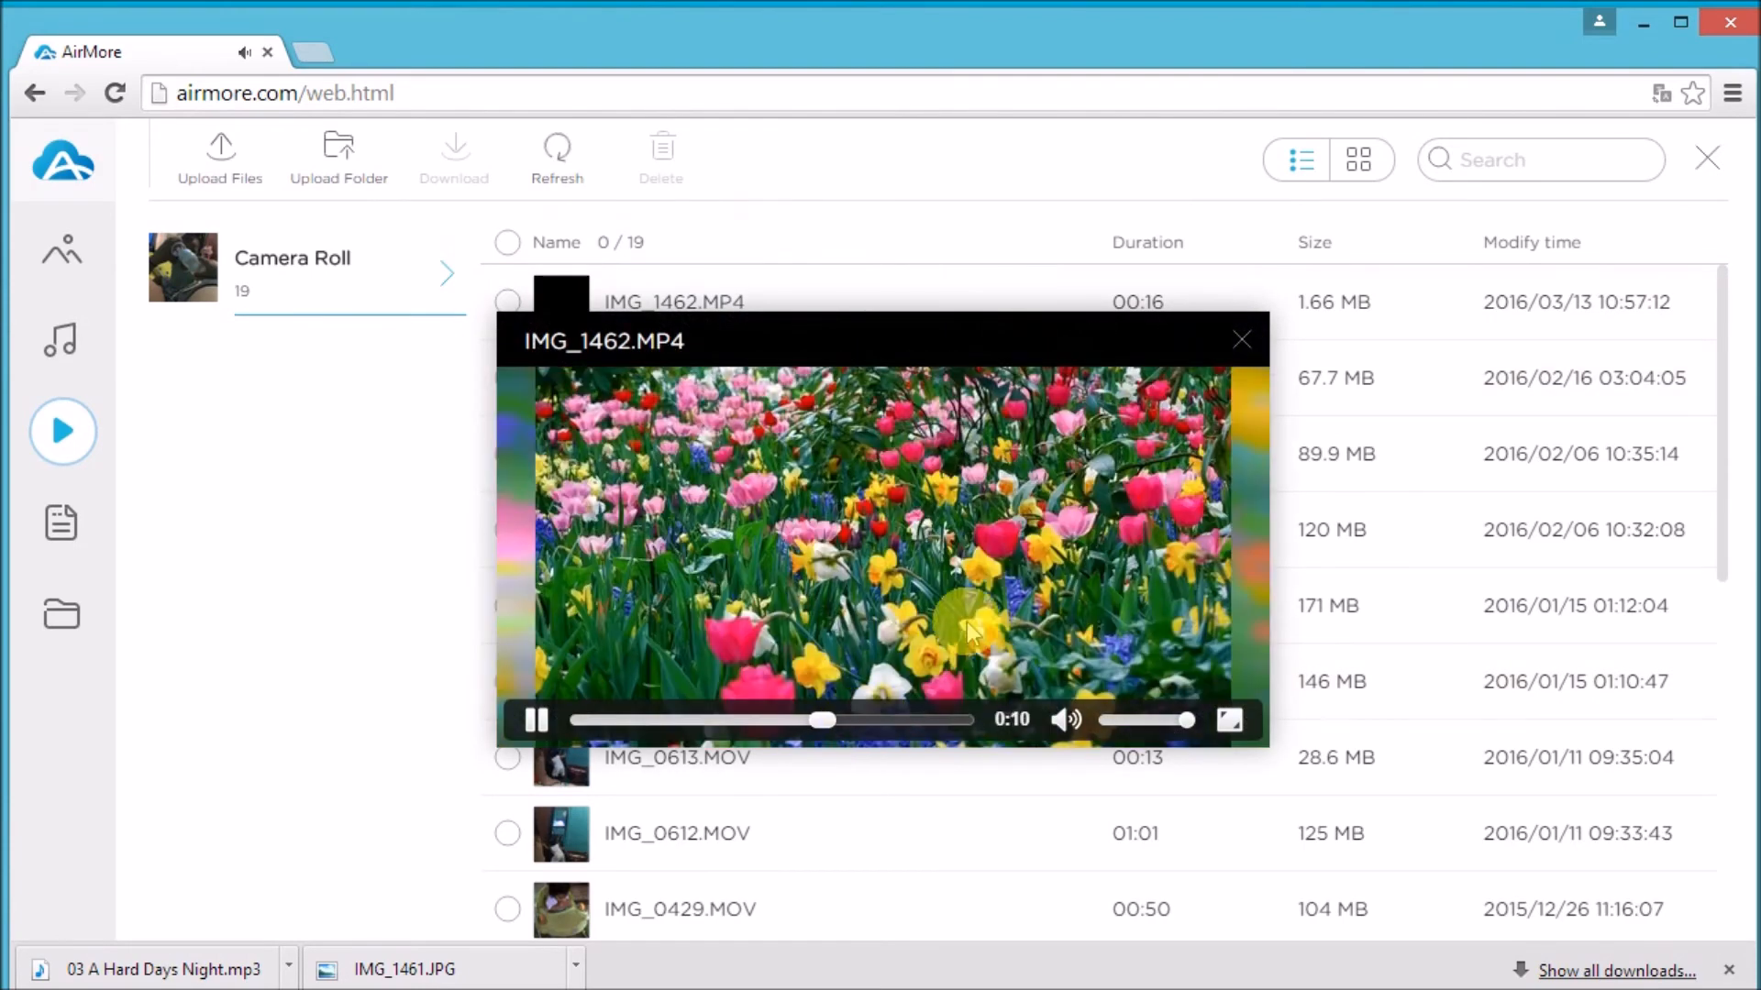
{"action": "left_click", "coordinate": [1241, 339]}
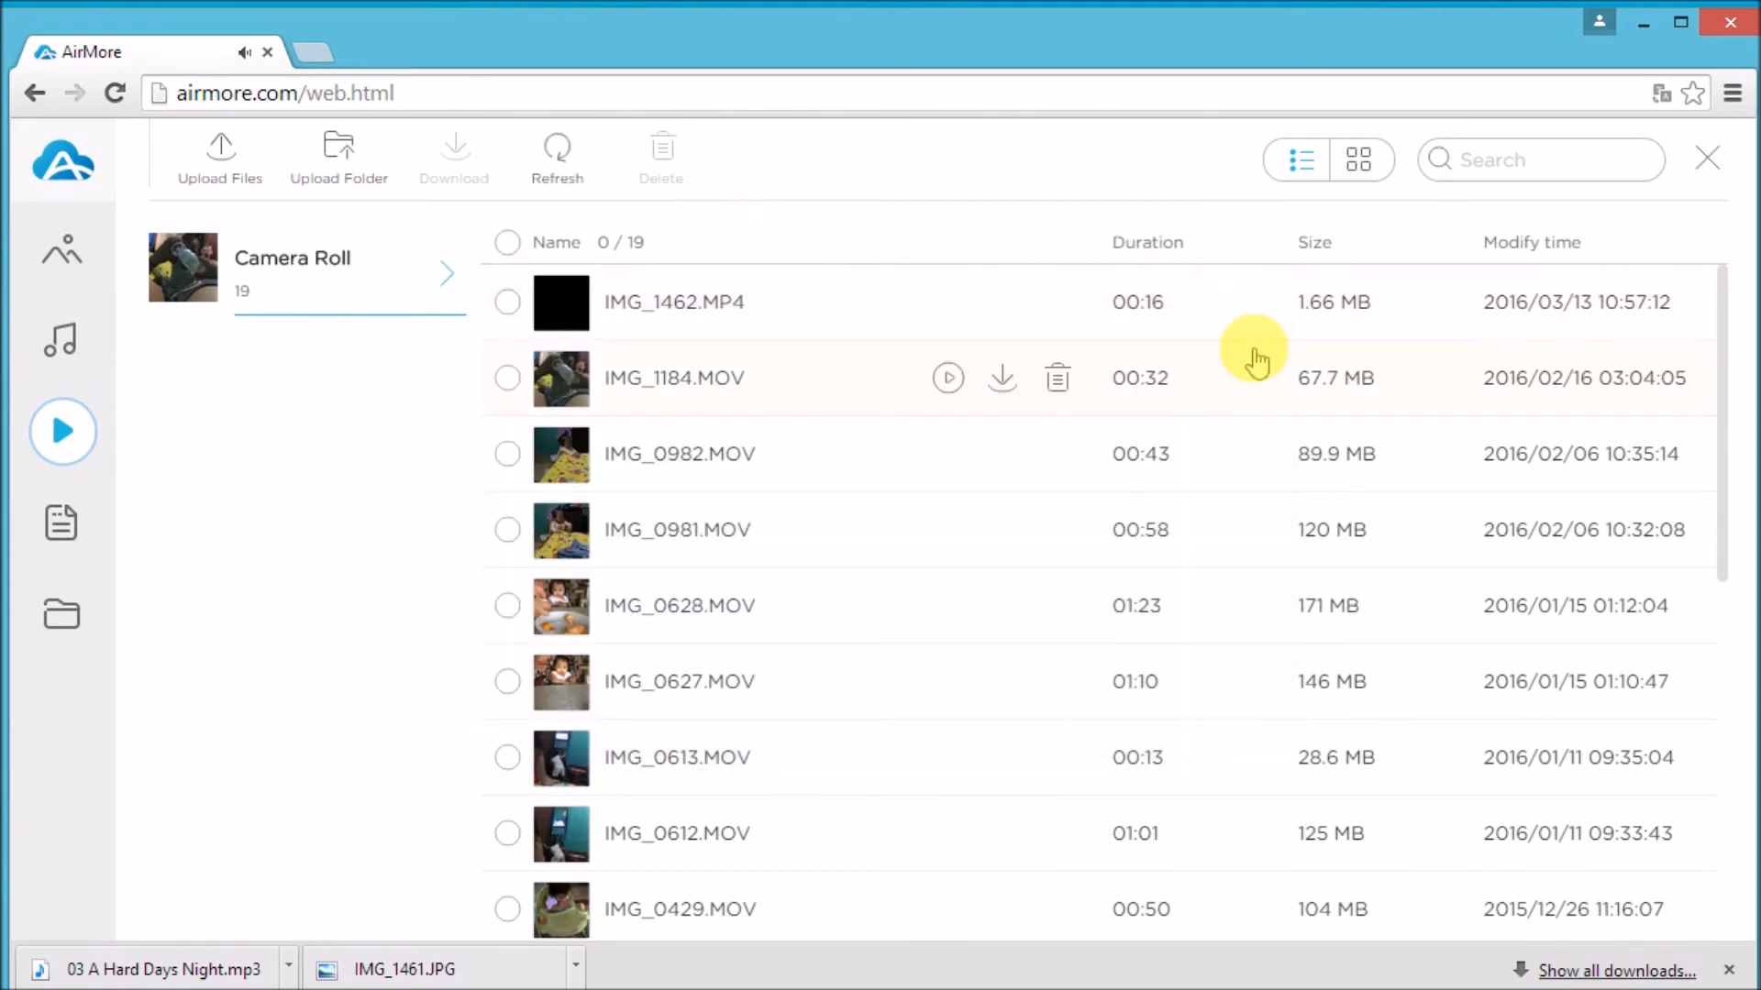
{"action": "left_click", "coordinate": [507, 301]}
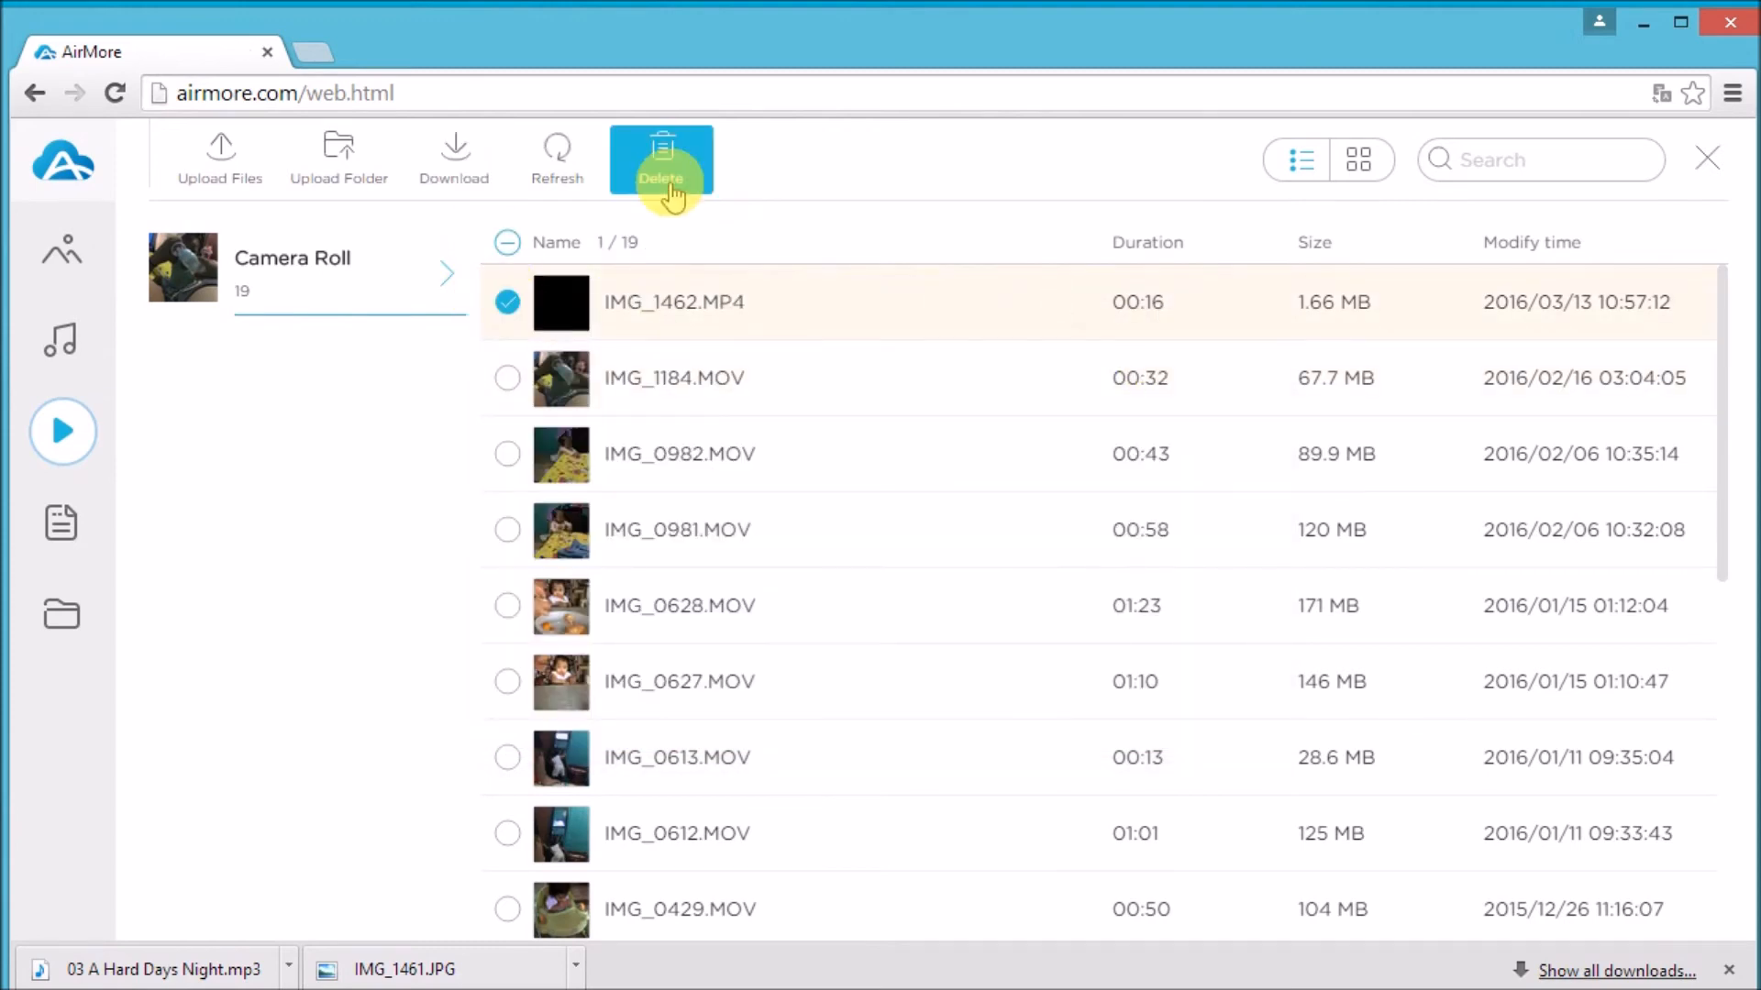
Step: Delete the selected IMG_1462.MP4, returning the Camera Roll to 18 videos
{"action": "left_click", "coordinate": [661, 157]}
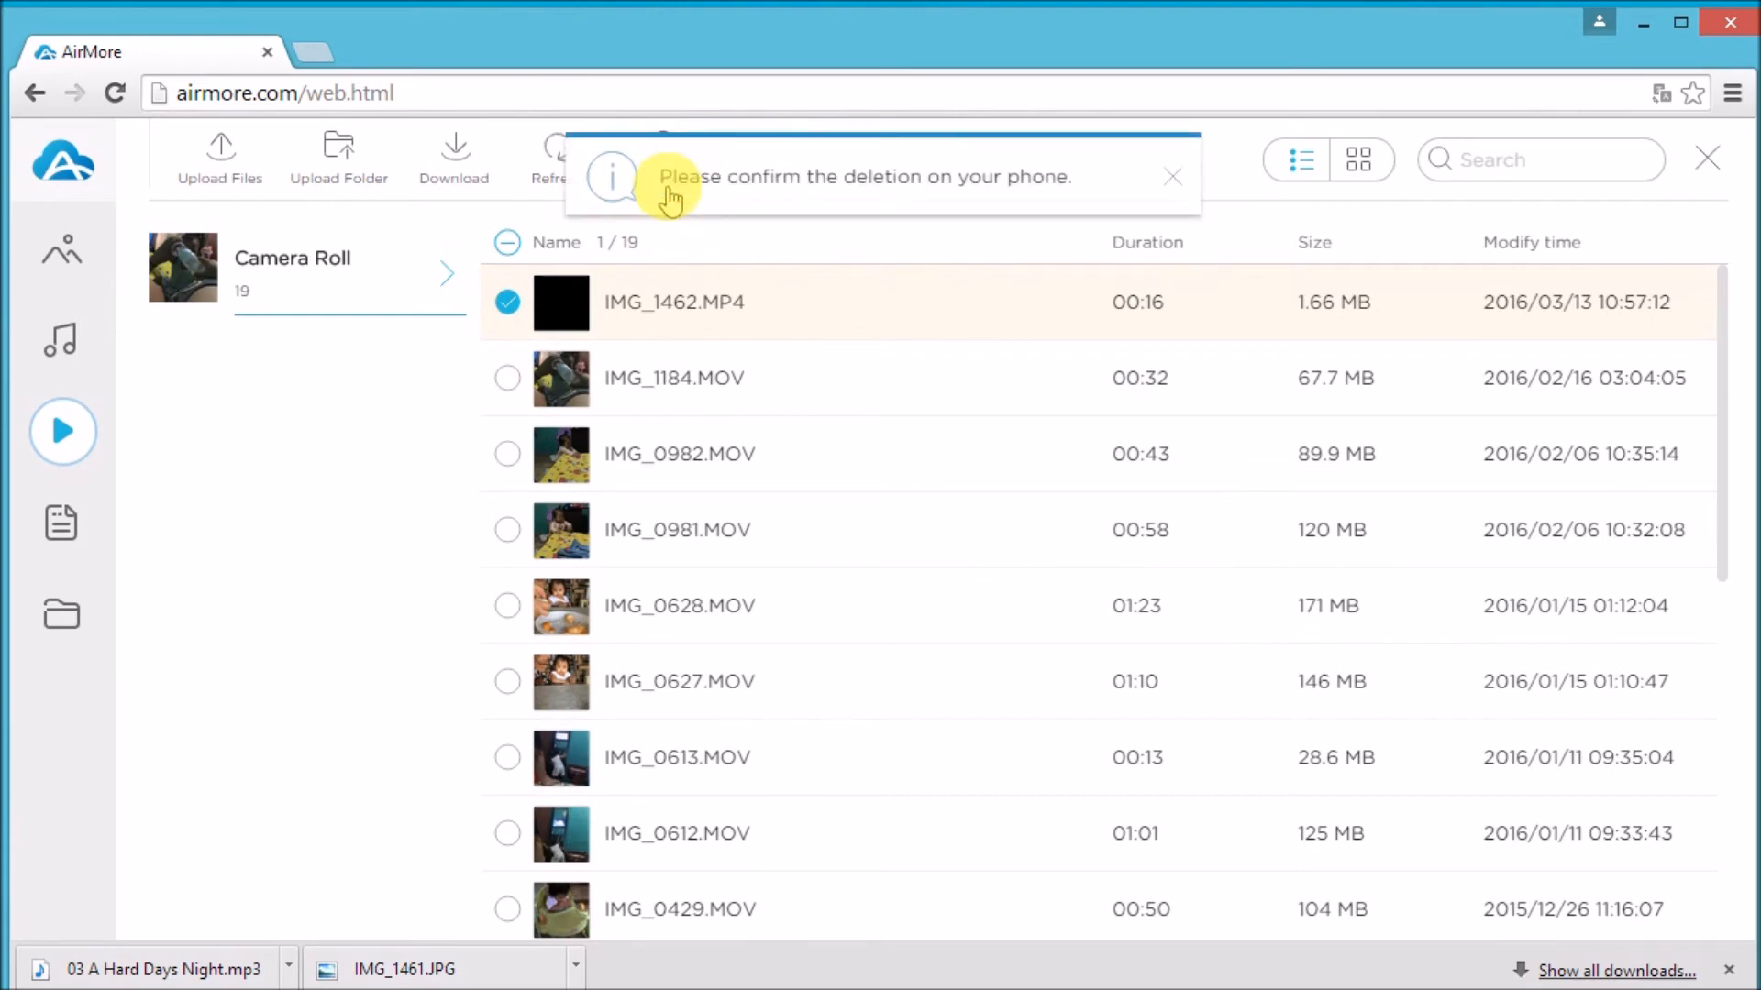
{"action": "mouse_move", "coordinate": [808, 179]}
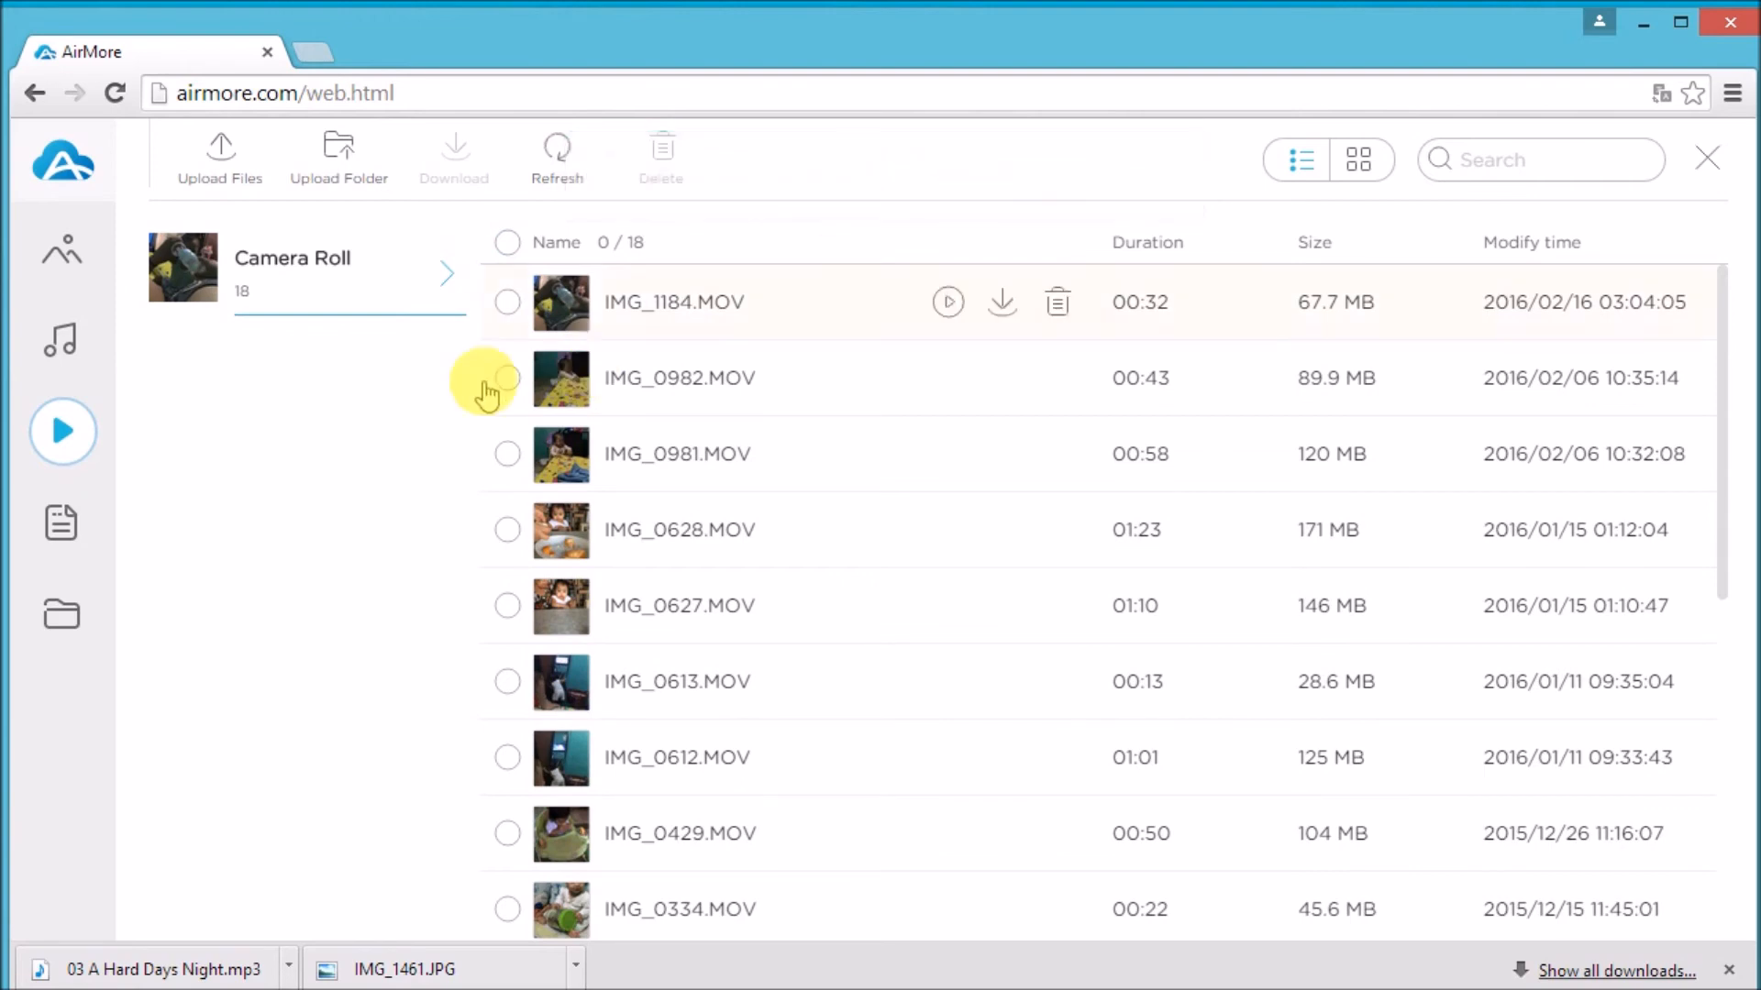
{"action": "left_click", "coordinate": [60, 521]}
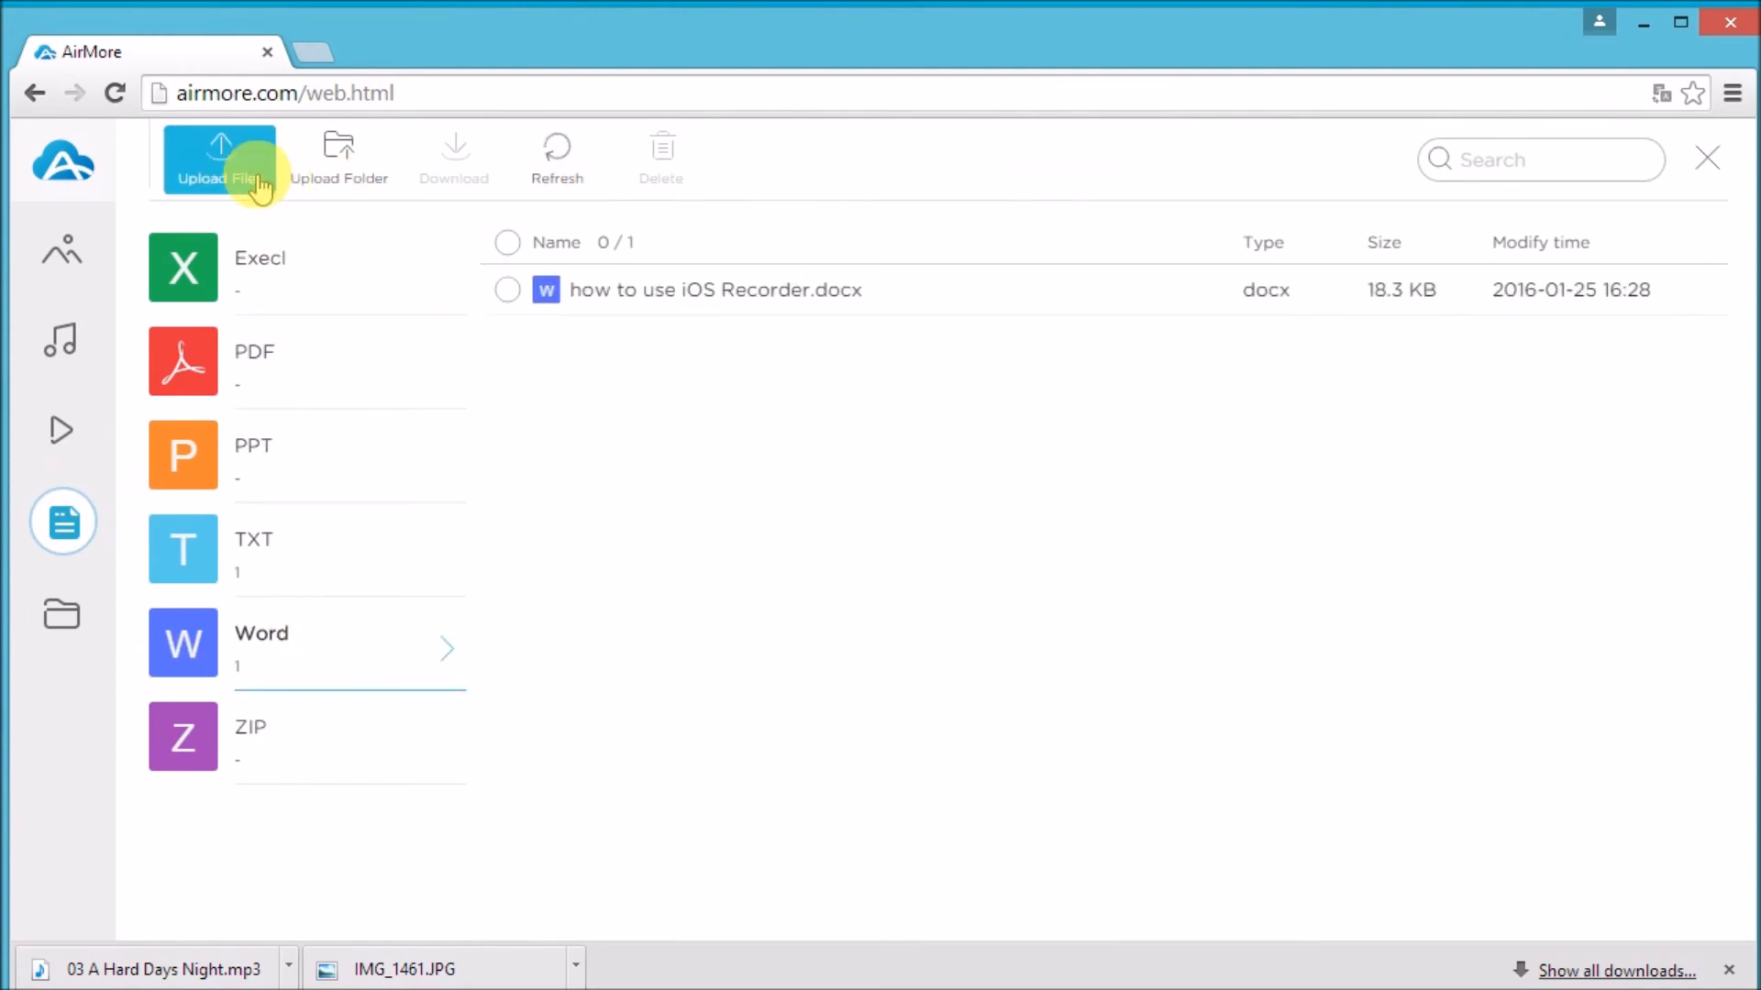
Step: Upload how to use iOS Recorder.docx, then delete its Recorder(1) duplicate
{"action": "left_click", "coordinate": [219, 157]}
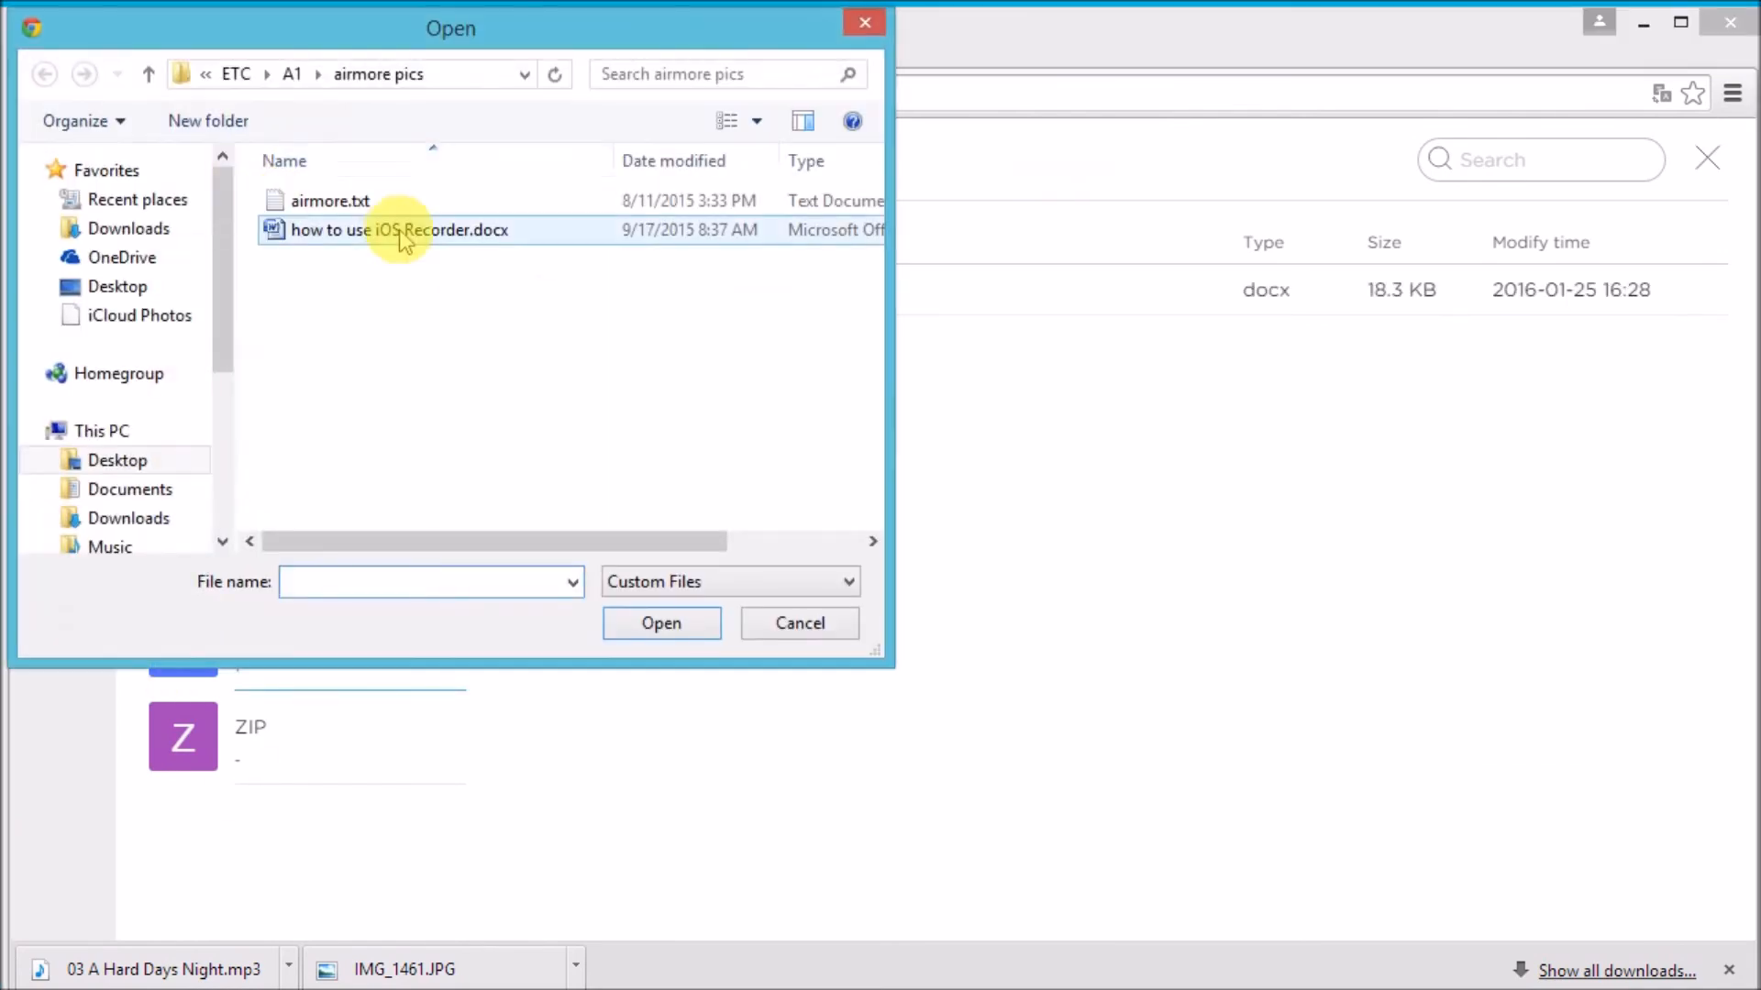
{"action": "left_click", "coordinate": [660, 624]}
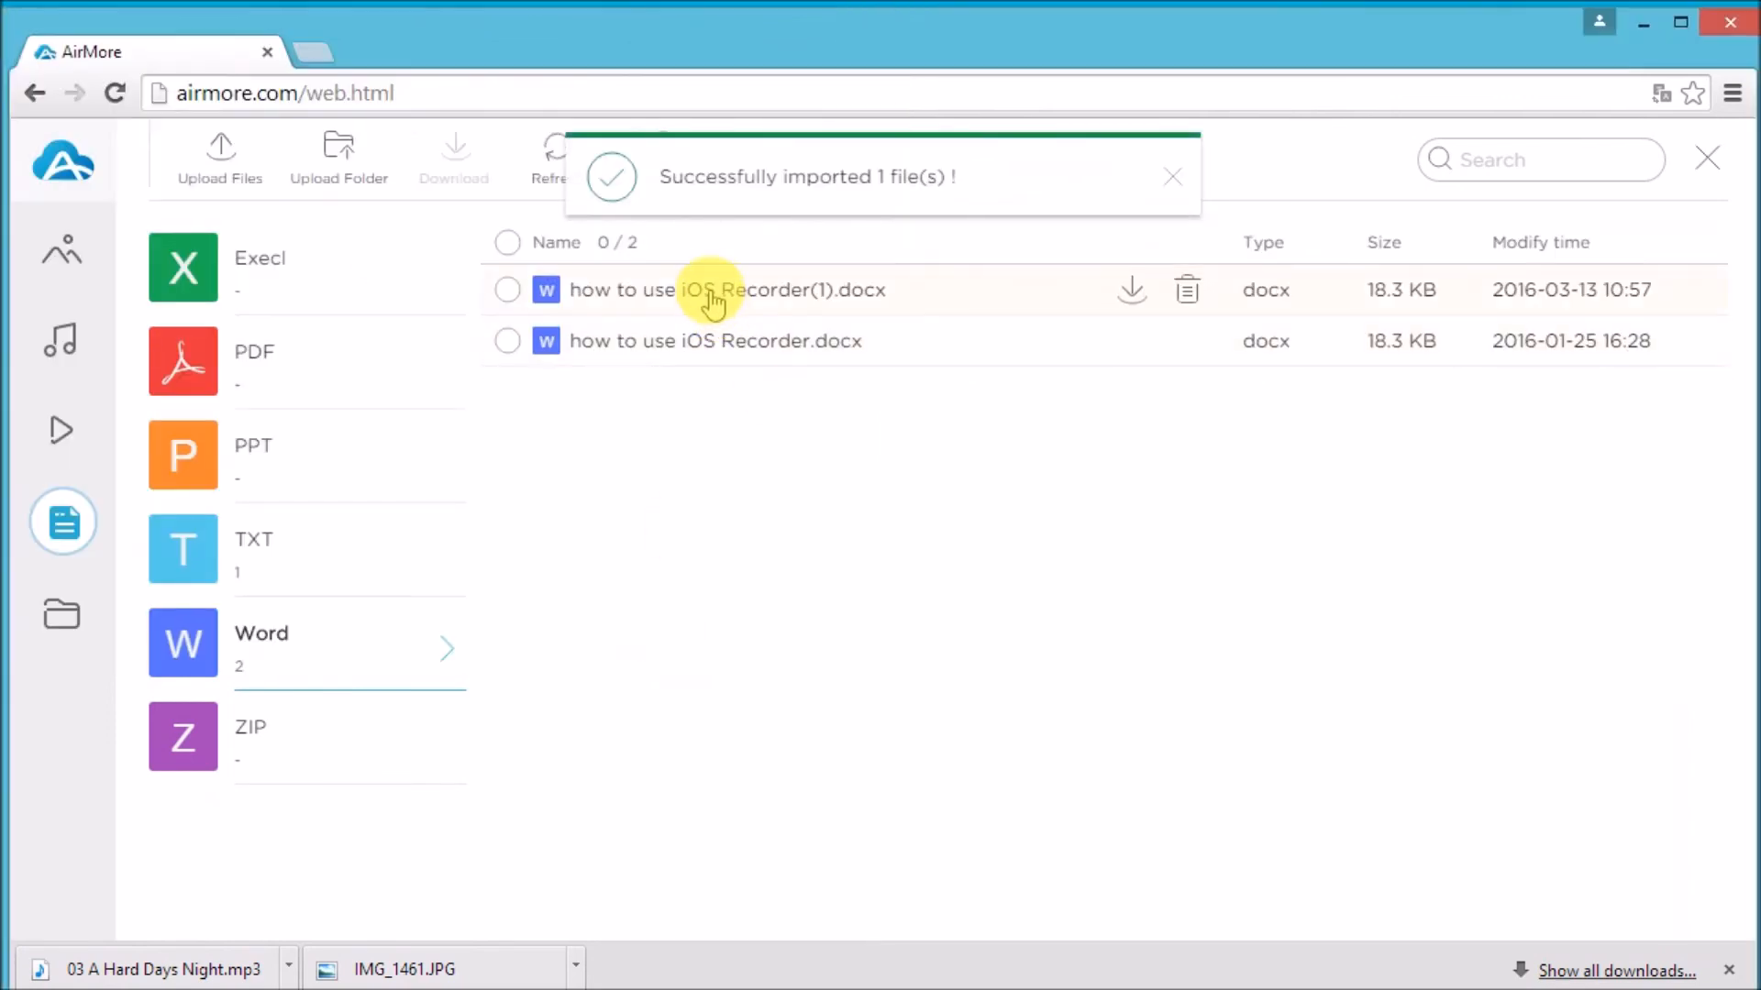
{"action": "left_click", "coordinate": [507, 290]}
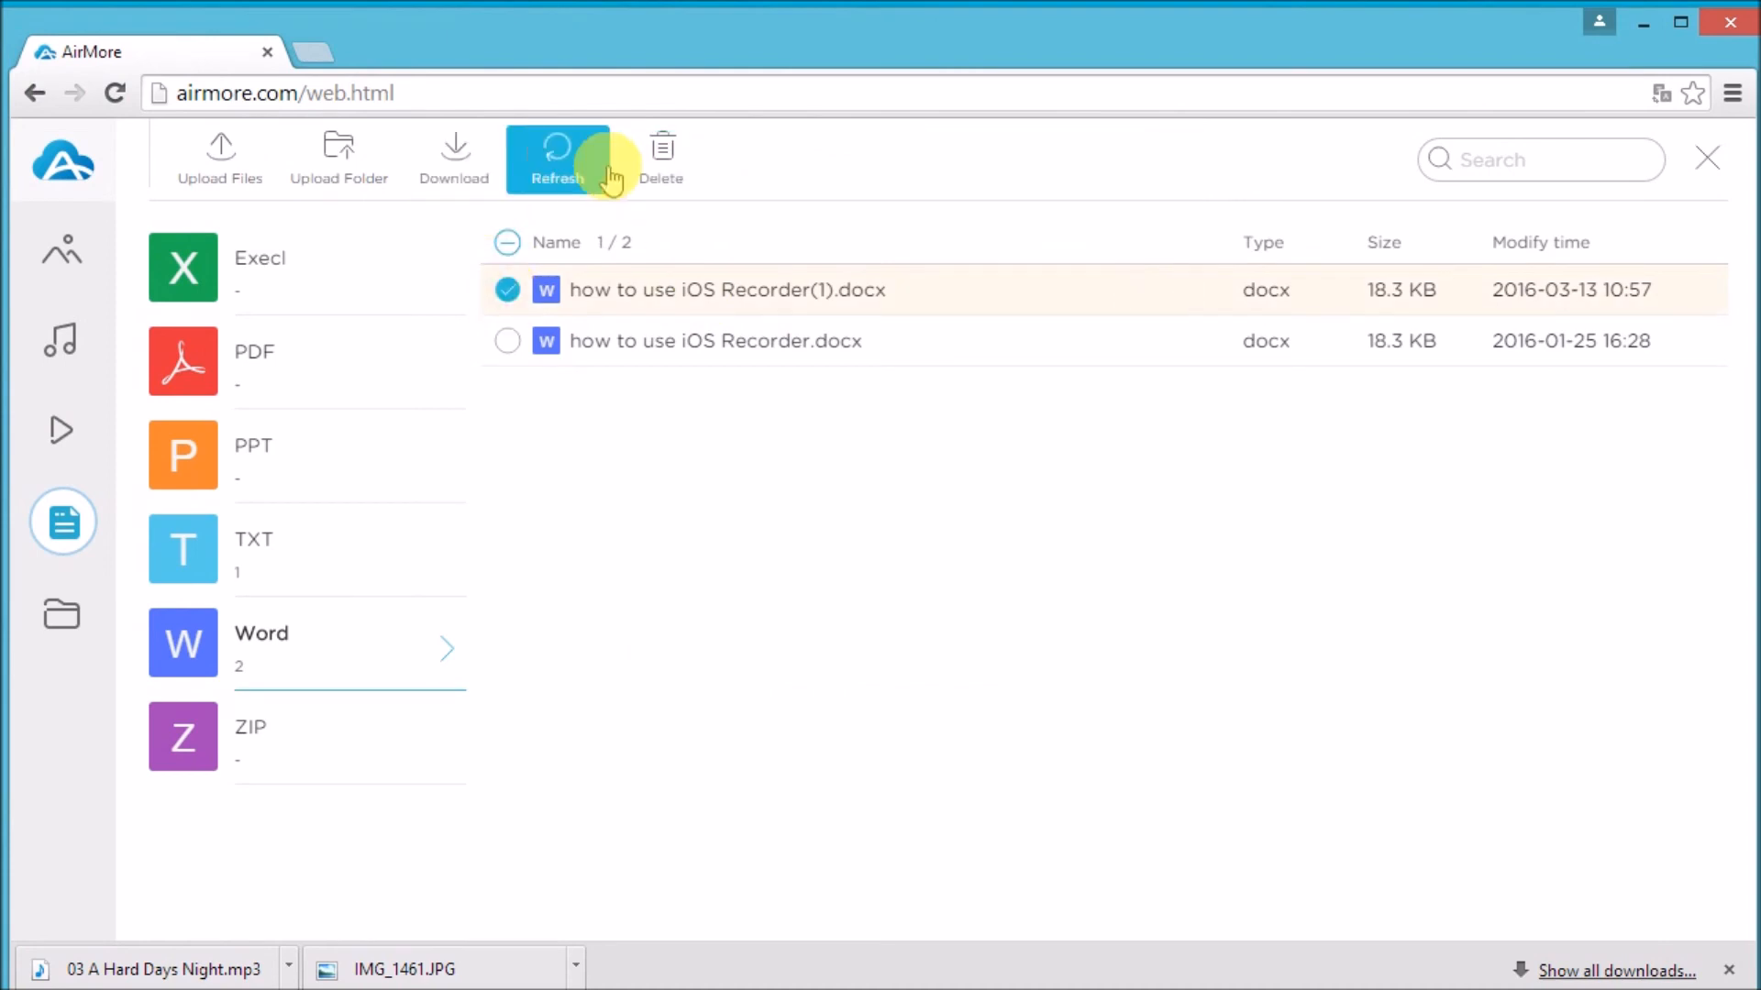
{"action": "left_click", "coordinate": [660, 157]}
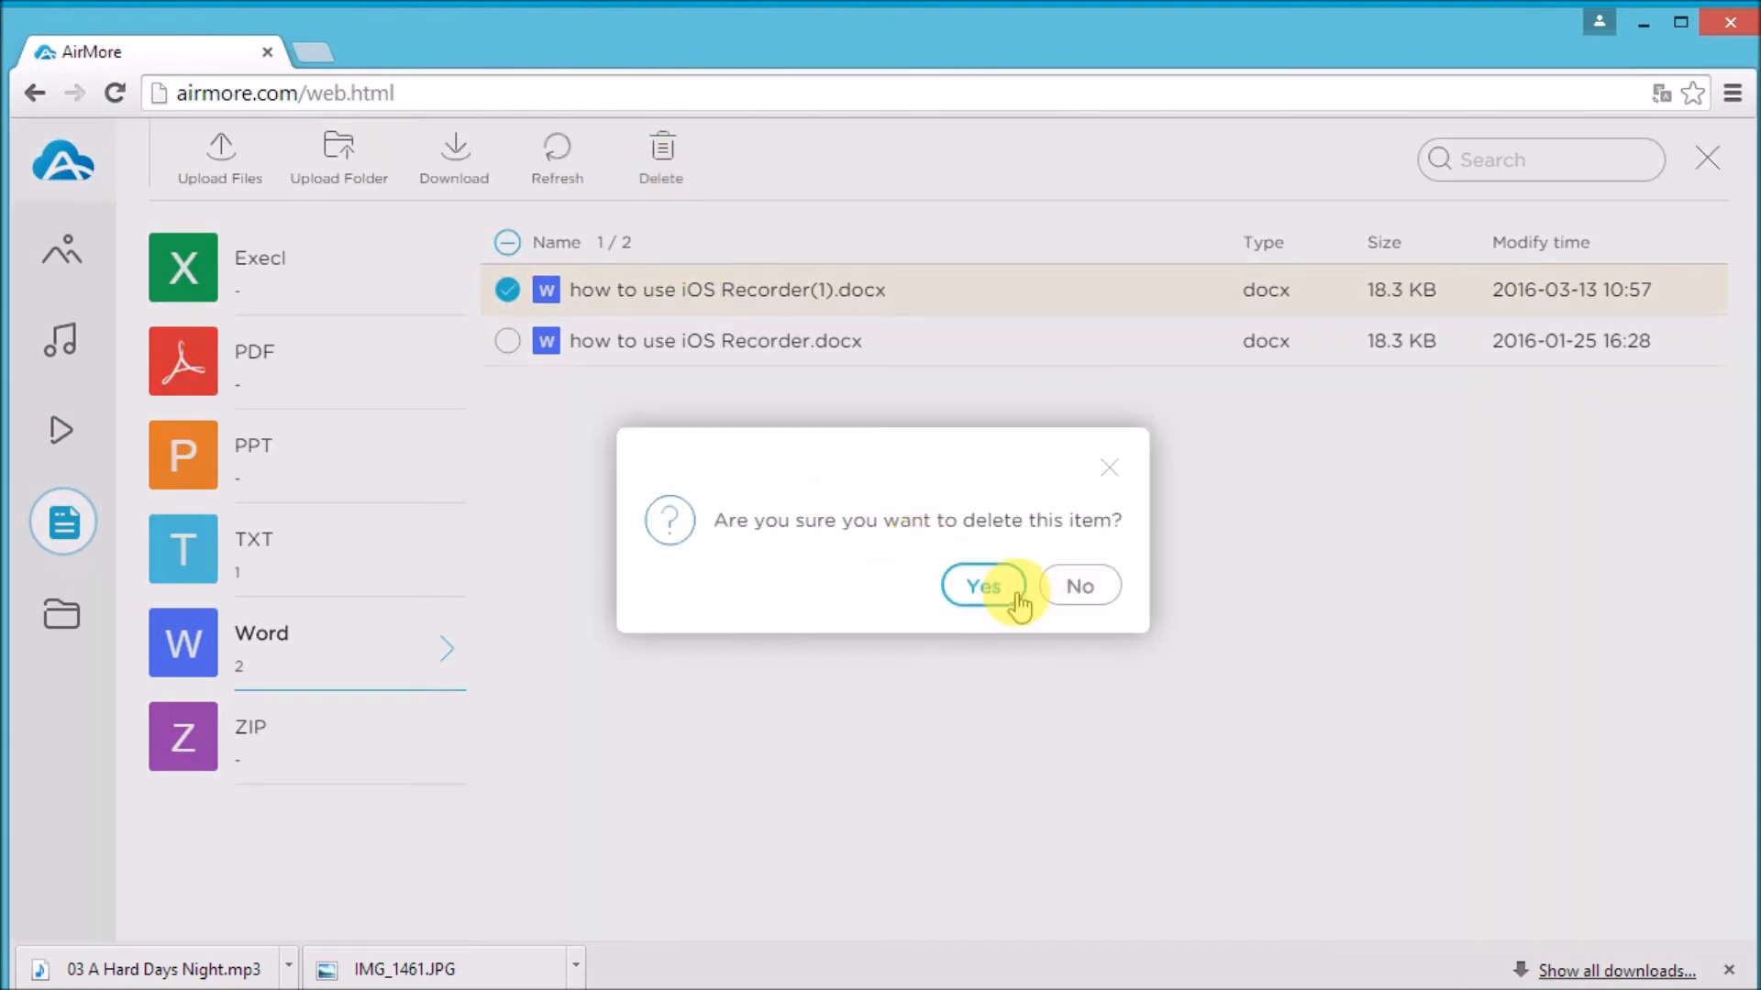
{"action": "left_click", "coordinate": [979, 585]}
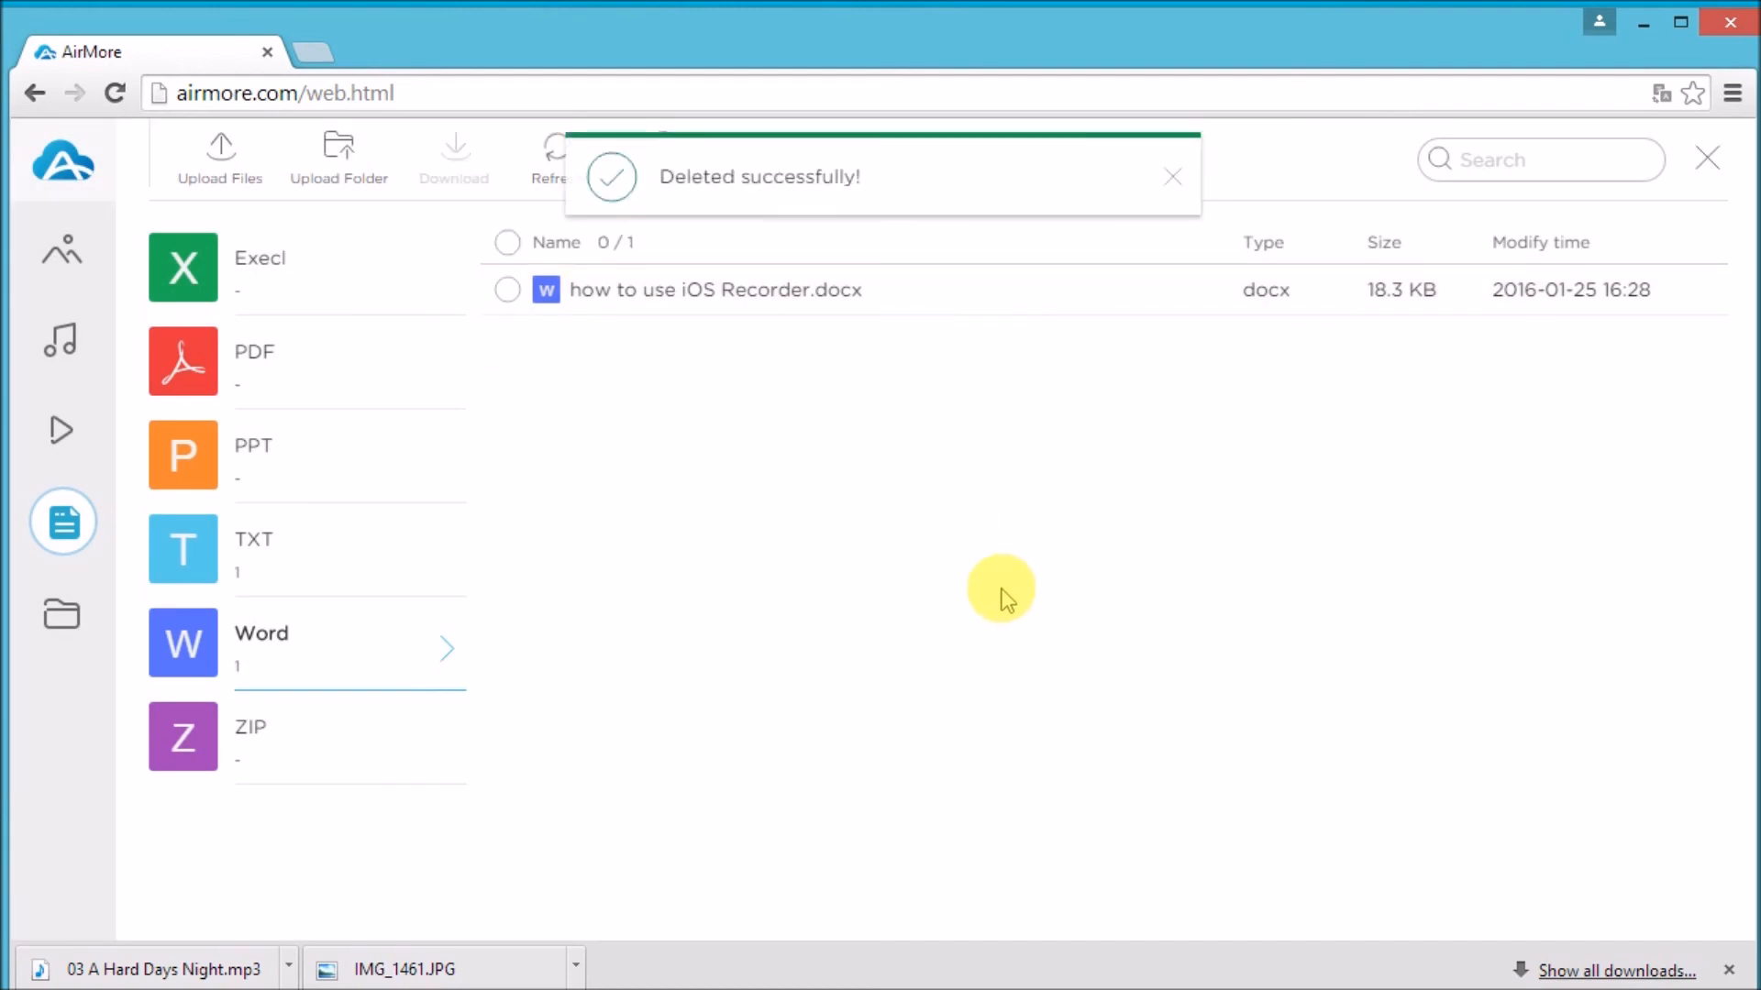
{"action": "mouse_move", "coordinate": [157, 701]}
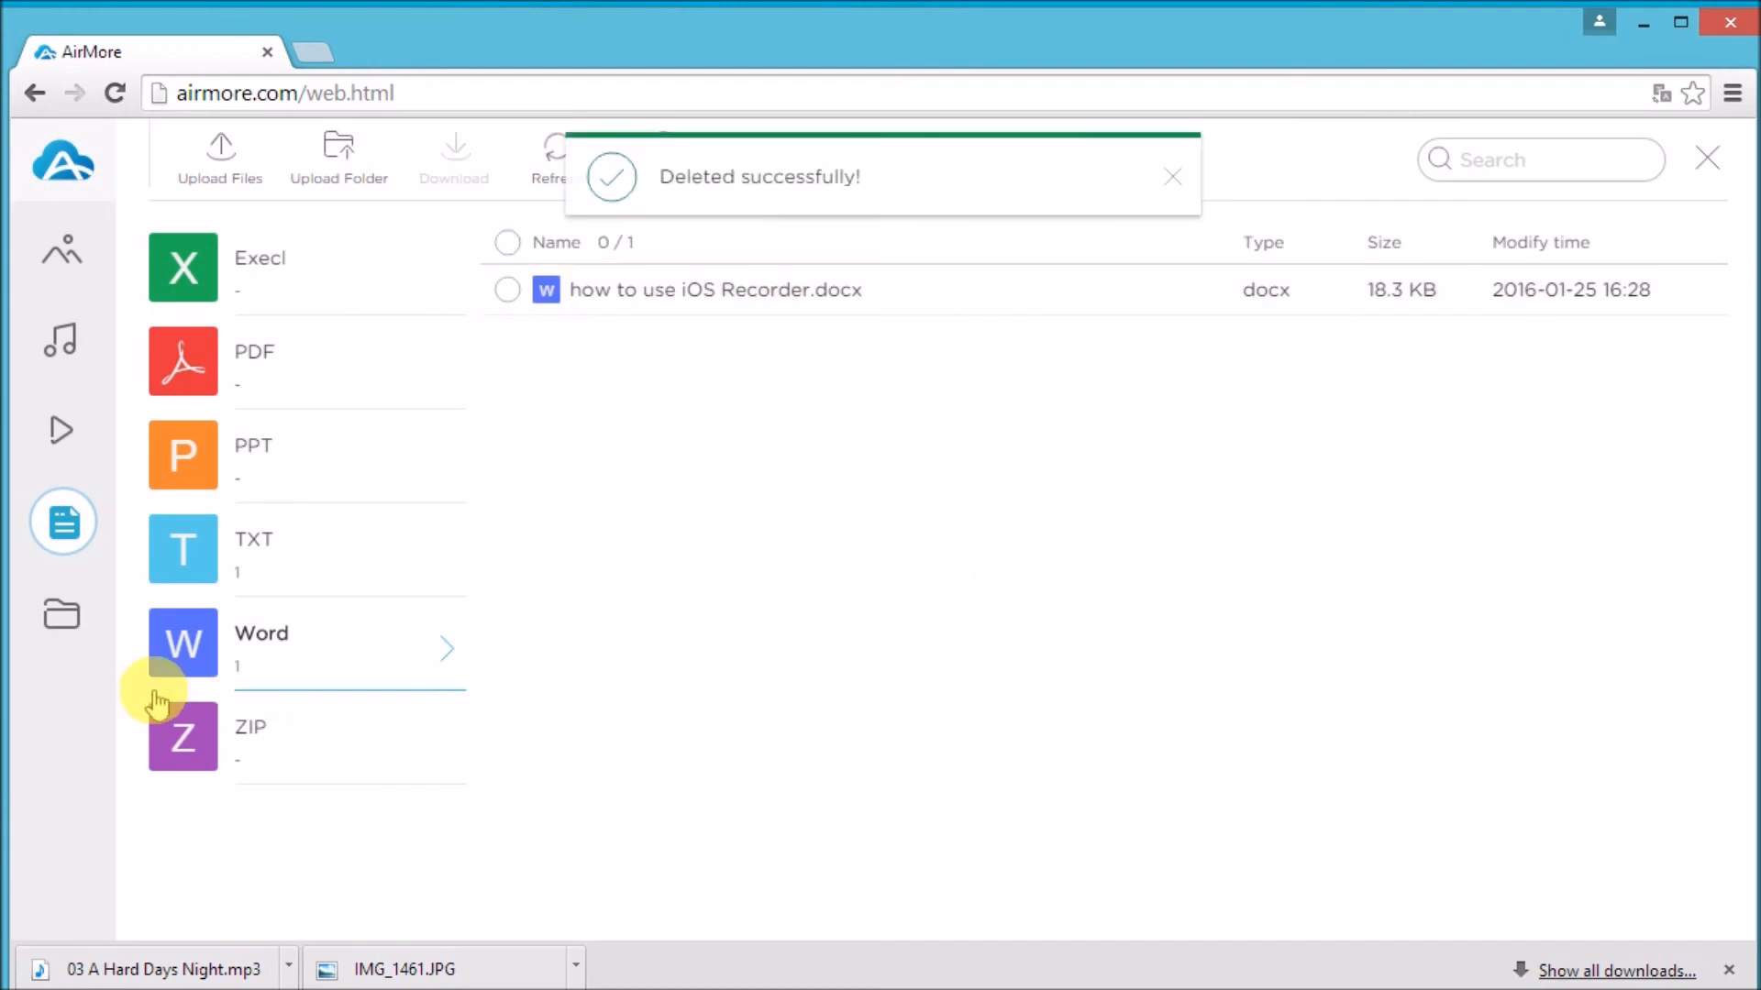
{"action": "left_click", "coordinate": [61, 614]}
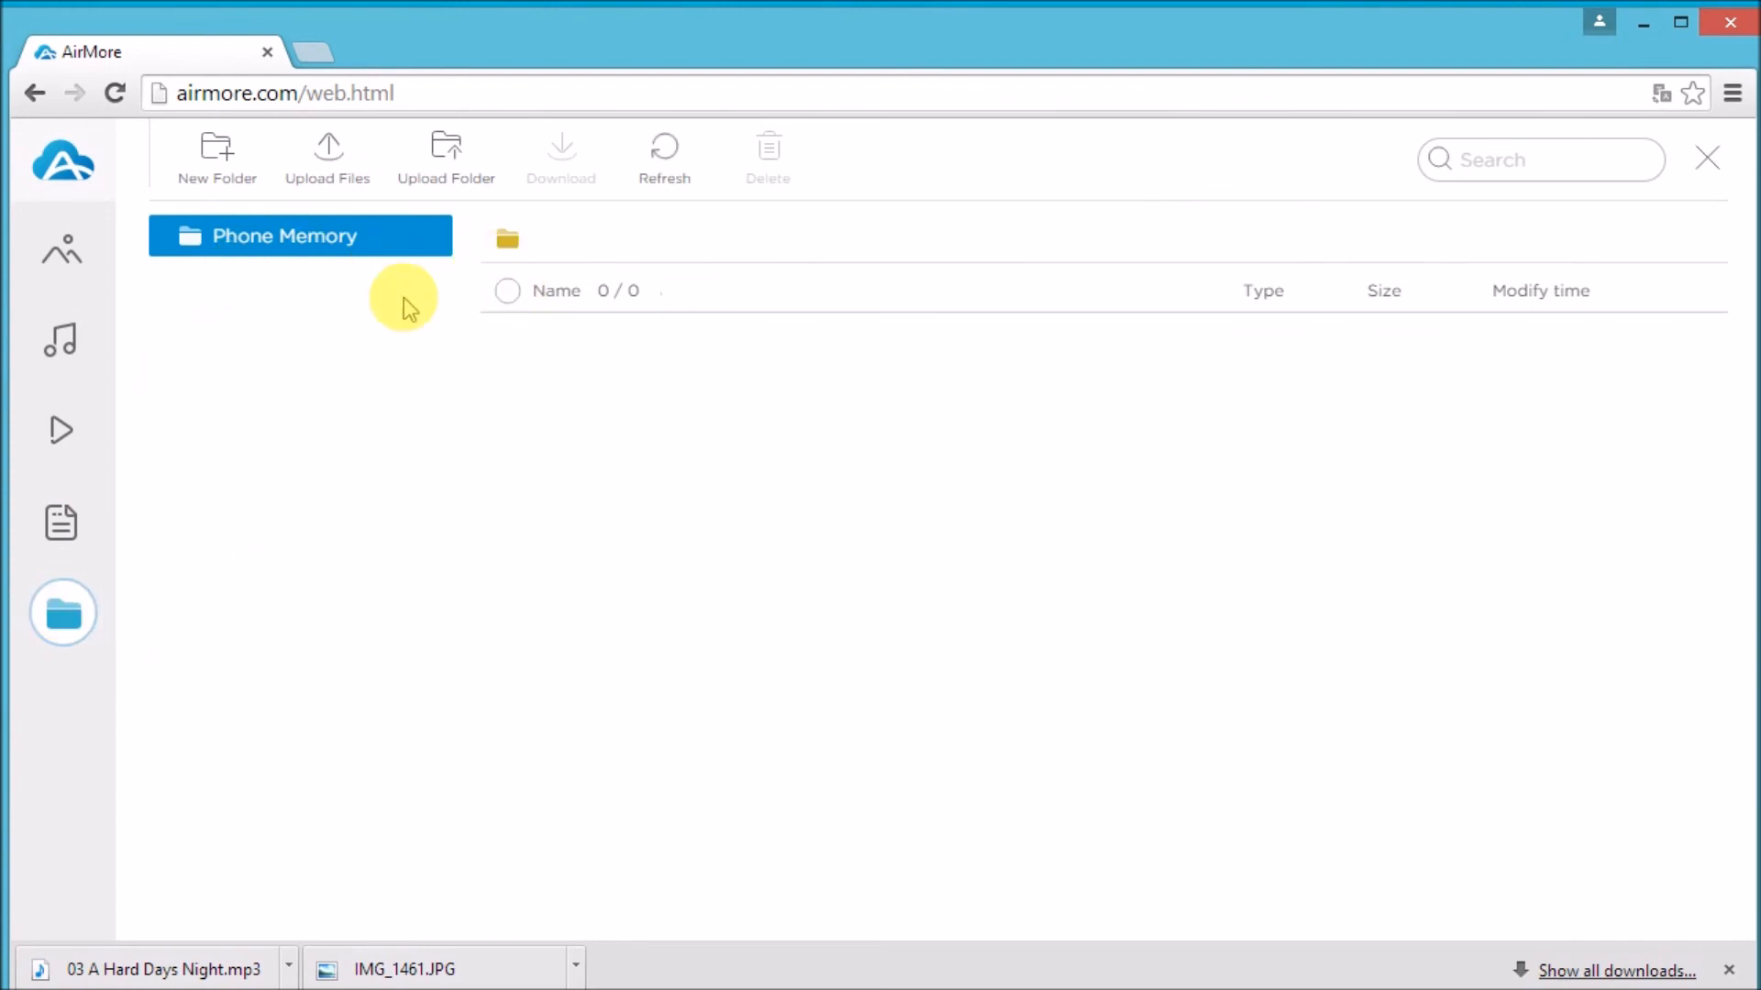
{"action": "mouse_move", "coordinate": [67, 169]}
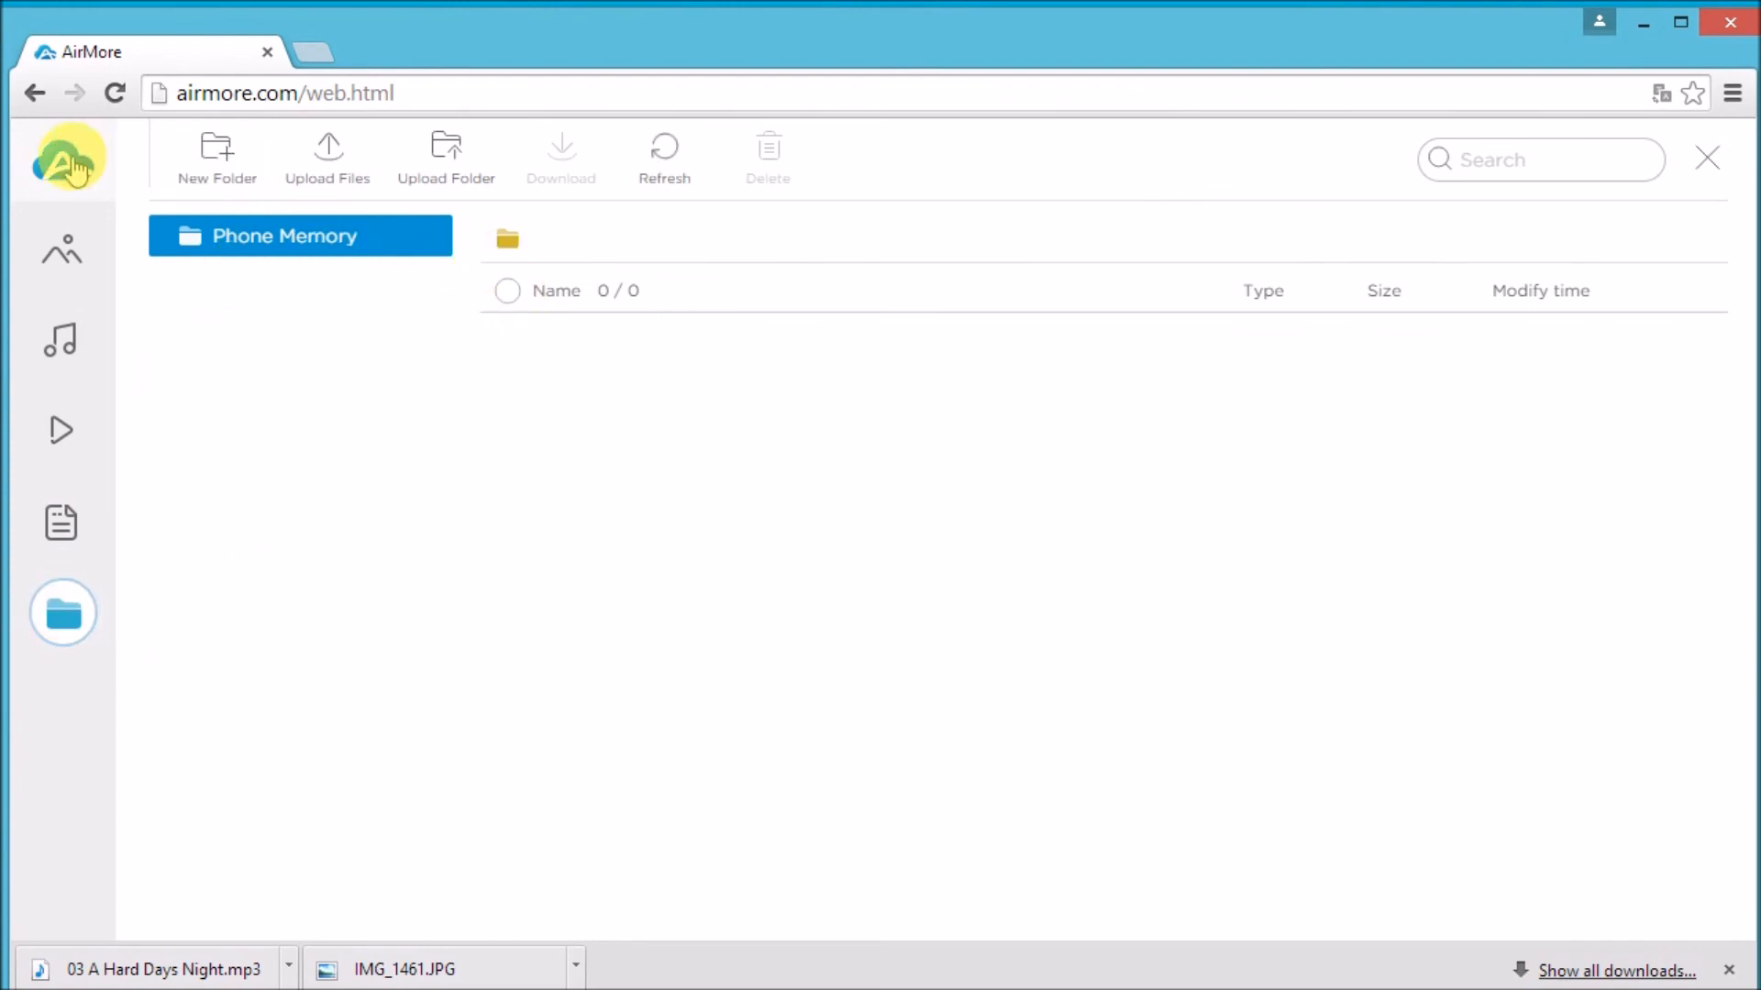
Step: Return to the device overview and confirm disconnecting the iPhone 6s
{"action": "left_click", "coordinate": [71, 156]}
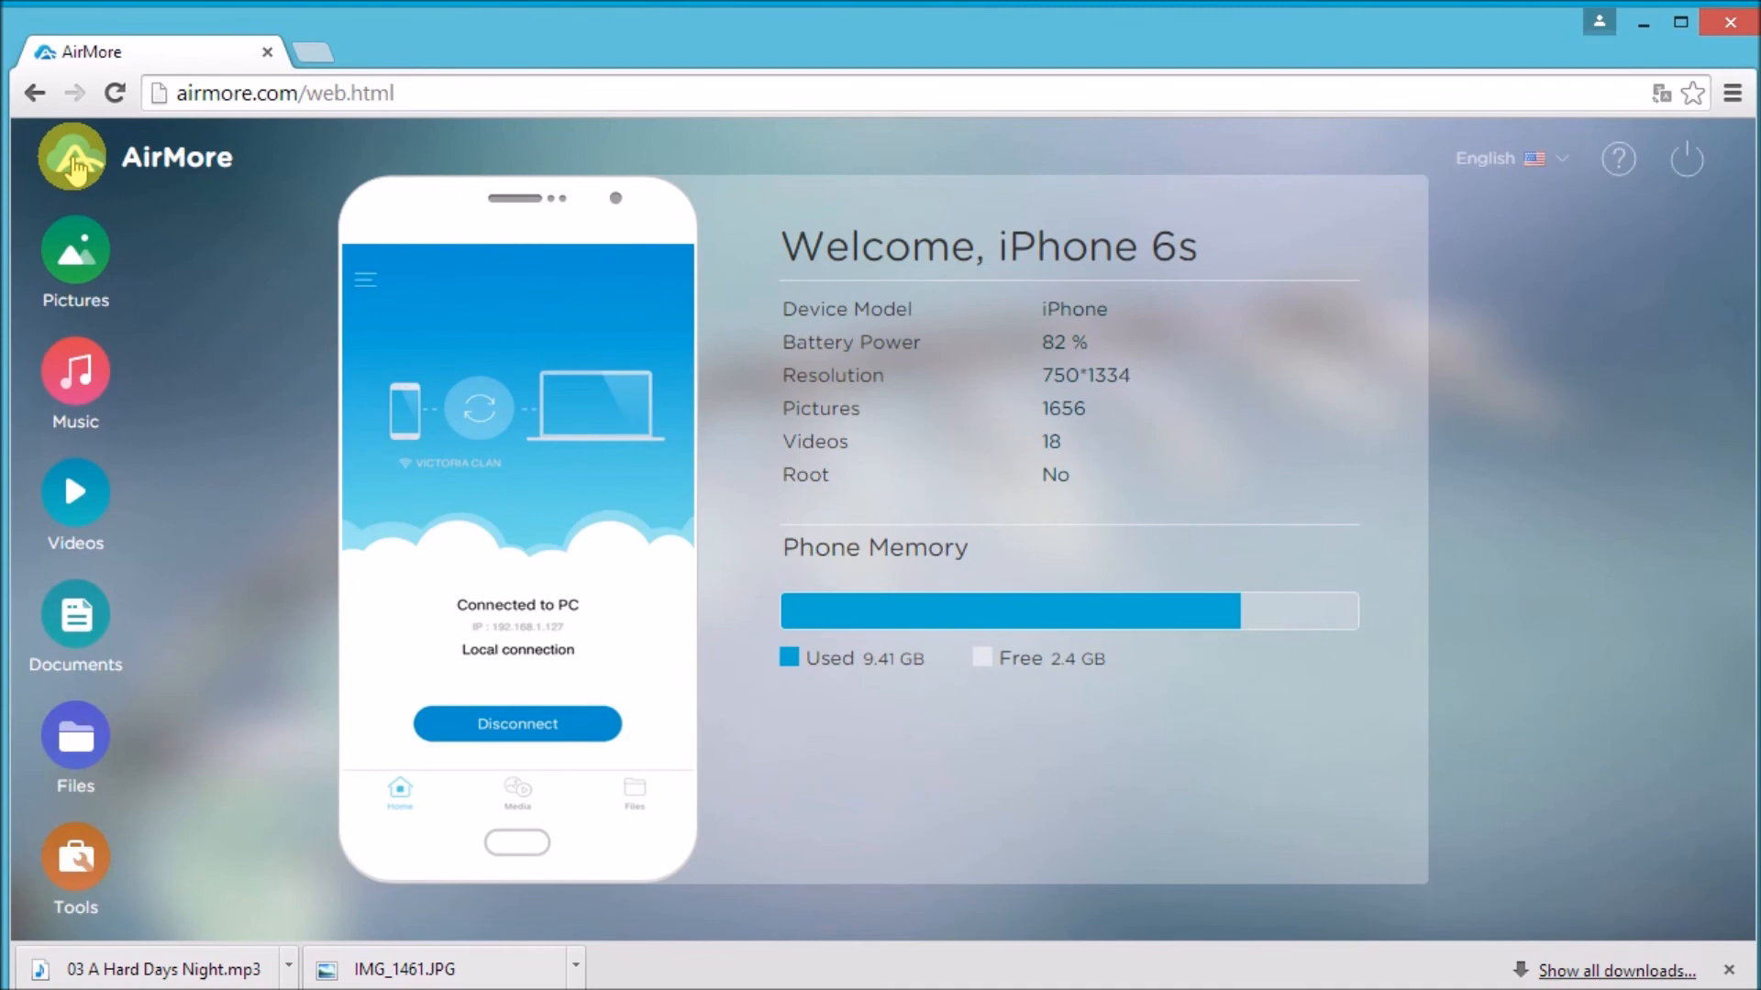
{"action": "mouse_move", "coordinate": [1673, 164]}
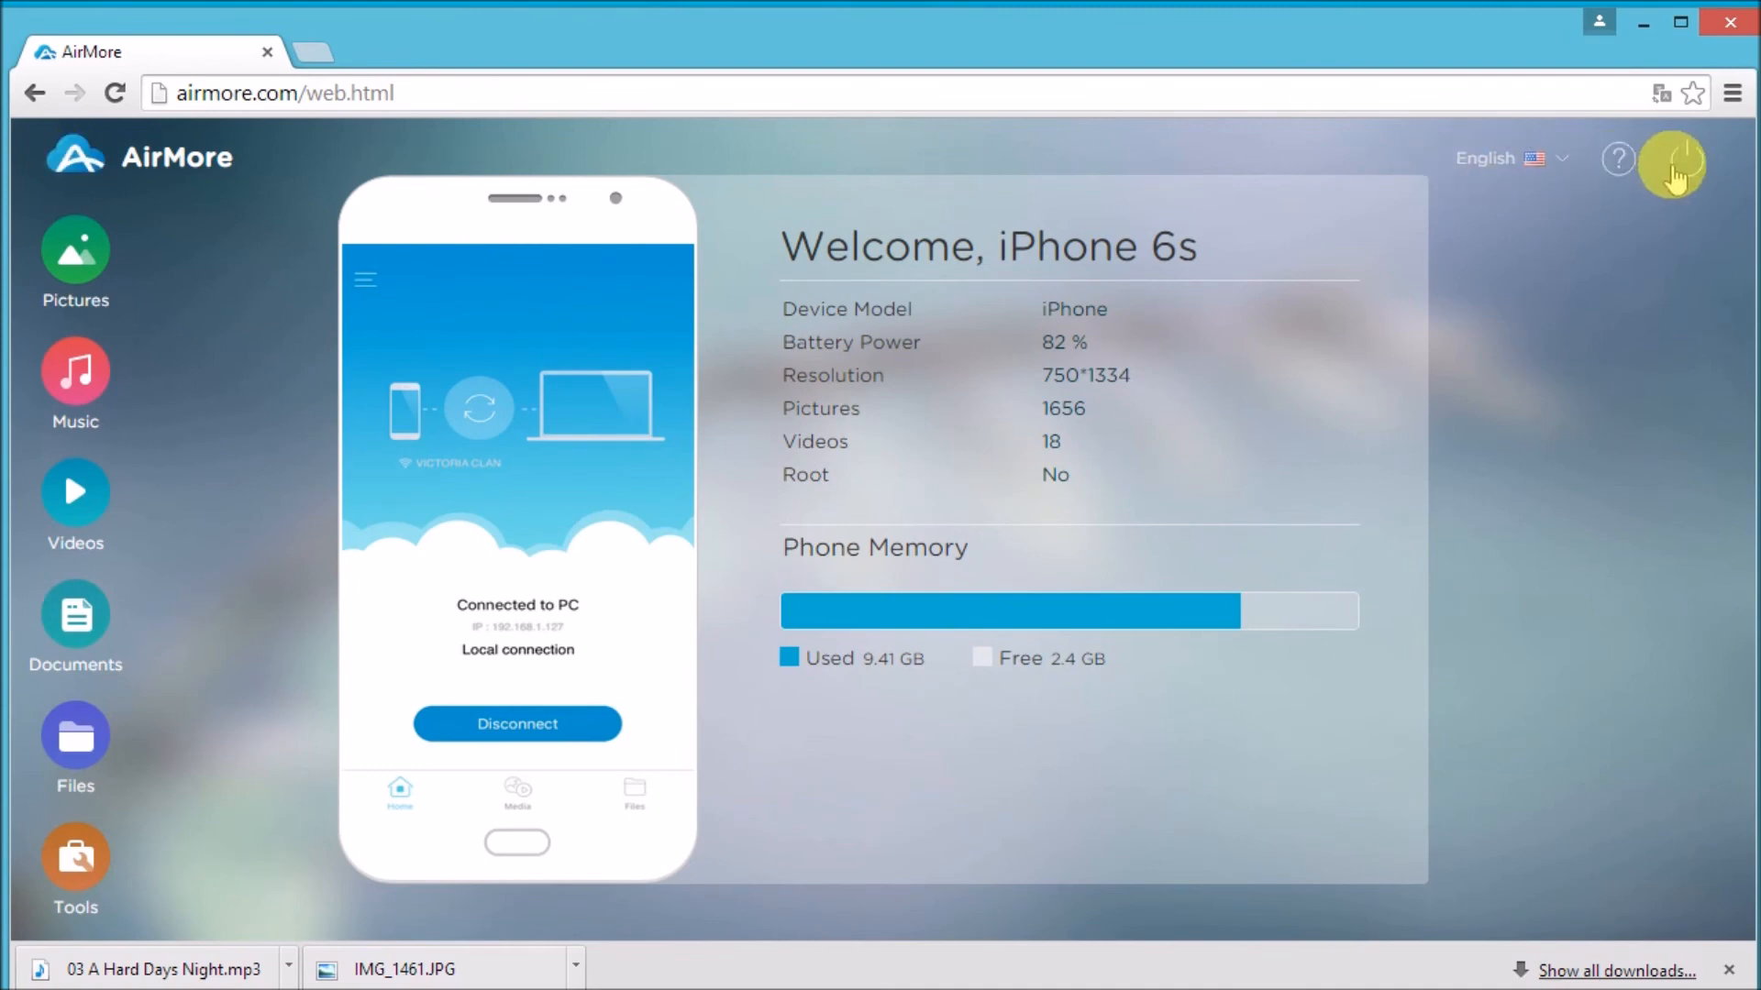
{"action": "left_click", "coordinate": [516, 724]}
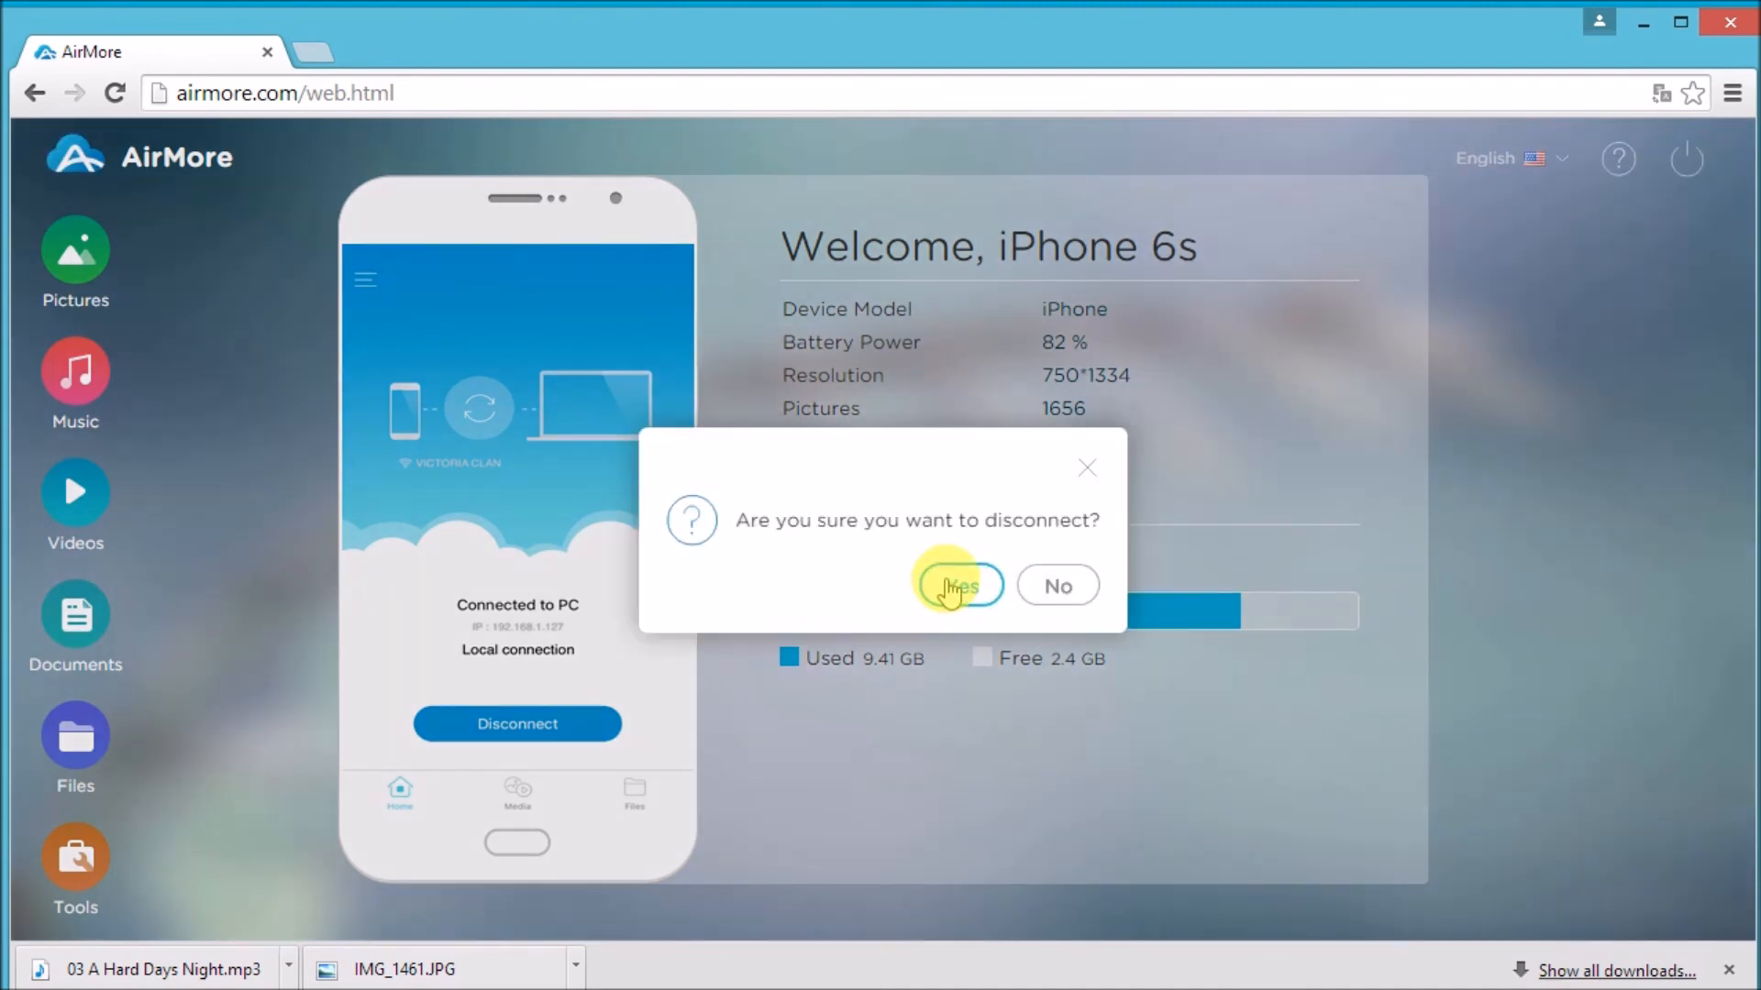
{"action": "left_click", "coordinate": [957, 585]}
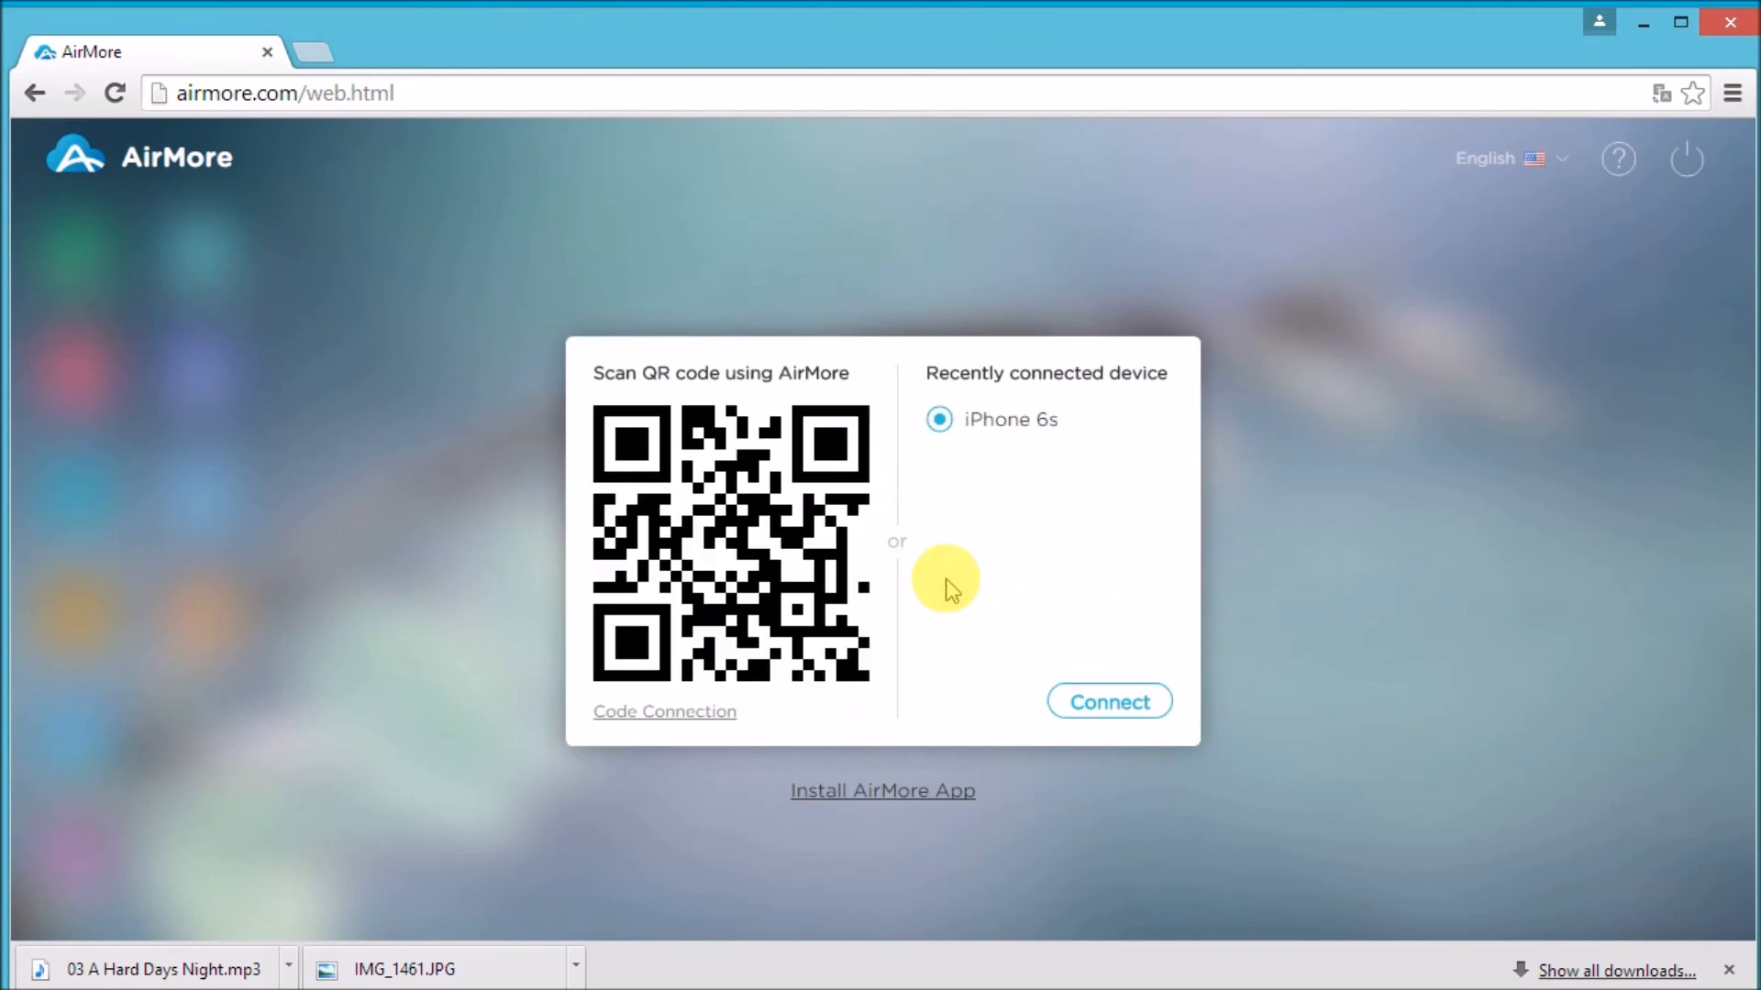
{"action": "mouse_move", "coordinate": [1137, 784]}
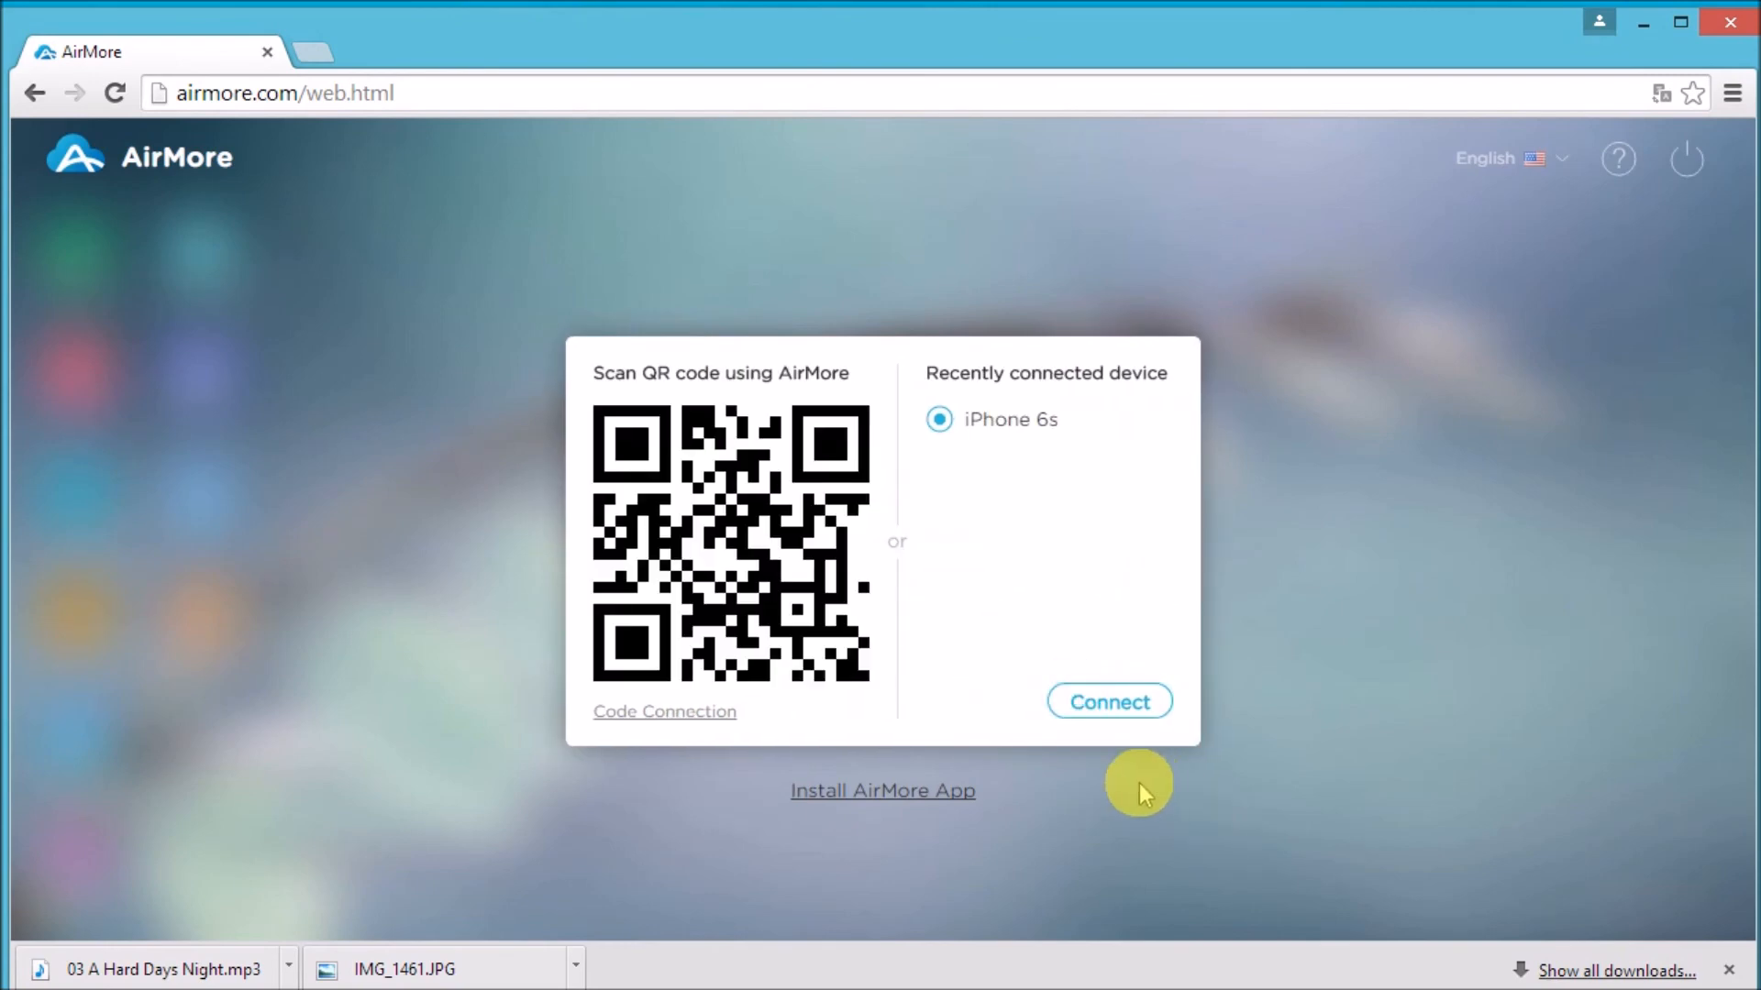